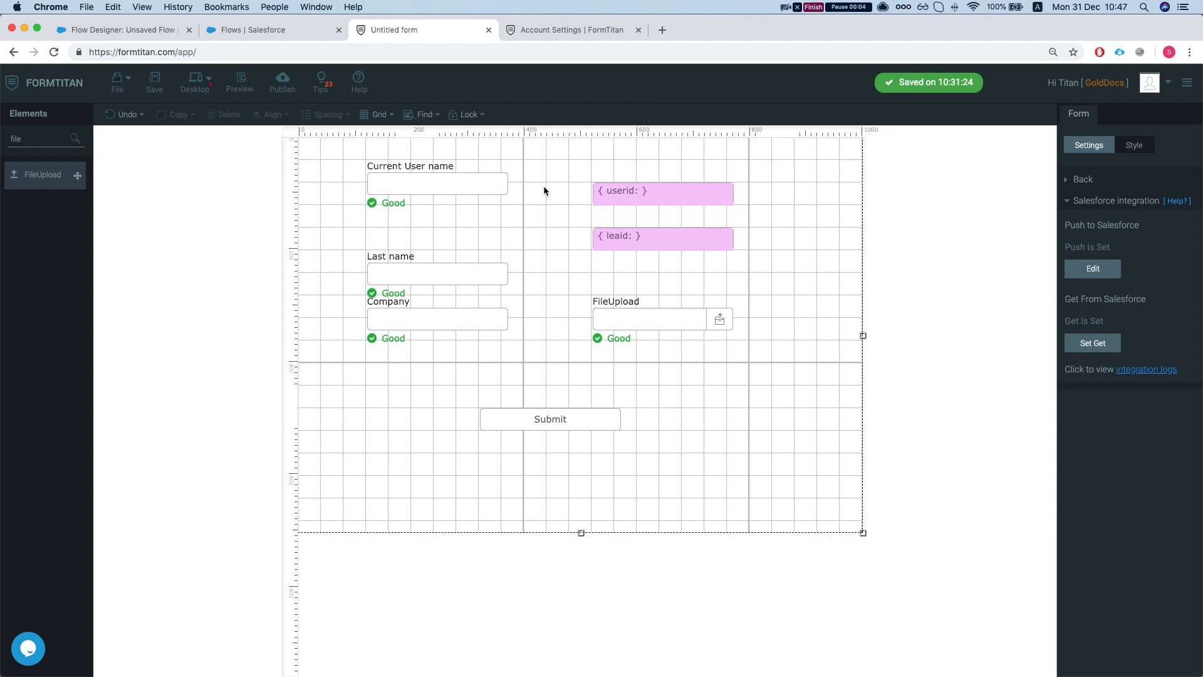
{"action": "mouse_move", "coordinate": [544, 192]}
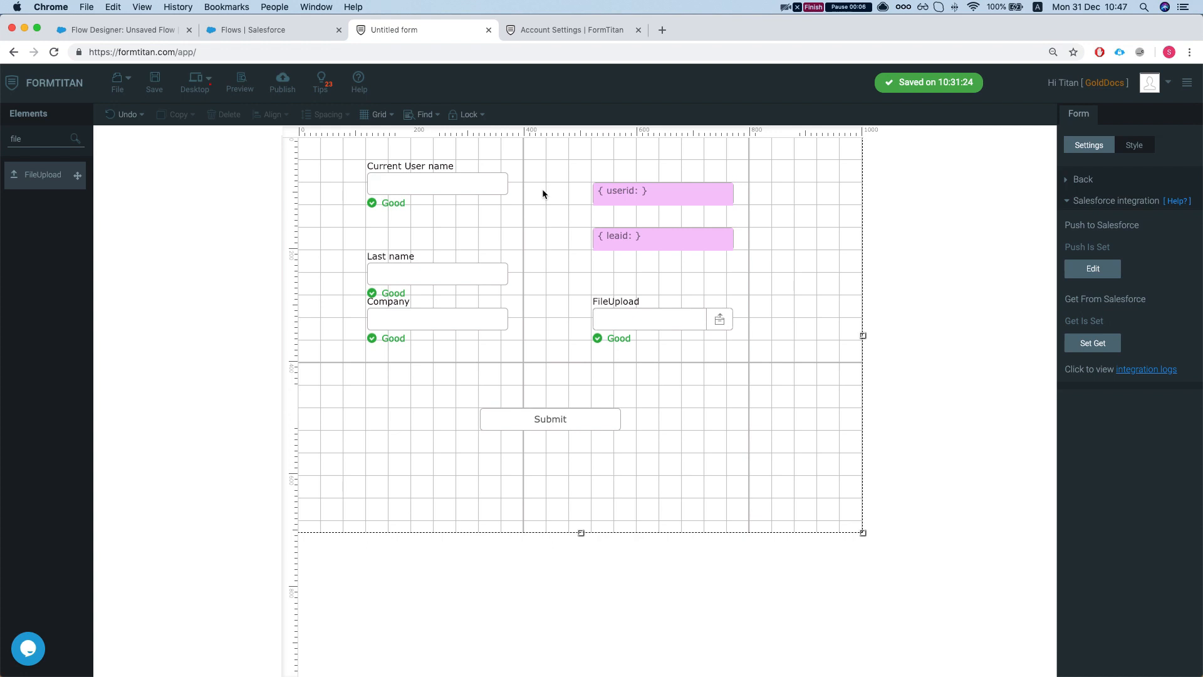
{"action": "mouse_move", "coordinate": [529, 197]}
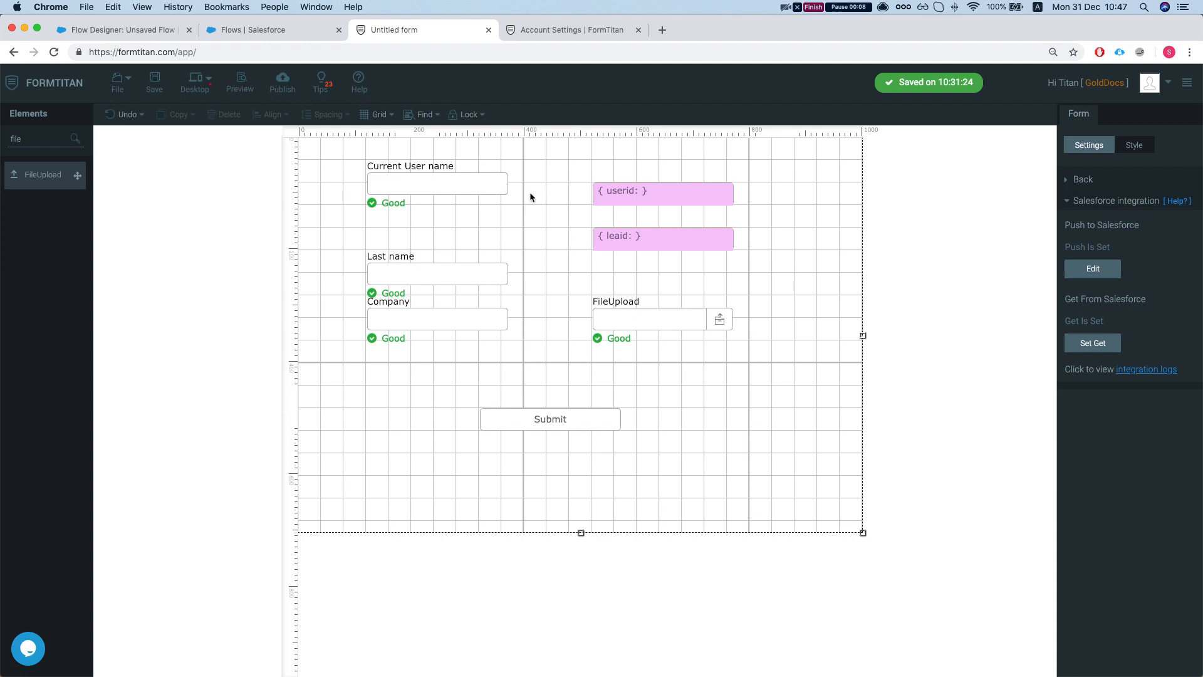
{"action": "mouse_move", "coordinate": [514, 216]}
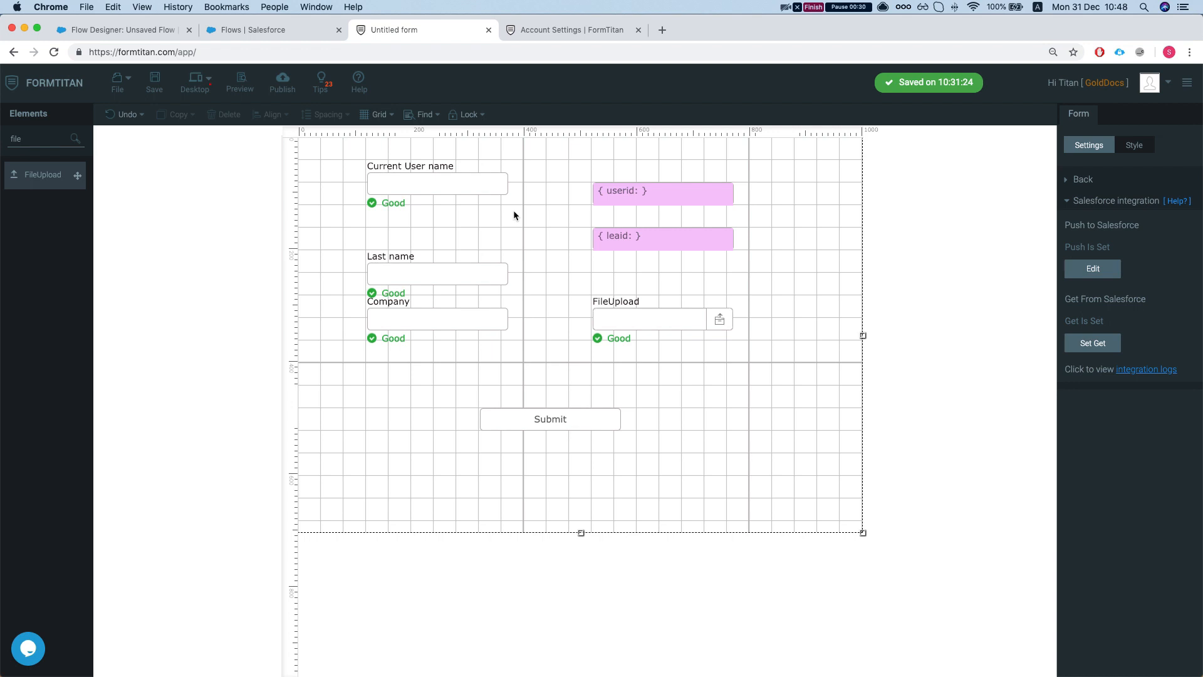
{"action": "mouse_move", "coordinate": [455, 79]}
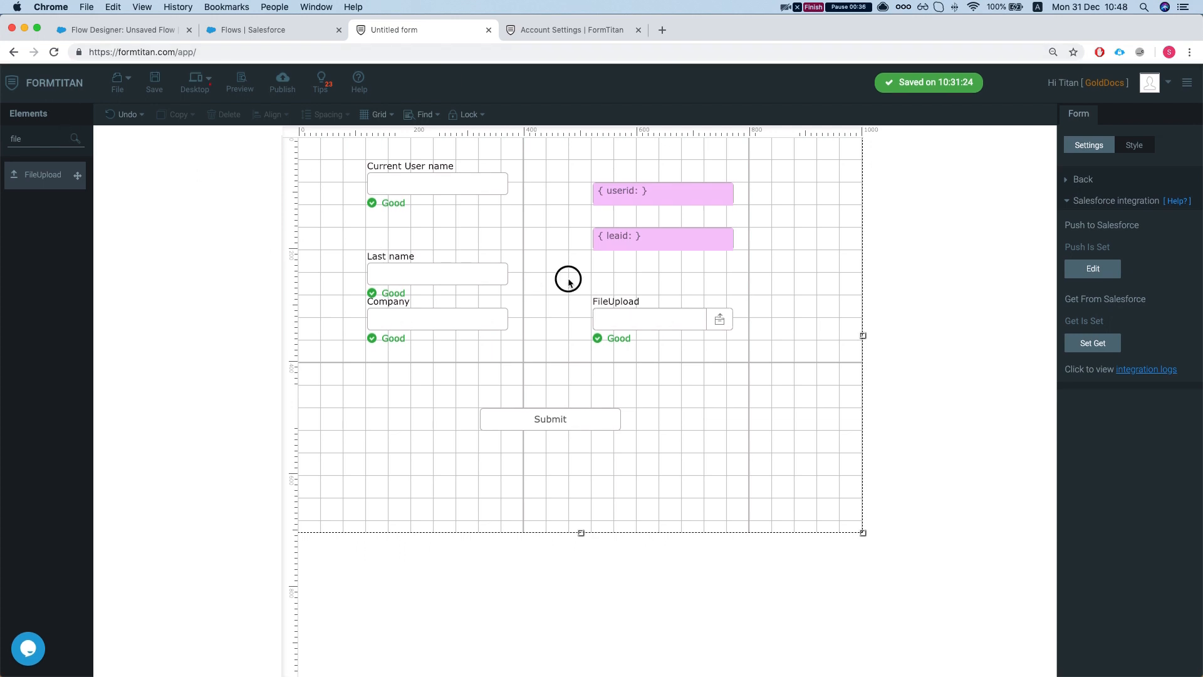
- View the published form with name, company and file upload fields live in a new tab
{"action": "left_click", "coordinate": [282, 82]}
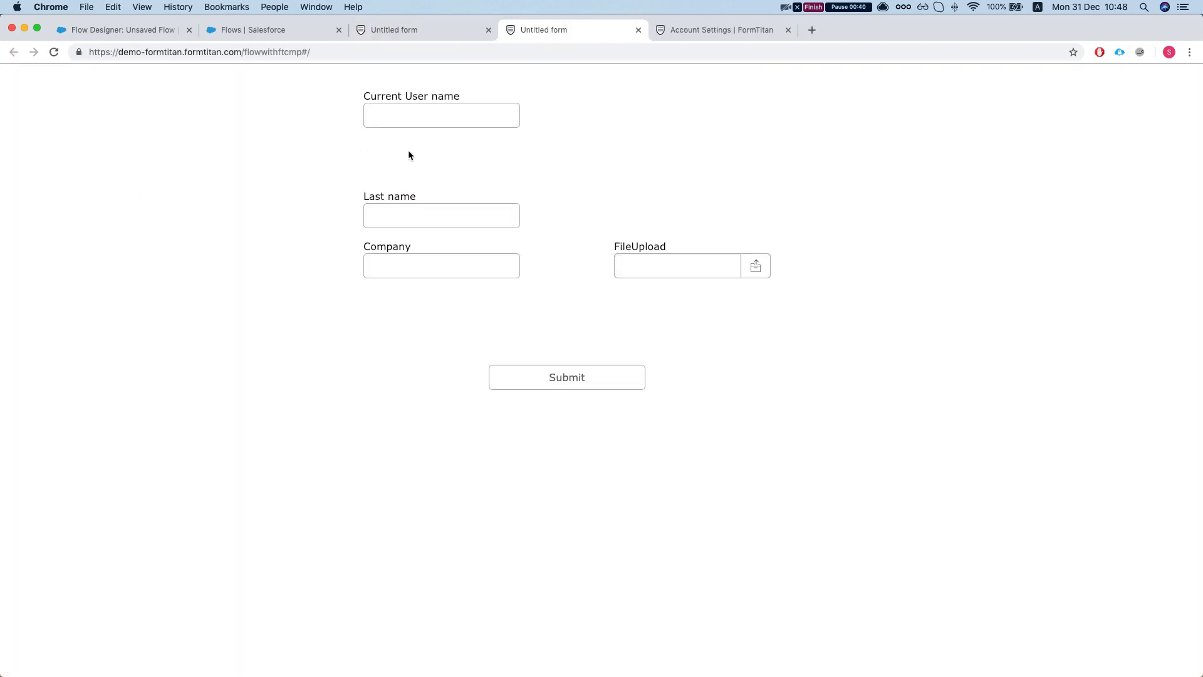
- Try the live form's Current User name field until it shows a 'Good' confirmation
{"action": "left_click", "coordinate": [441, 115]}
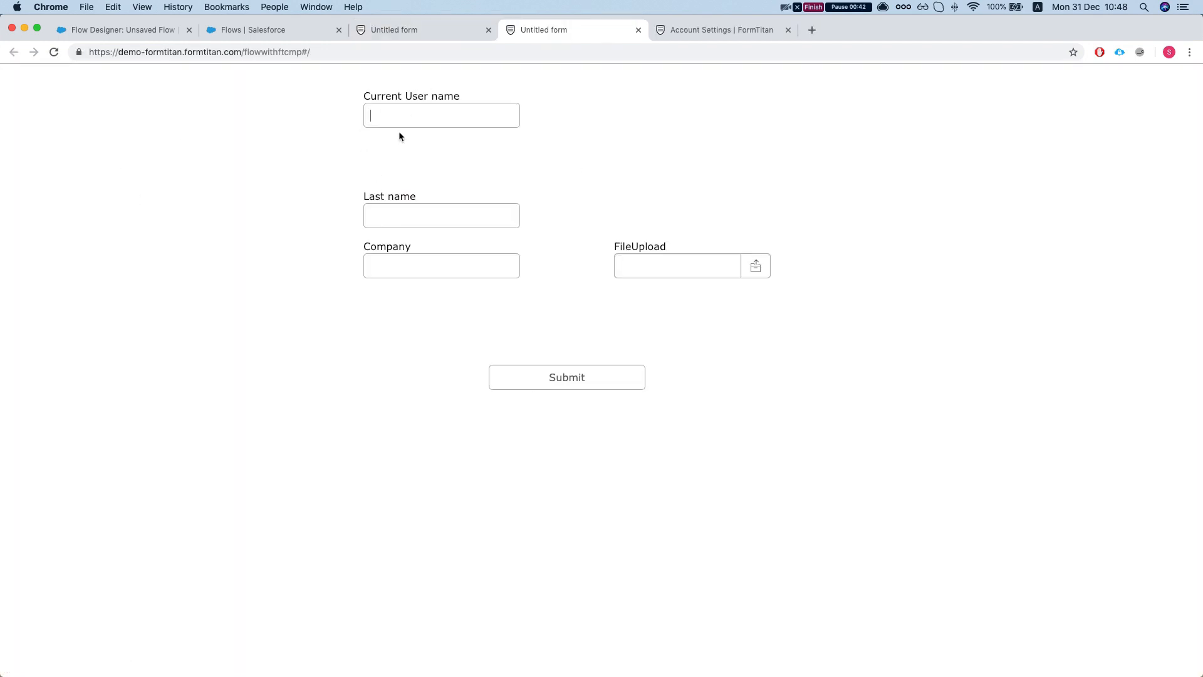
{"action": "mouse_move", "coordinate": [426, 158]}
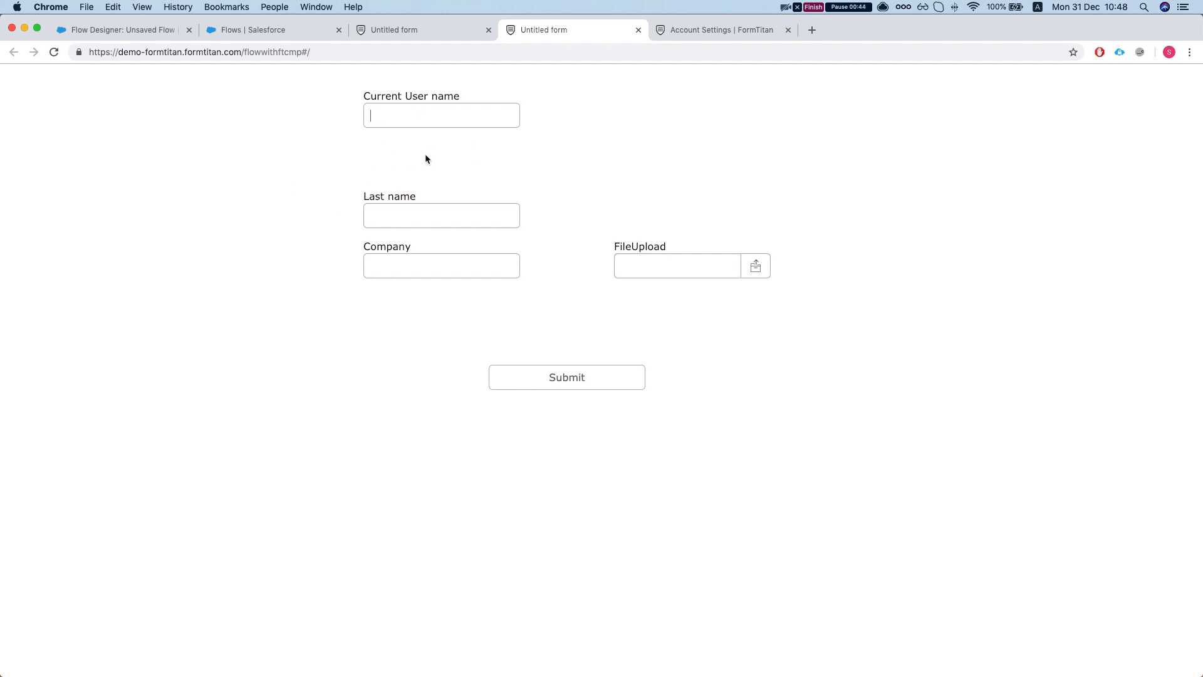
{"action": "mouse_move", "coordinate": [415, 191]}
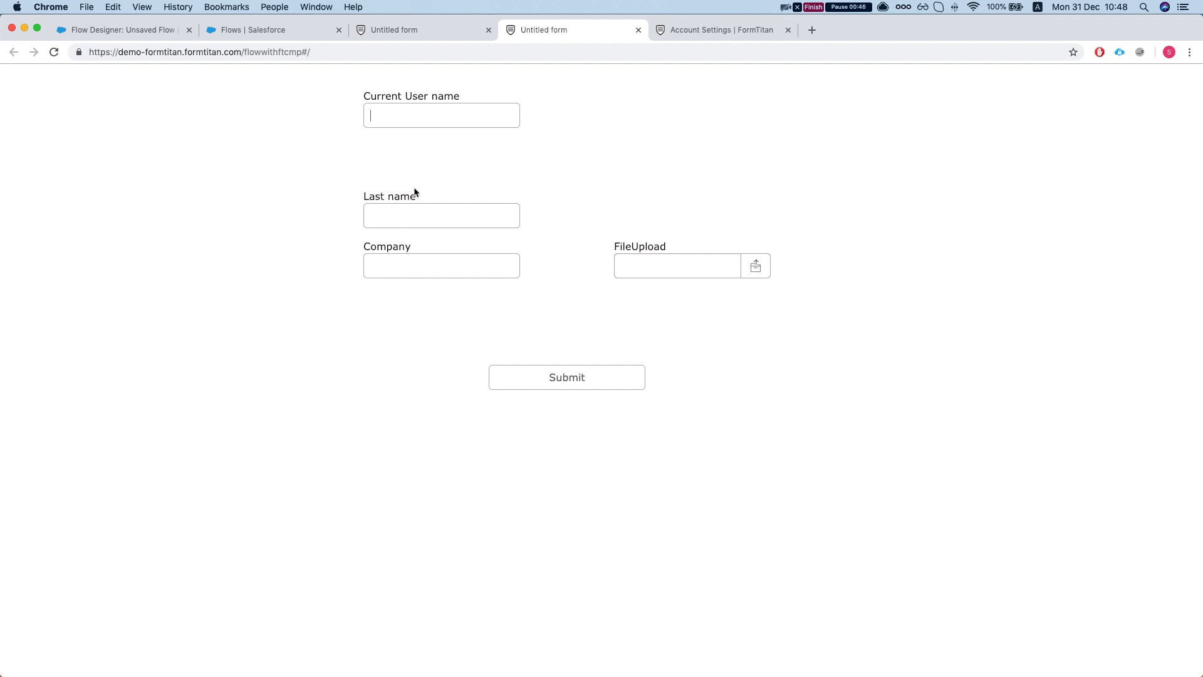
{"action": "left_click", "coordinate": [363, 95]}
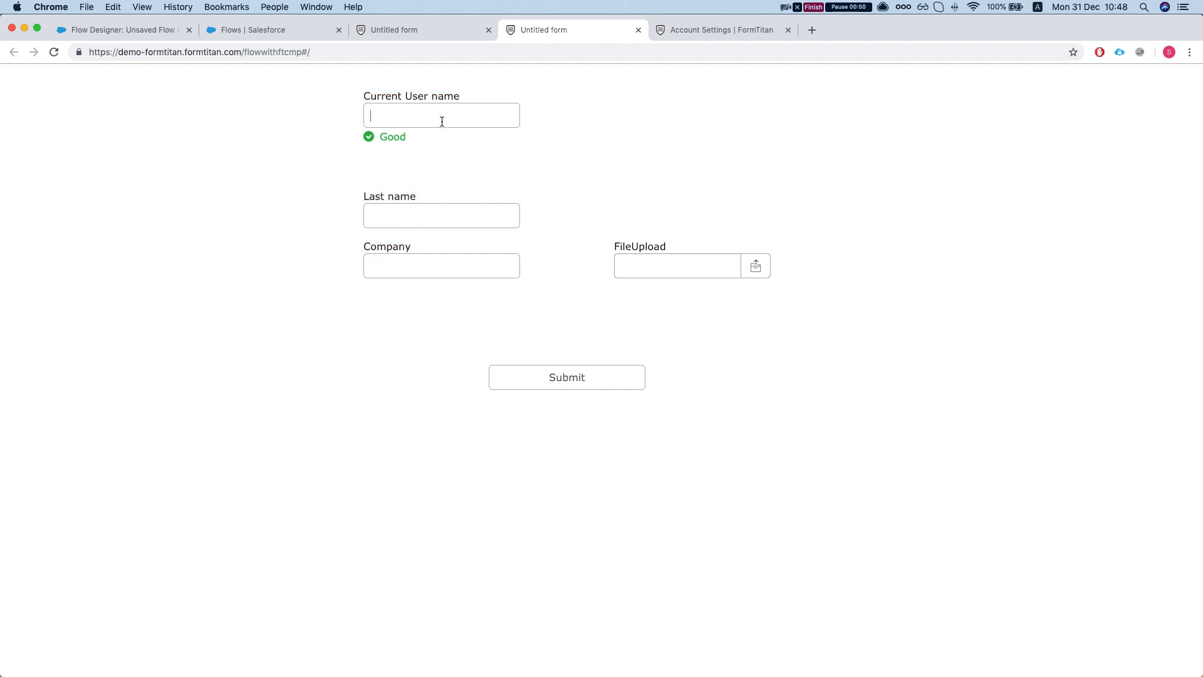
{"action": "mouse_move", "coordinate": [421, 194]}
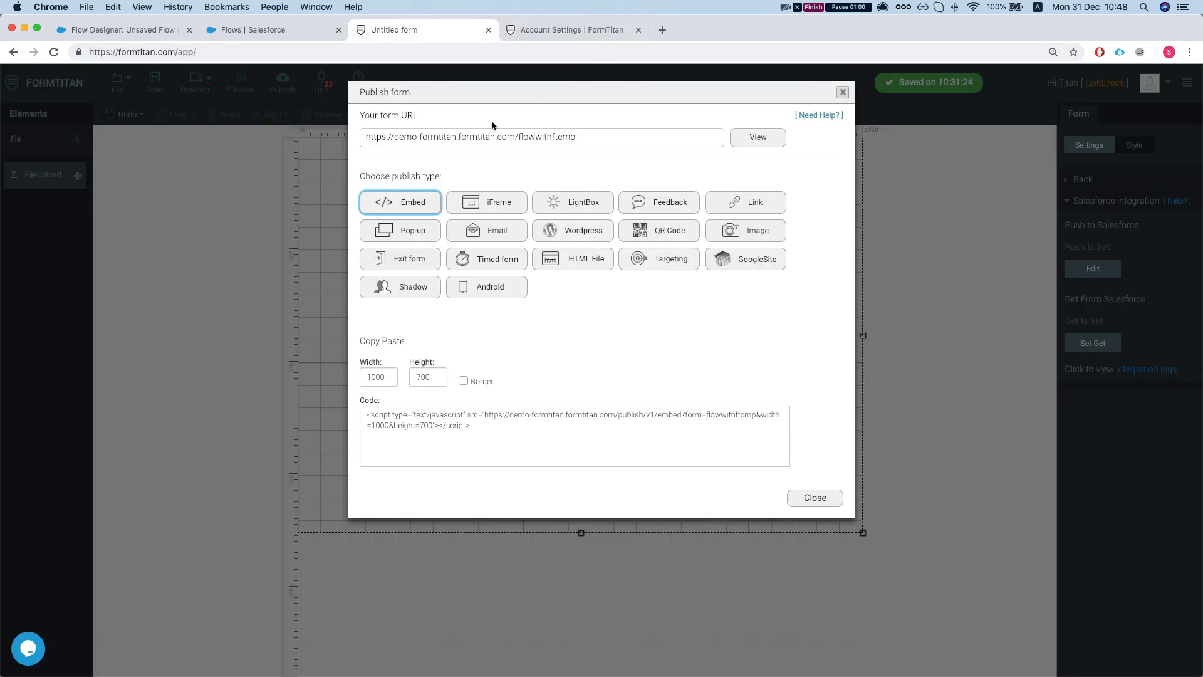
- Close Publish form and review the User object's userid condition in Set Get, unchanged
{"action": "left_click", "coordinate": [814, 497]}
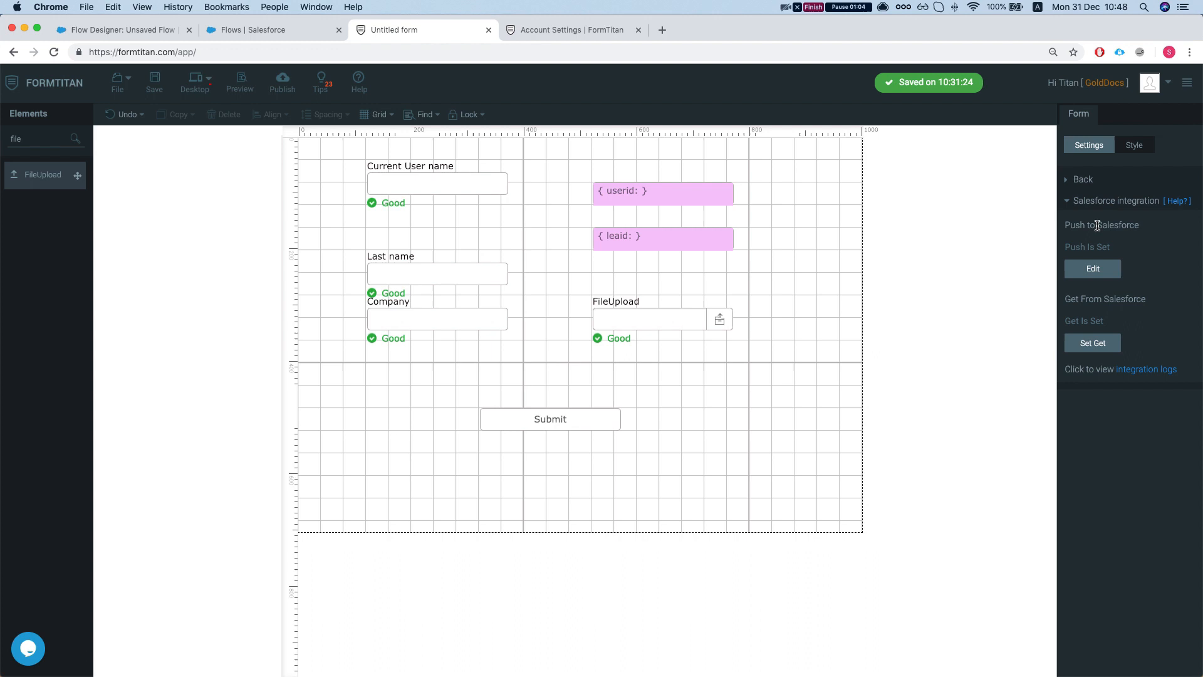
{"action": "left_click", "coordinate": [1092, 343]}
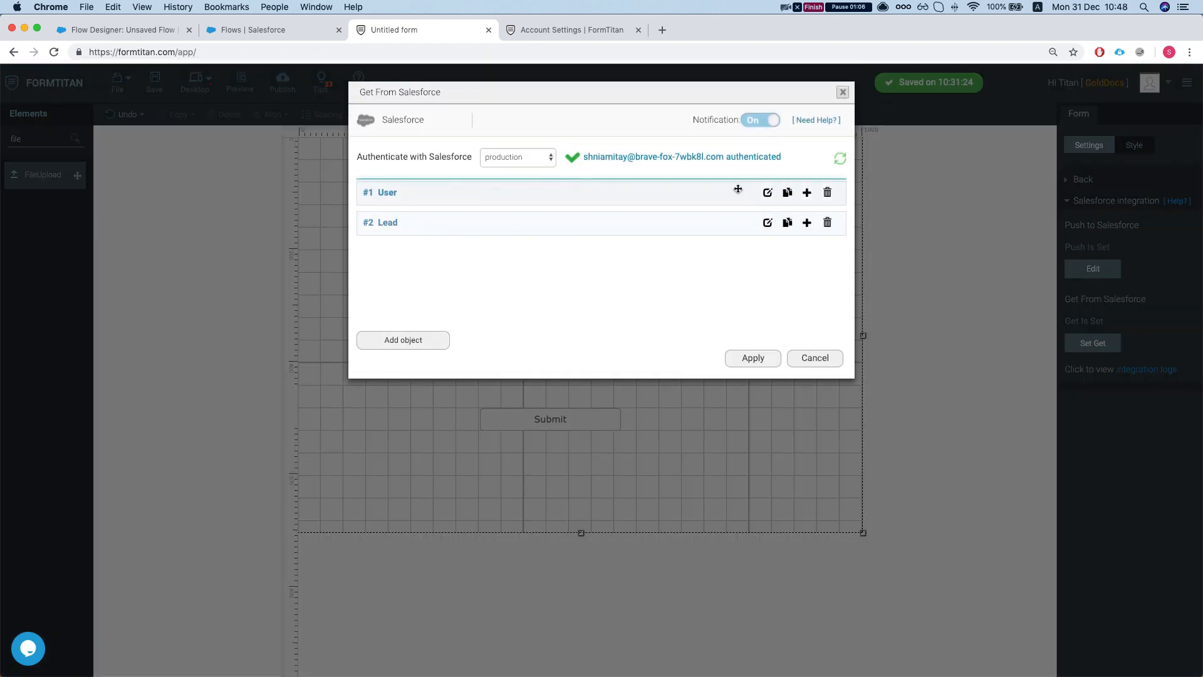
{"action": "left_click", "coordinate": [767, 192]}
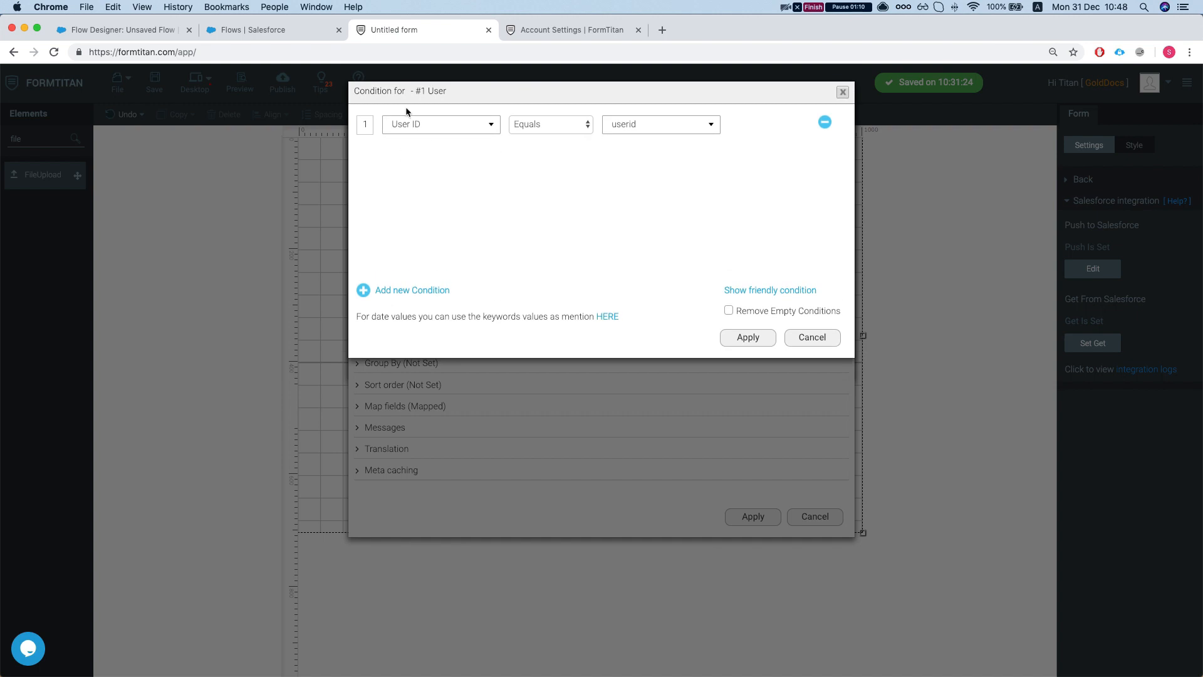
{"action": "mouse_move", "coordinate": [656, 220]}
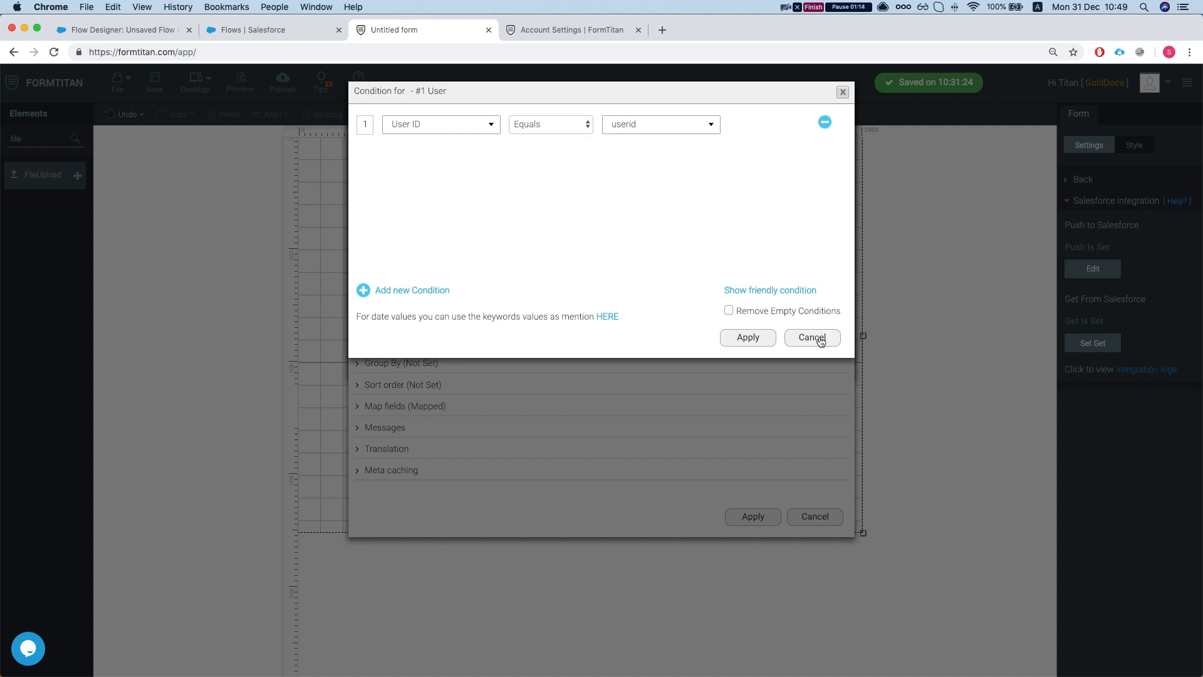
{"action": "left_click", "coordinate": [812, 338]}
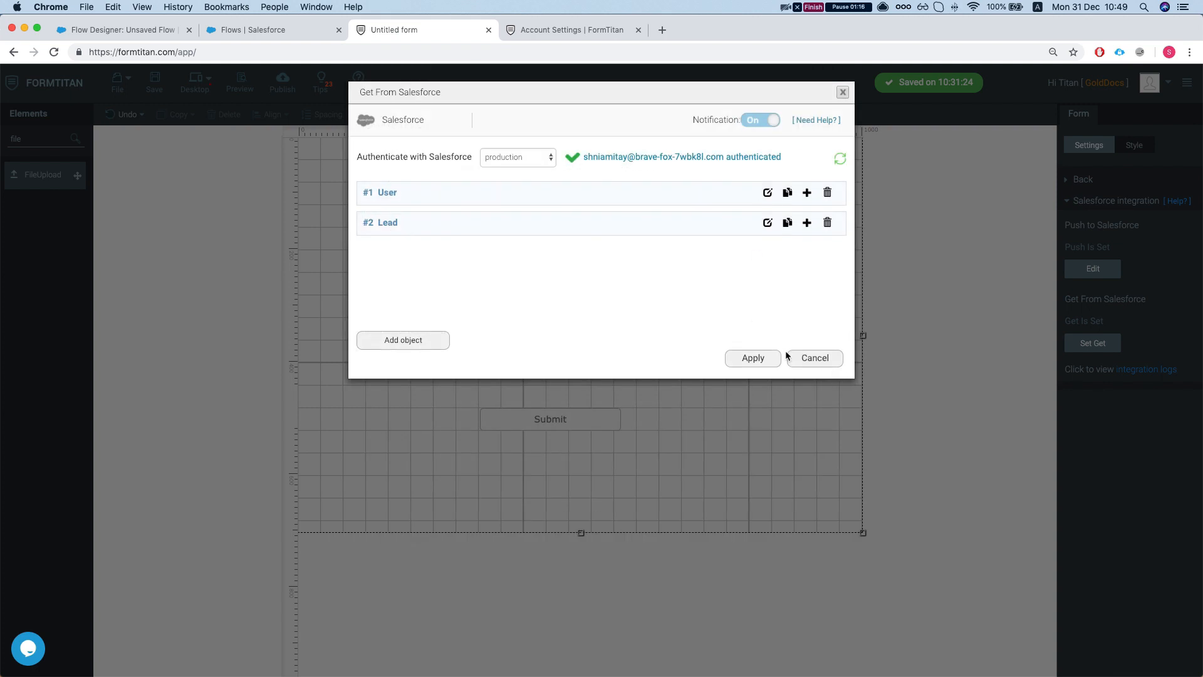
- Review the Lead object's field mapping and close it without saving
{"action": "left_click", "coordinate": [767, 222]}
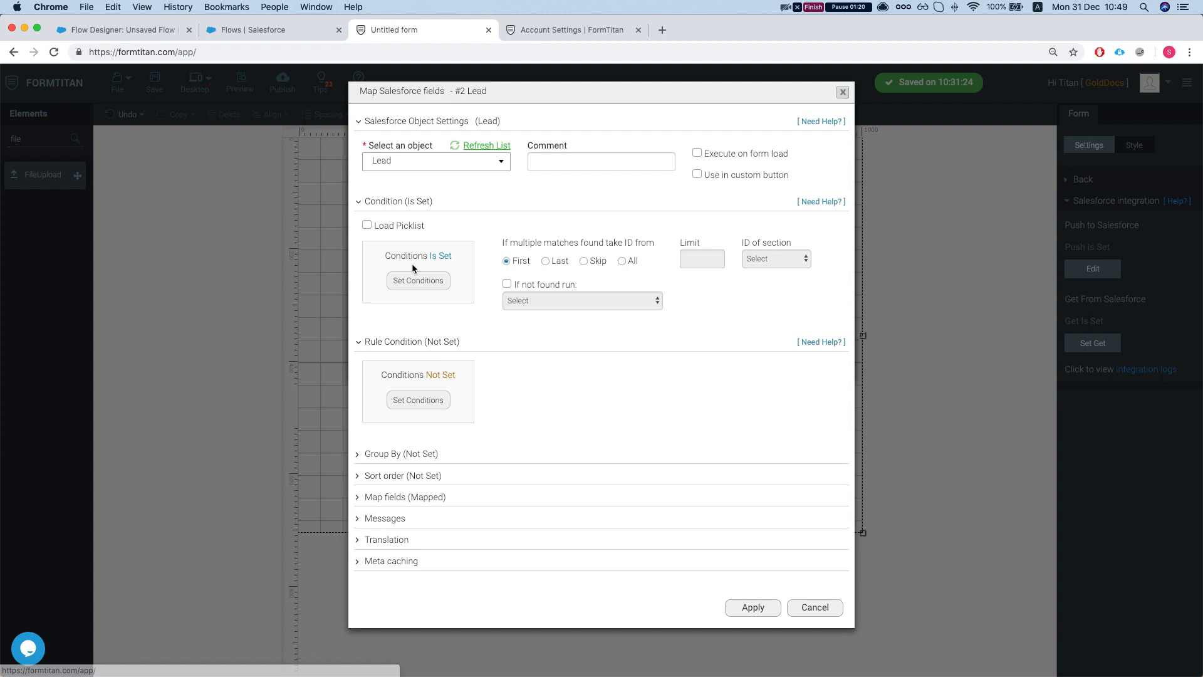
{"action": "left_click", "coordinate": [417, 280]}
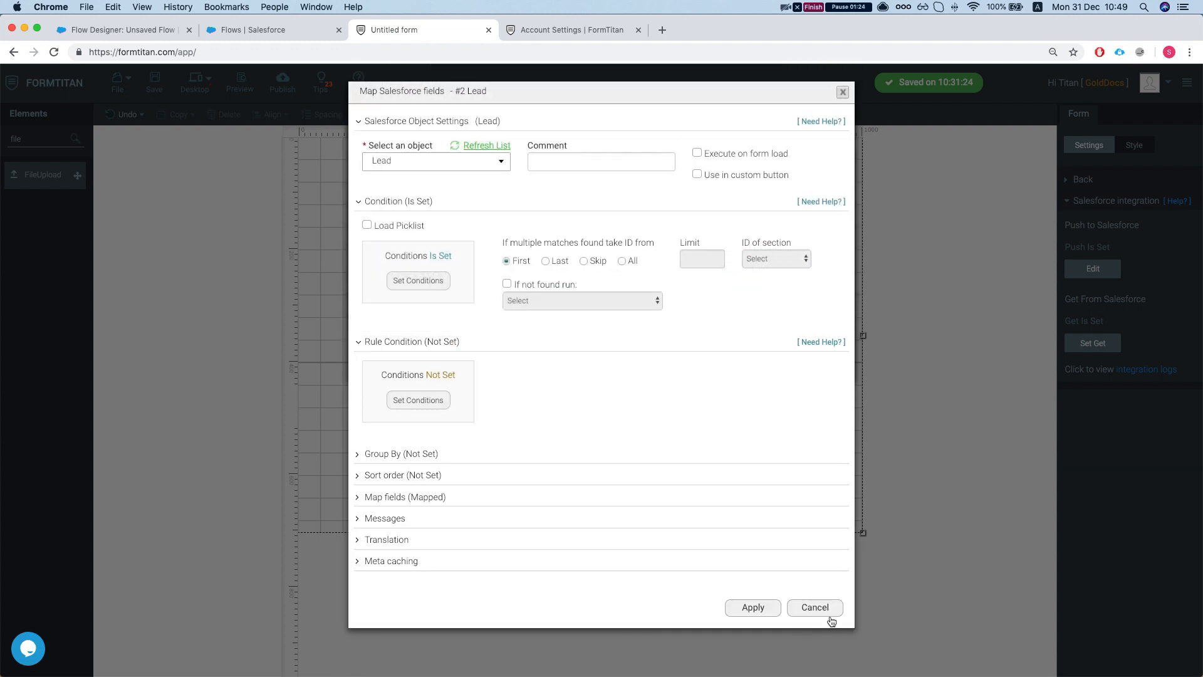
{"action": "left_click", "coordinate": [814, 608]}
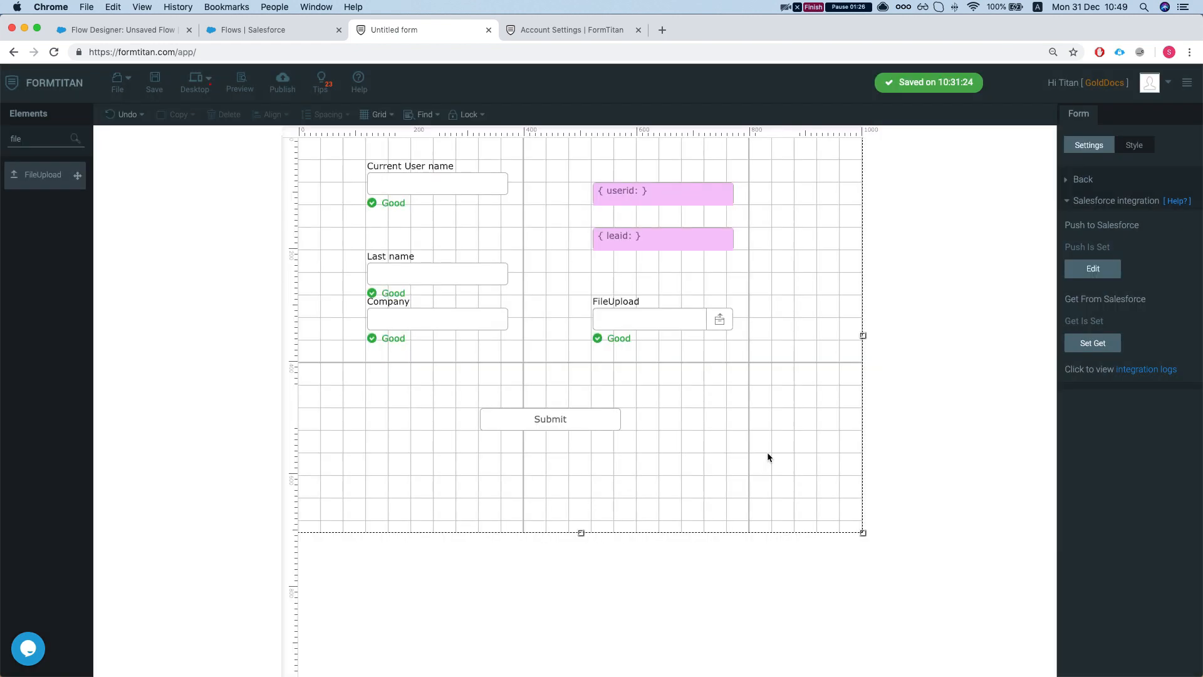
- Launch the Developer Console from the Salesforce Setup gear menu
{"action": "left_click", "coordinate": [272, 30]}
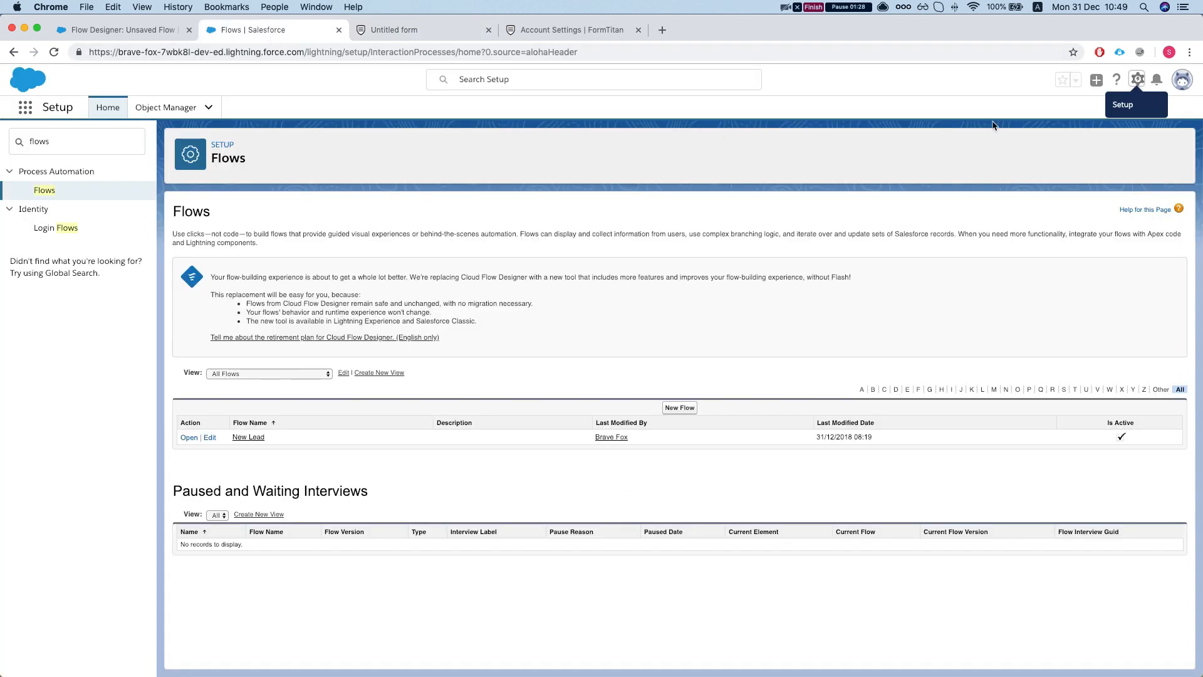
{"action": "left_click", "coordinate": [1137, 79]}
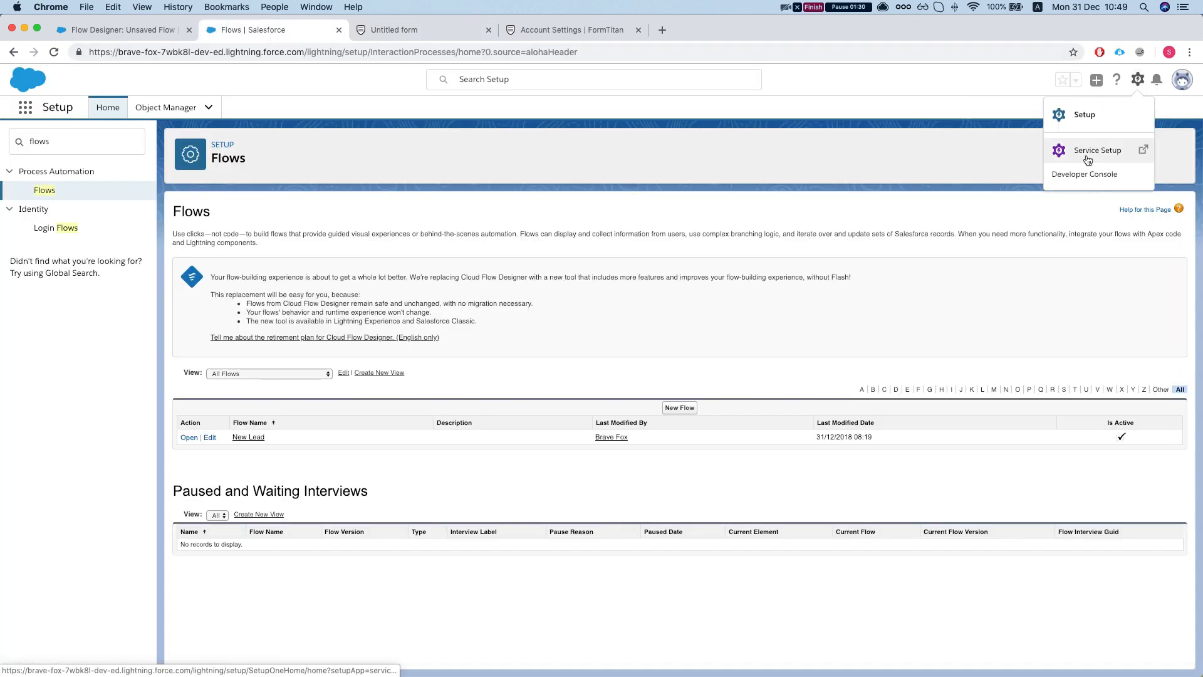
{"action": "left_click", "coordinate": [1084, 174]}
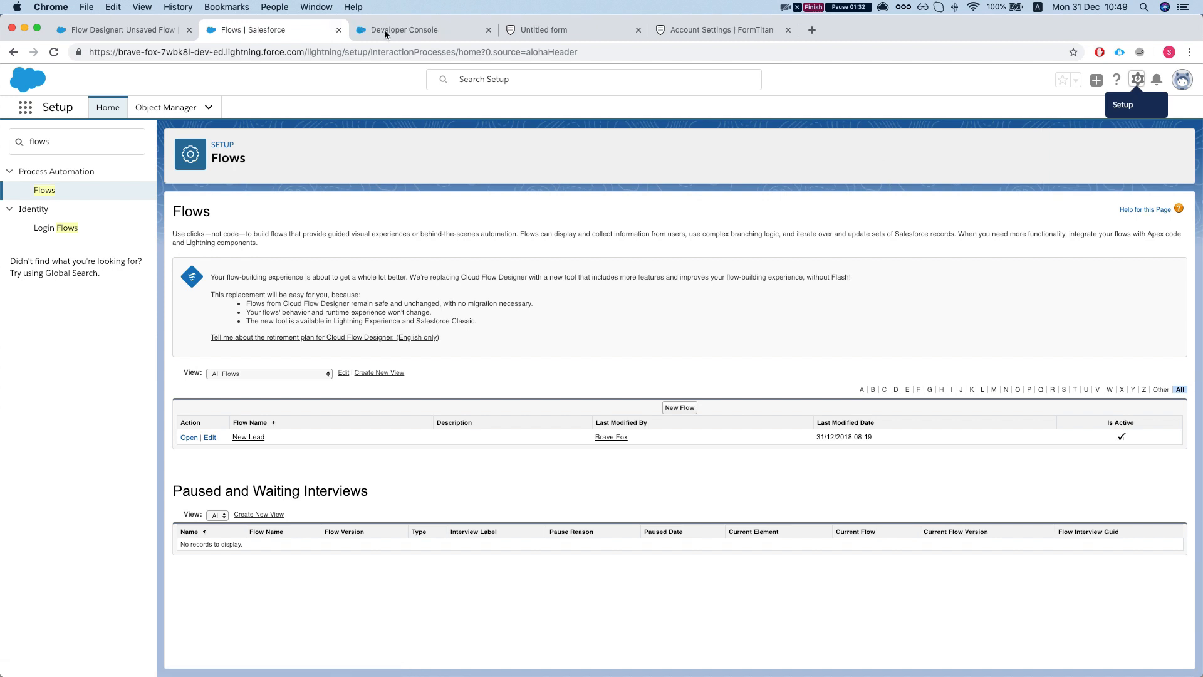
{"action": "left_click", "coordinate": [408, 30]}
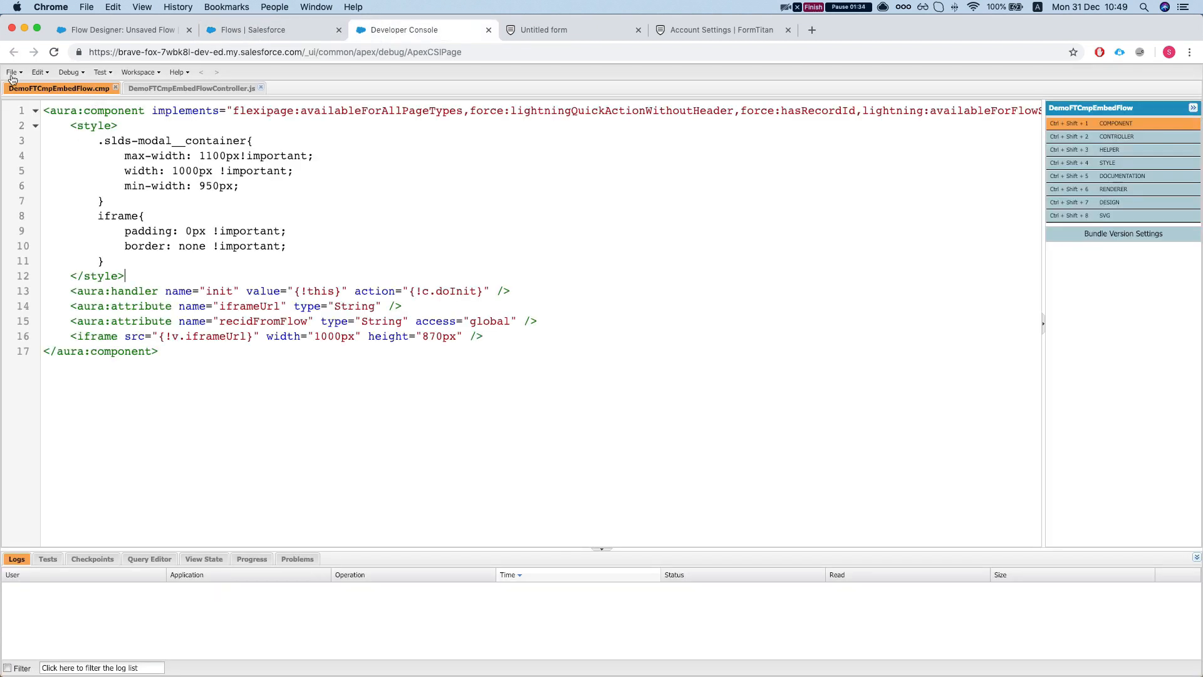
- Open the DemoFTCmpEmbedFlow component markup through Open Lightning Resources
{"action": "left_click", "coordinate": [190, 88]}
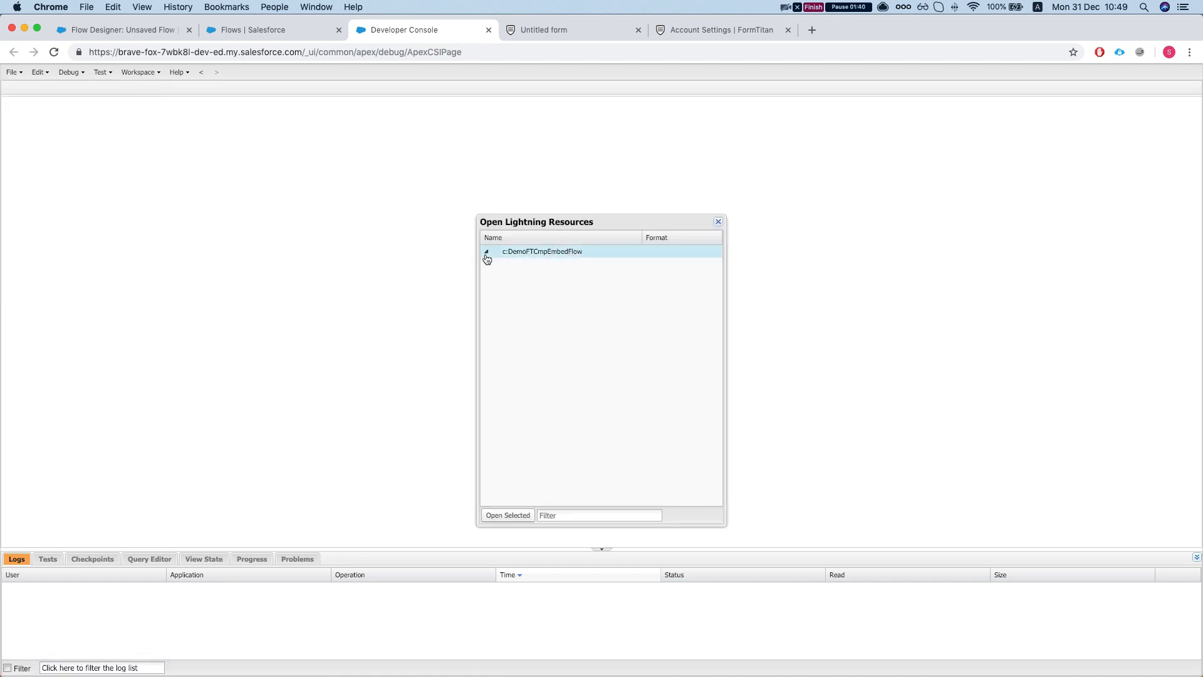
{"action": "left_click", "coordinate": [487, 252]}
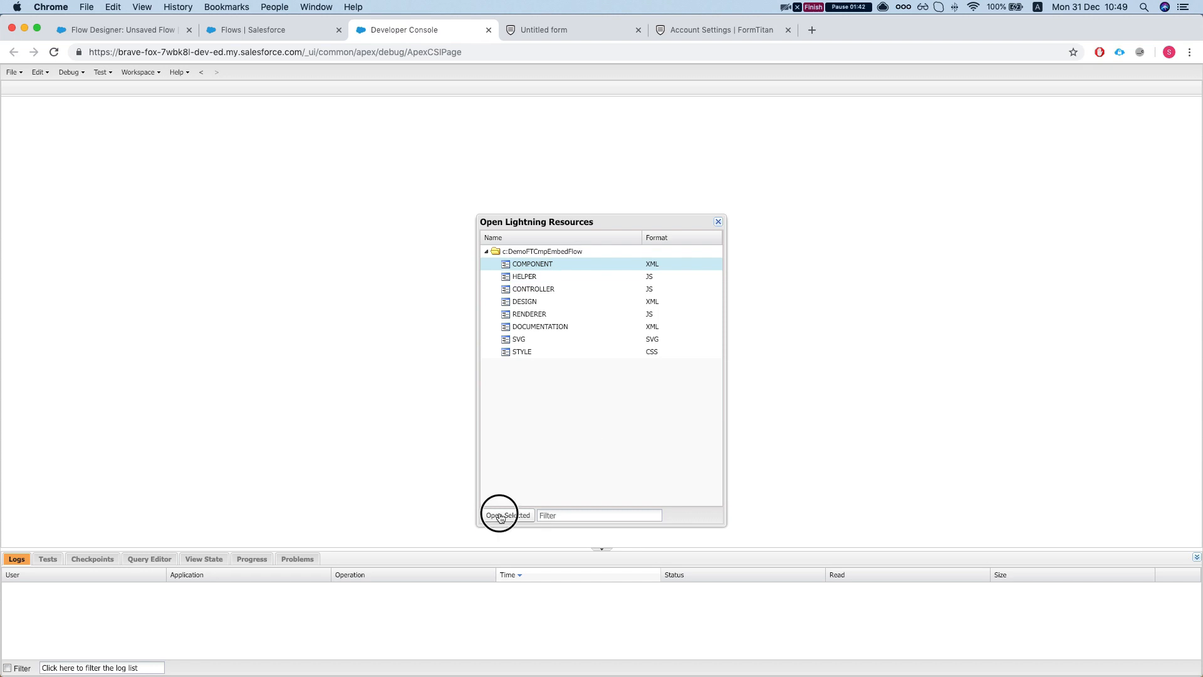
{"action": "left_click", "coordinate": [505, 515]}
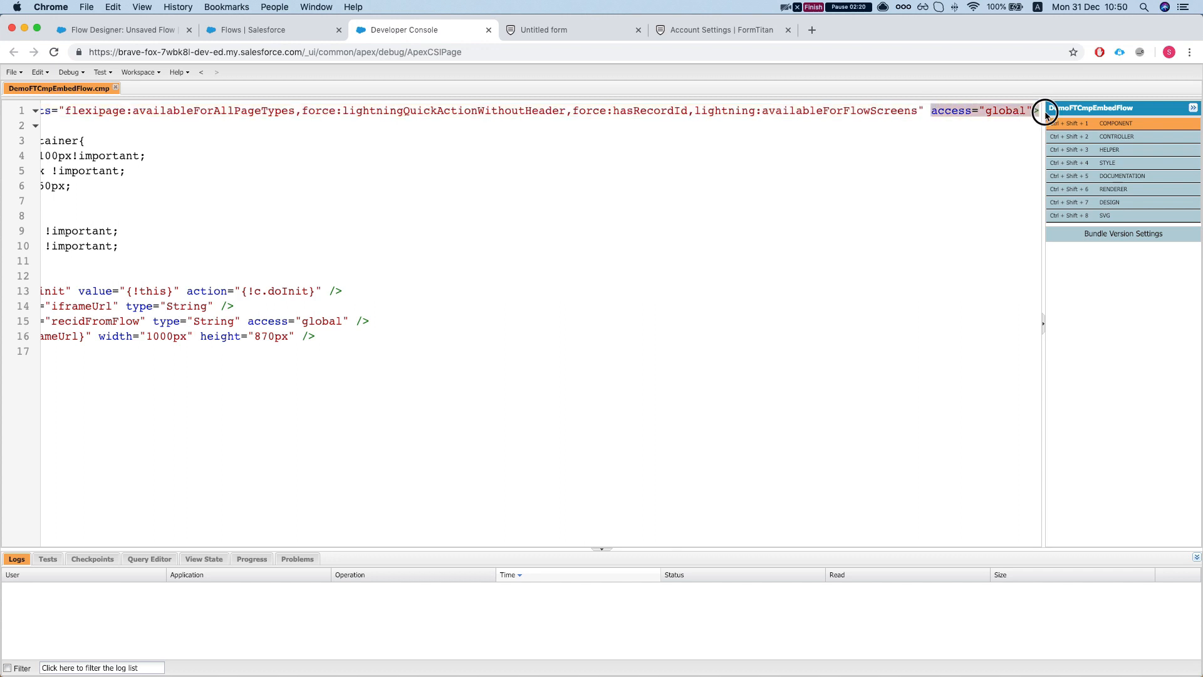
- Scroll through the DemoFTCmpEmbedFlow markup showing iframeUrl and the global recidFromFlow attribute
{"action": "scroll", "scroll_direction": "left", "scroll_amount": 3}
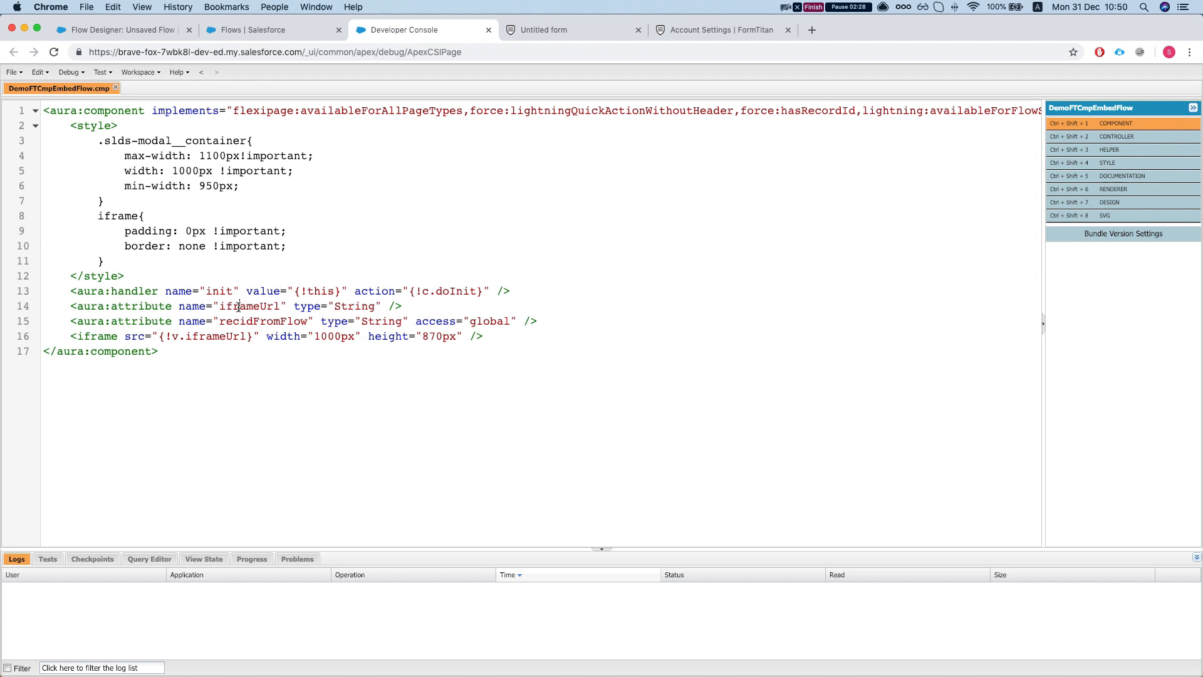
- Highlight the iframeUrl and recidFromFlow attributes, then open DemoFTCmpEmbedFlow.design
{"action": "double_click", "coordinate": [250, 306]}
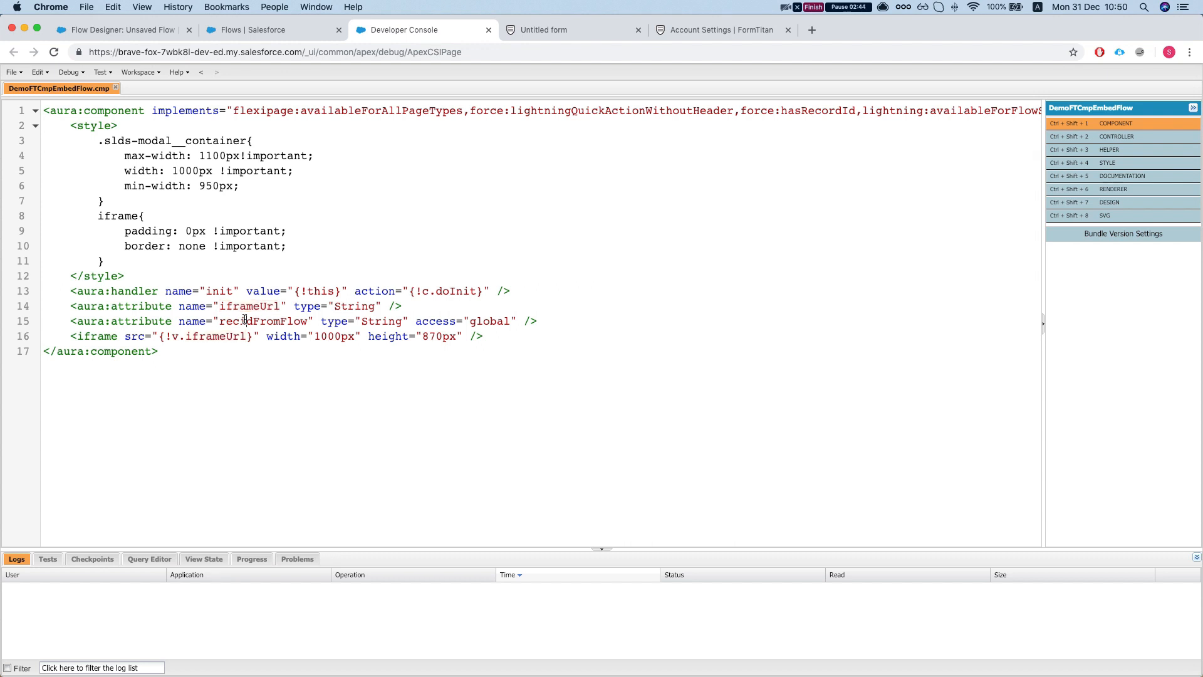
{"action": "double_click", "coordinate": [263, 321]}
{"action": "type", "text": "i"}
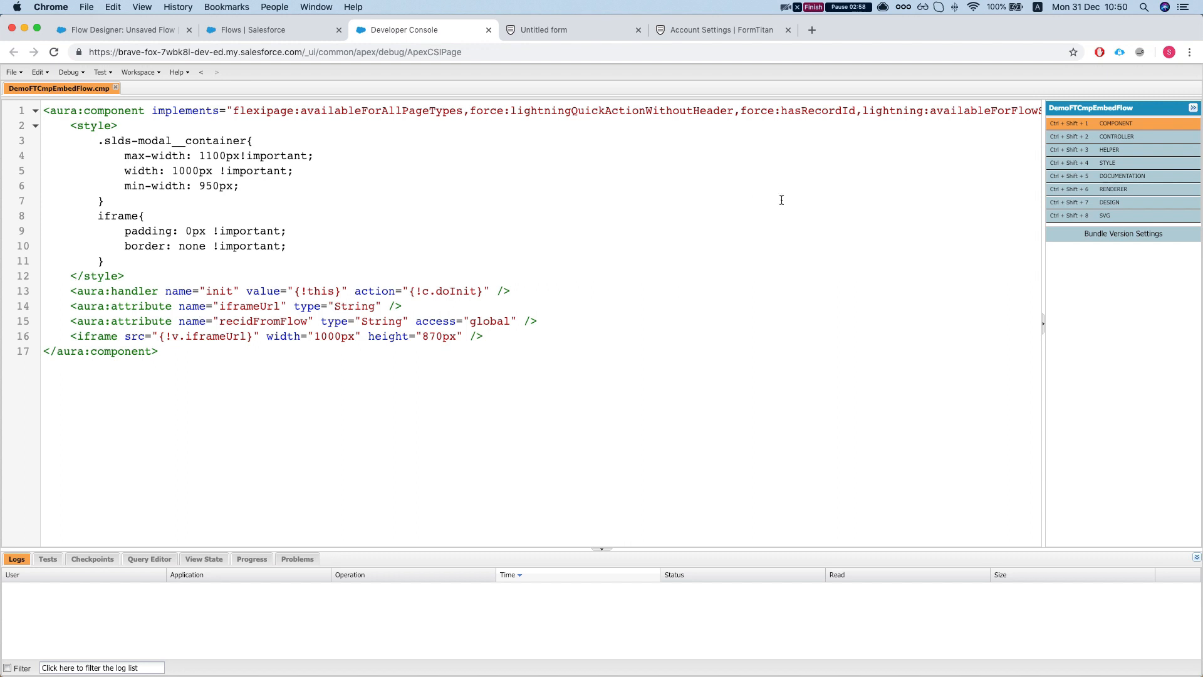
{"action": "mouse_move", "coordinate": [1123, 189]}
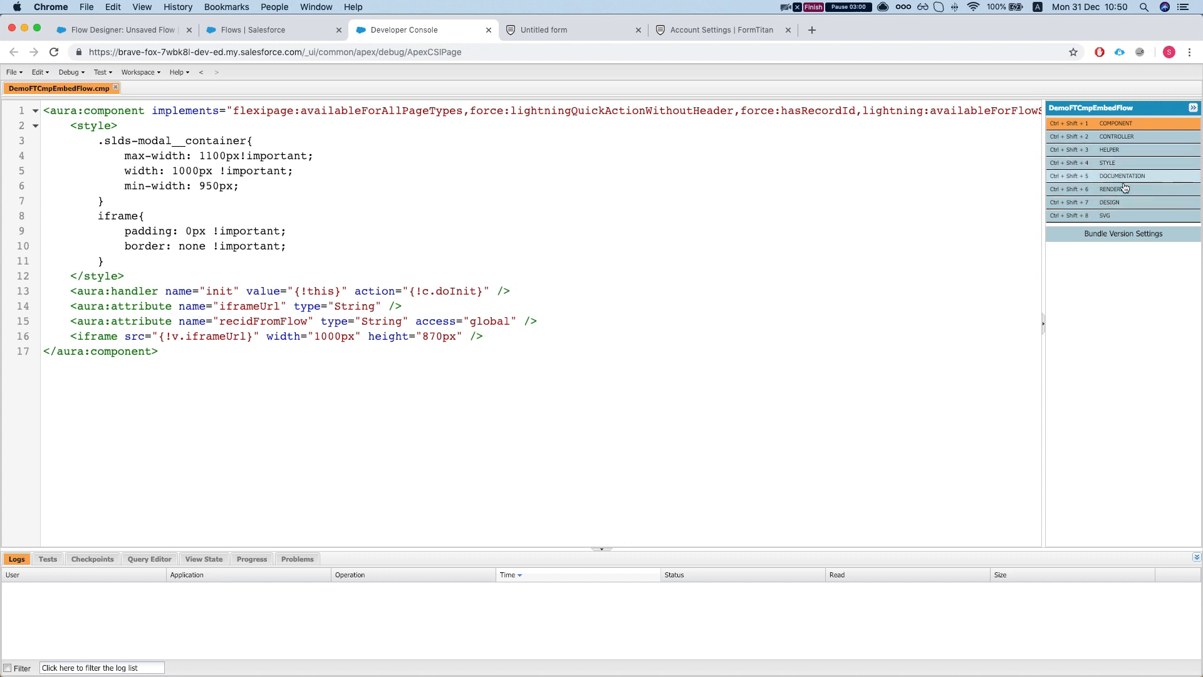
{"action": "left_click", "coordinate": [1110, 201]}
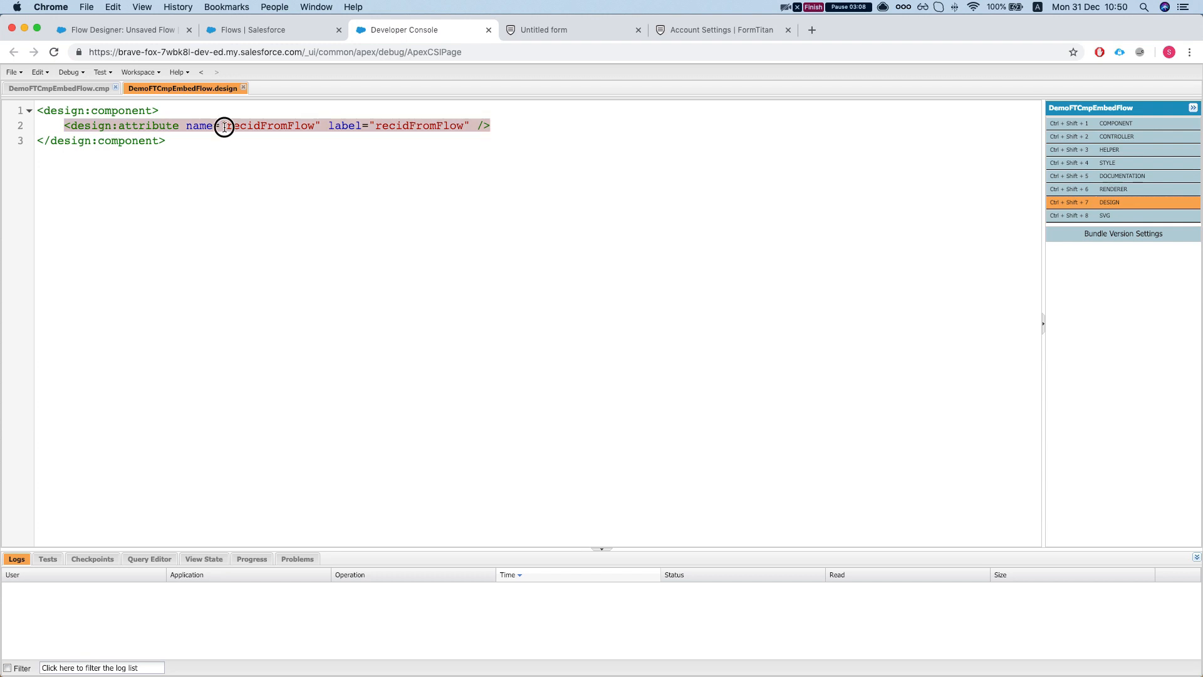
- Compare recidFromFlow between the .cmp and .design files, then open the controller
{"action": "left_click", "coordinate": [57, 87]}
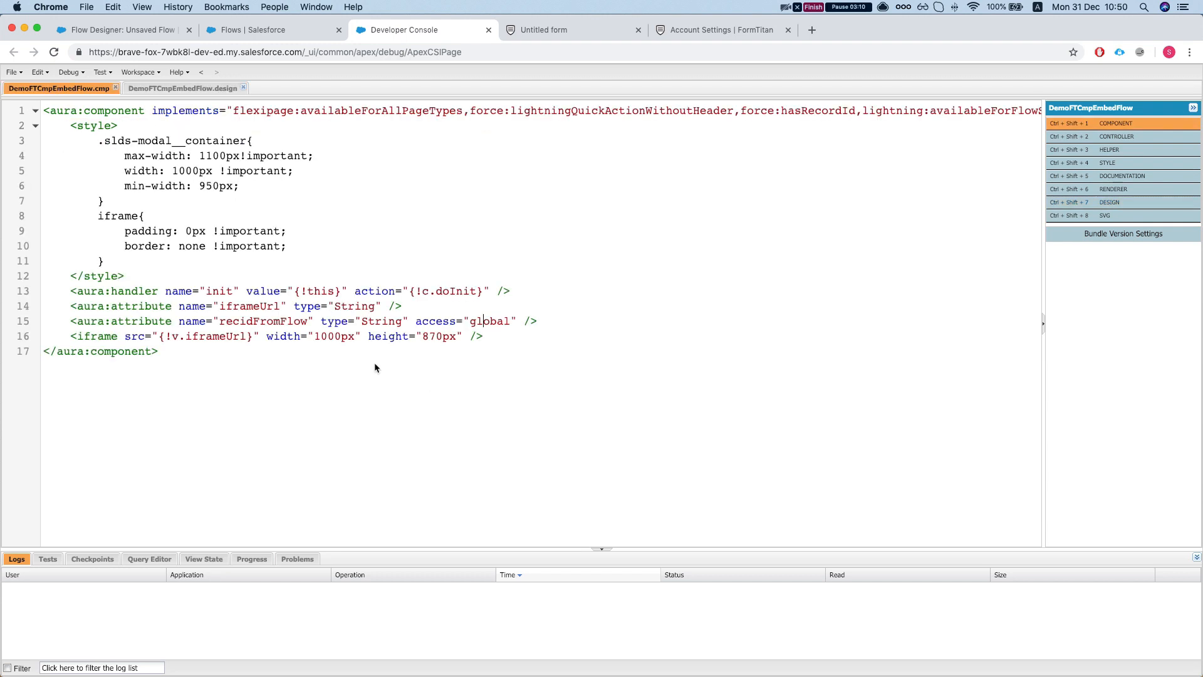
{"action": "double_click", "coordinate": [263, 321]}
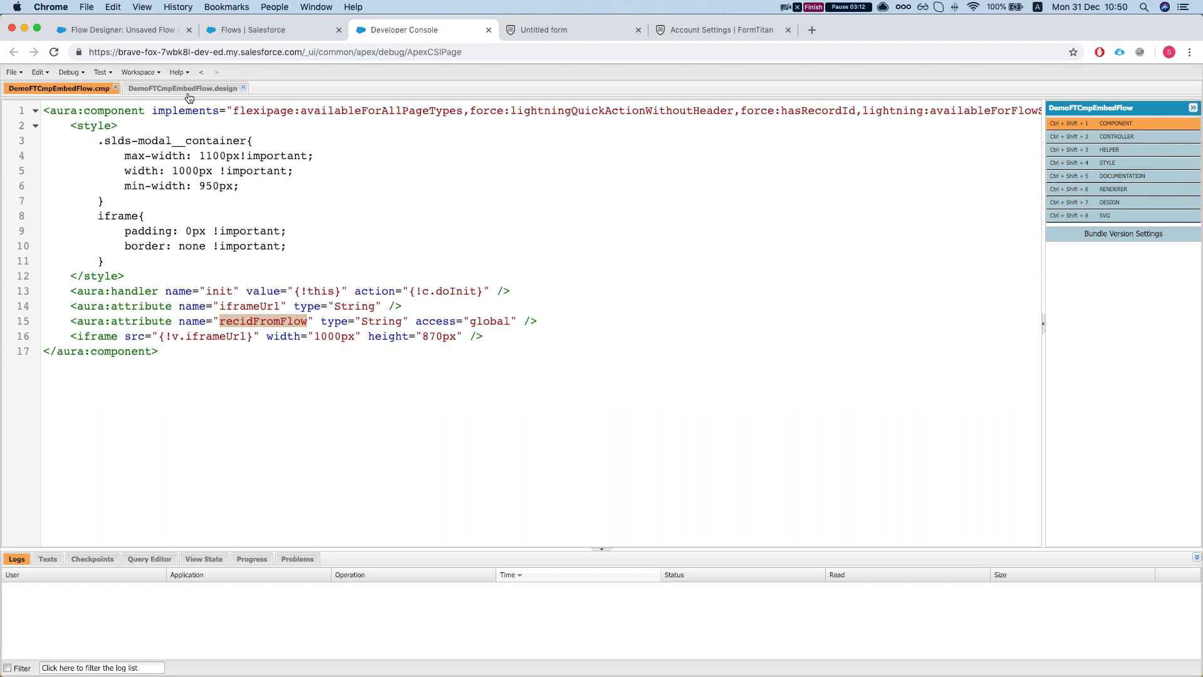
{"action": "left_click", "coordinate": [182, 88]}
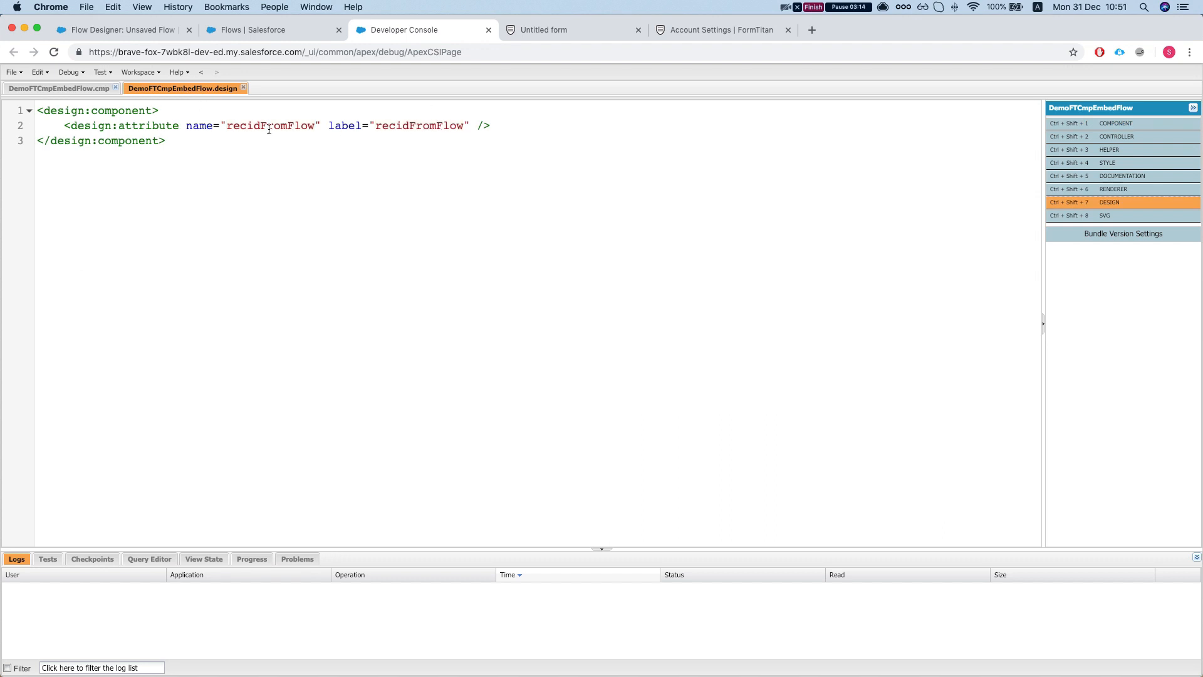
{"action": "left_click", "coordinate": [56, 88]}
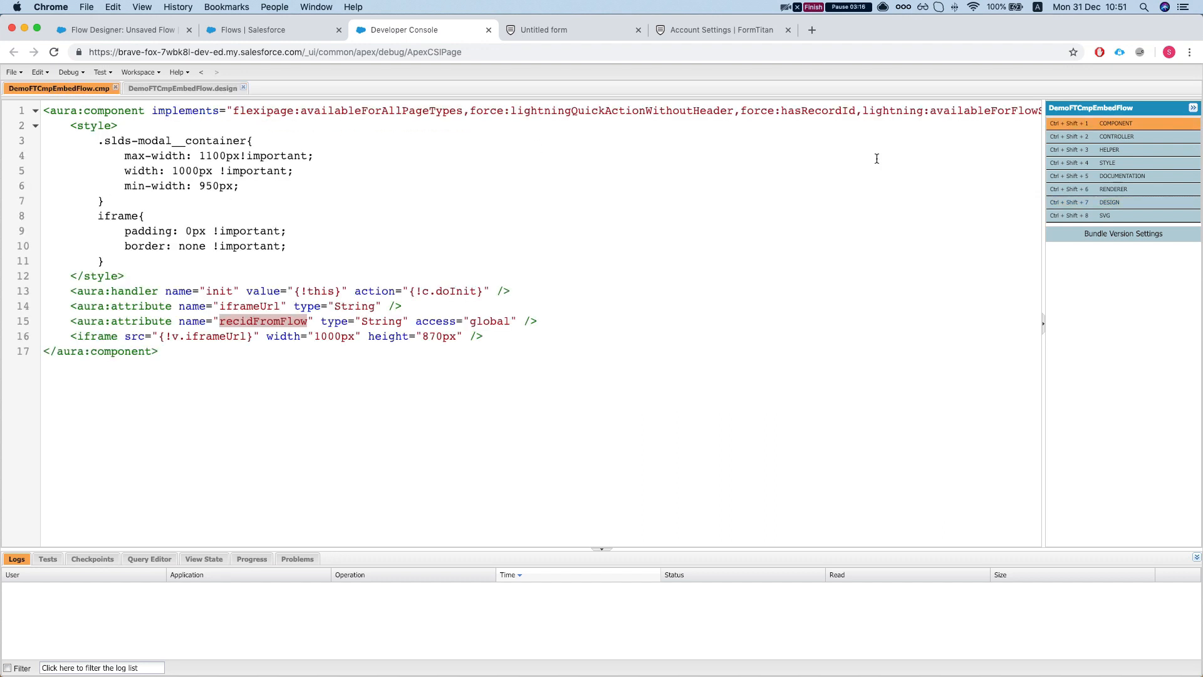
{"action": "left_click", "coordinate": [1117, 136]}
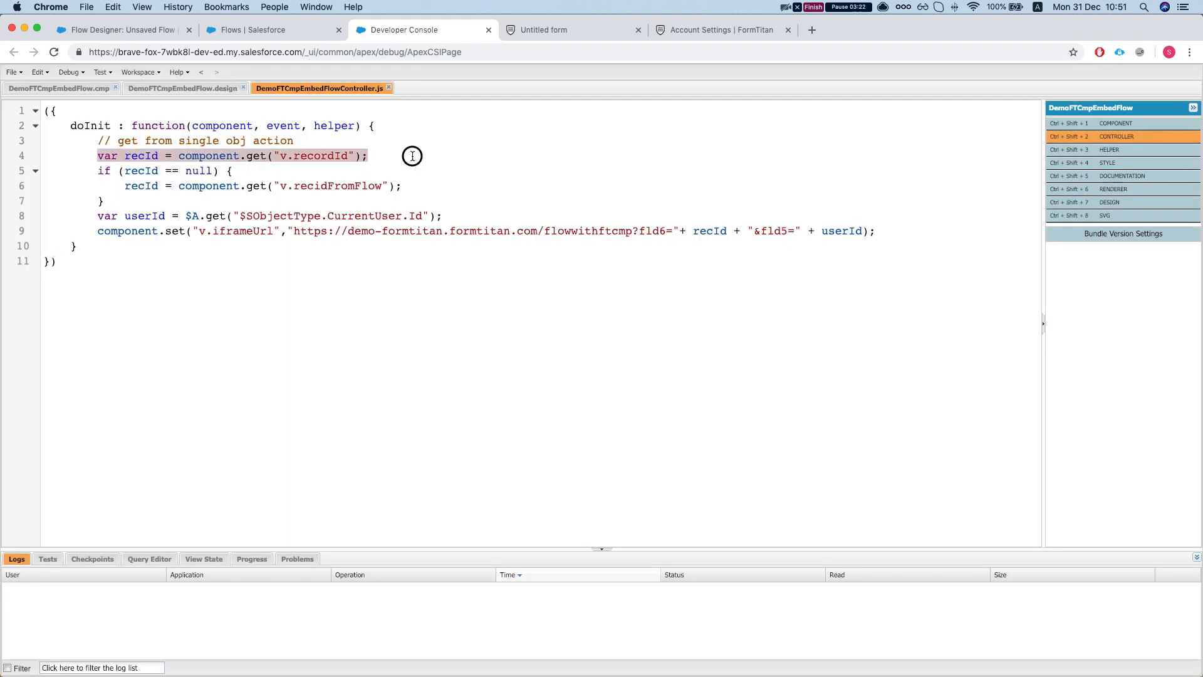
- Review the recordId, recidFromFlow and CurrentUser references in DemoFTCmpEmbedFlowController.js
{"action": "double_click", "coordinate": [321, 156]}
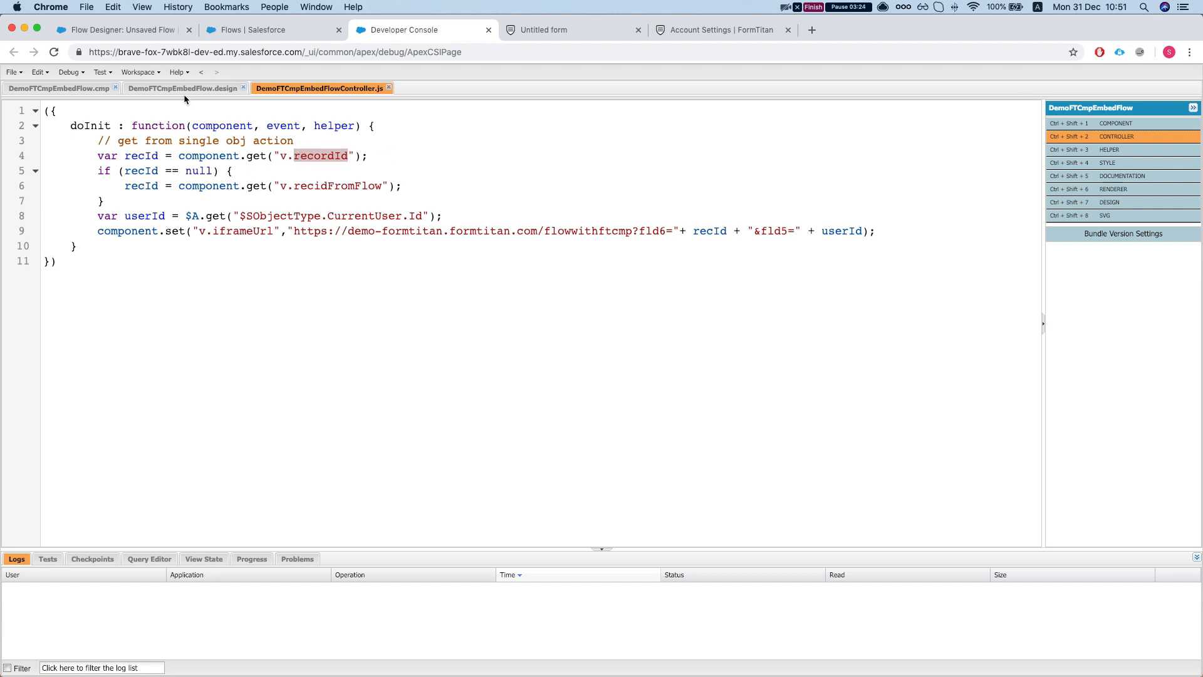
{"action": "left_click", "coordinate": [58, 88]}
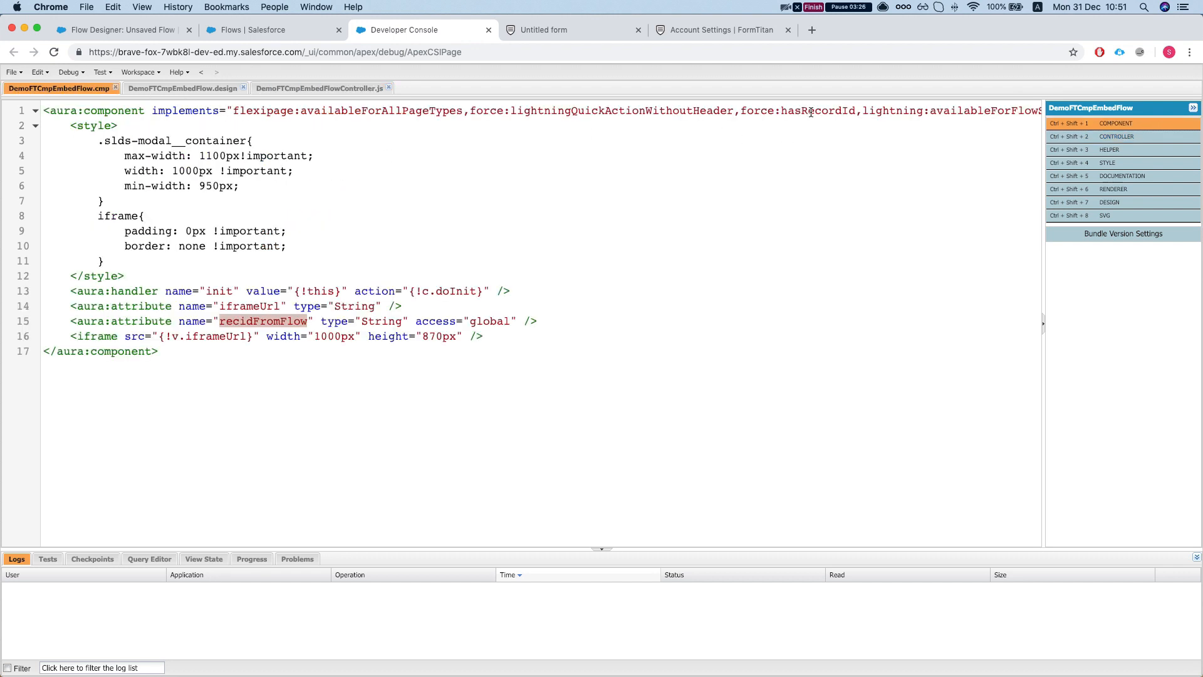
{"action": "left_click", "coordinate": [318, 88]}
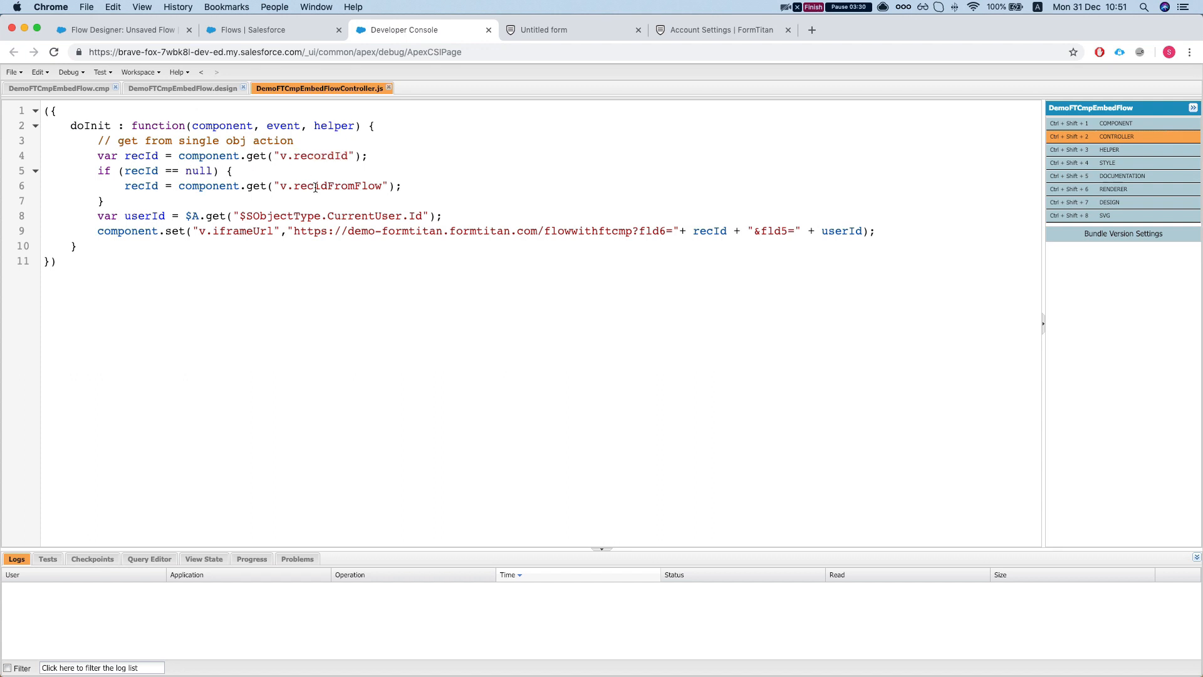
{"action": "double_click", "coordinate": [338, 186]}
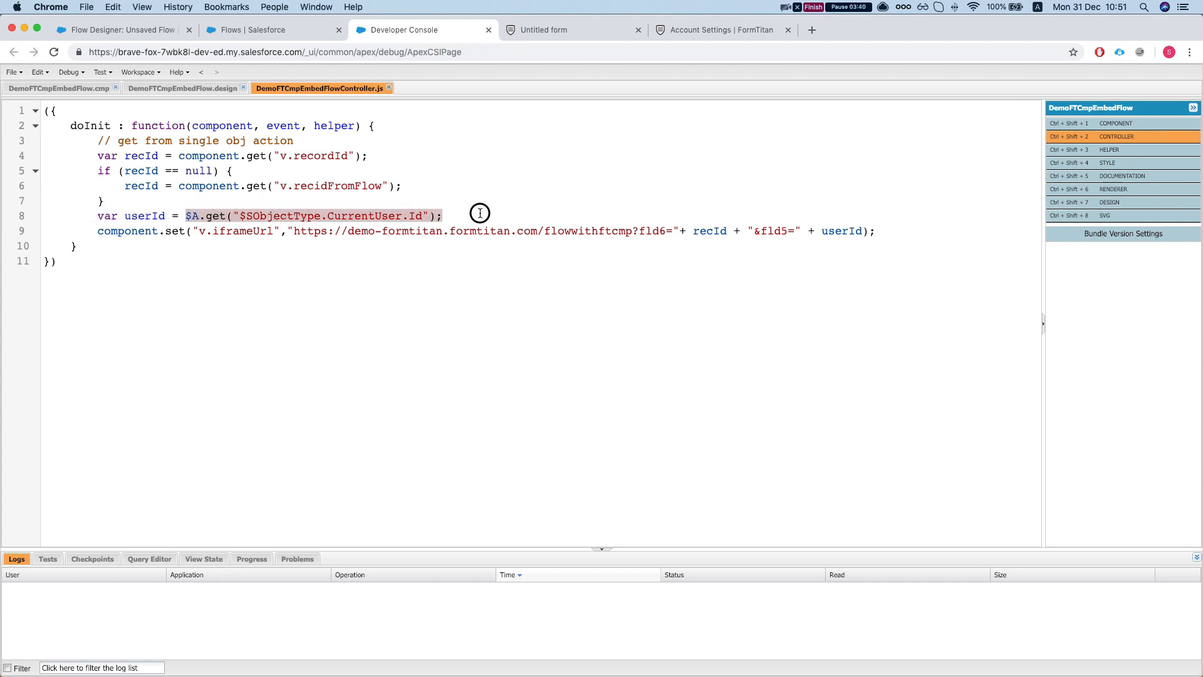
{"action": "double_click", "coordinate": [363, 215]}
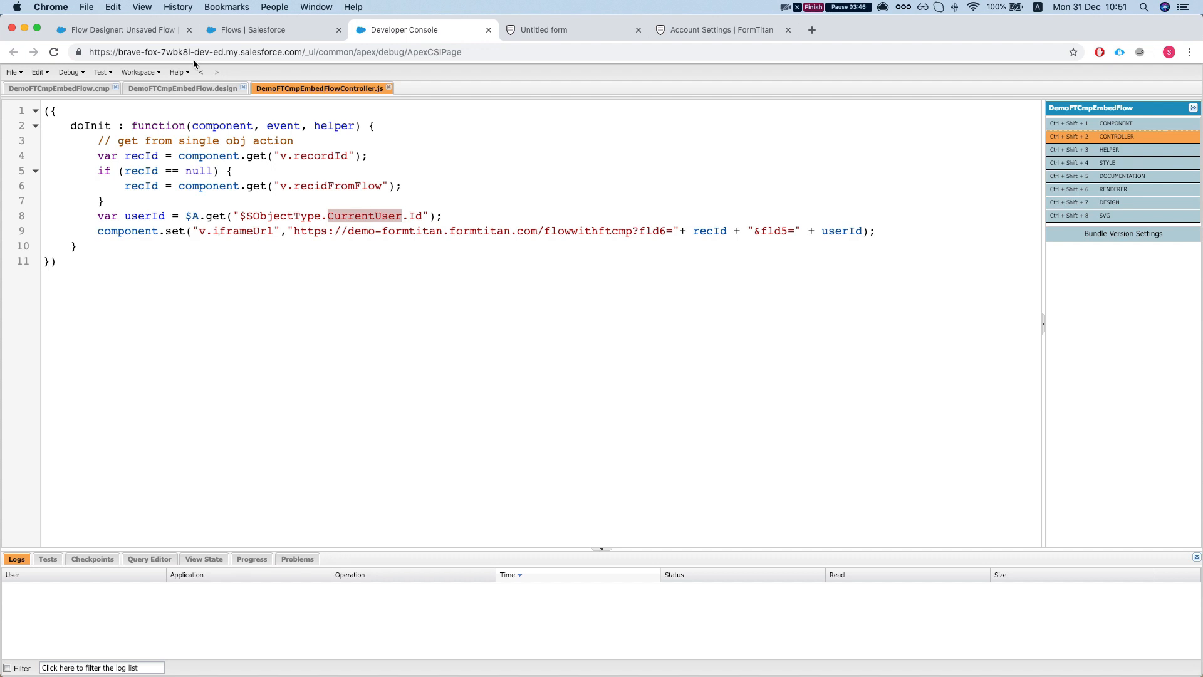
- Revisit the markup and design tabs, then return to the FormTitan form editor
{"action": "left_click", "coordinate": [57, 88]}
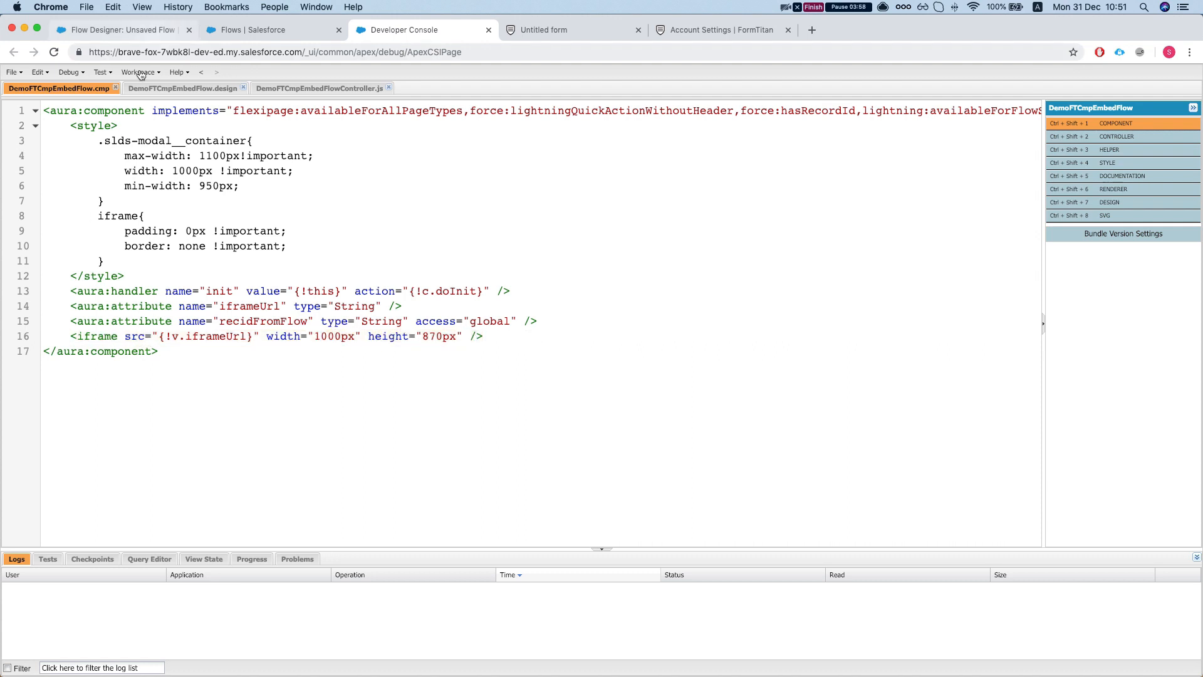
{"action": "left_click", "coordinate": [184, 88]}
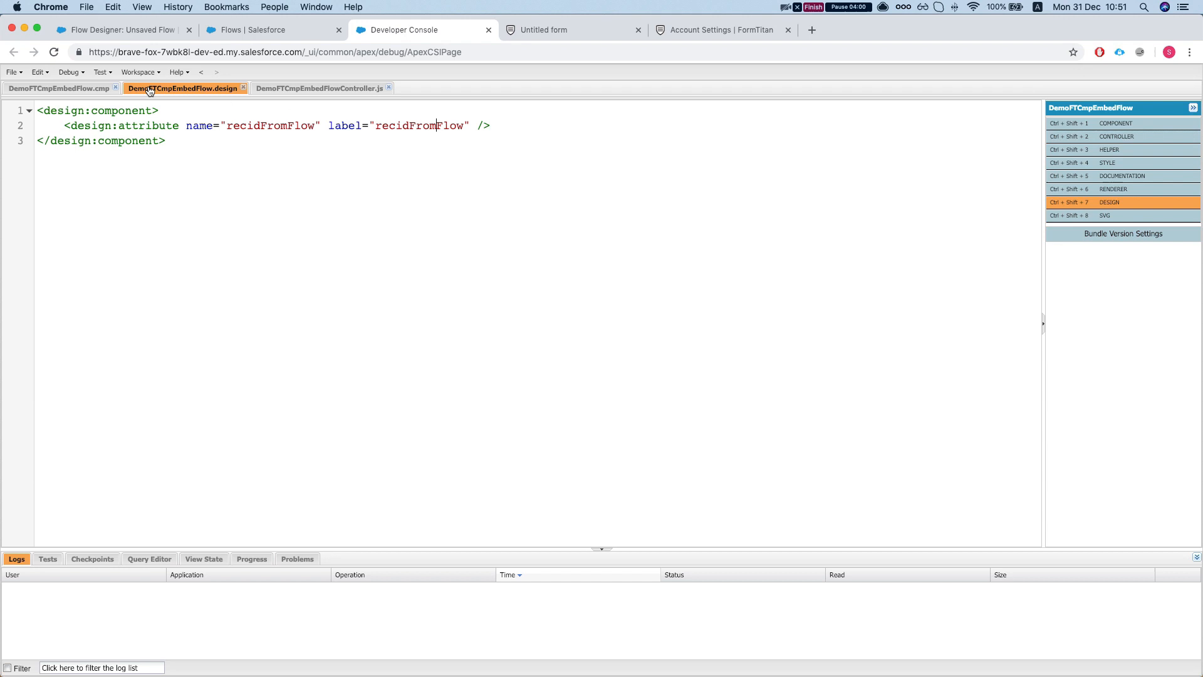
{"action": "left_click", "coordinate": [320, 87]}
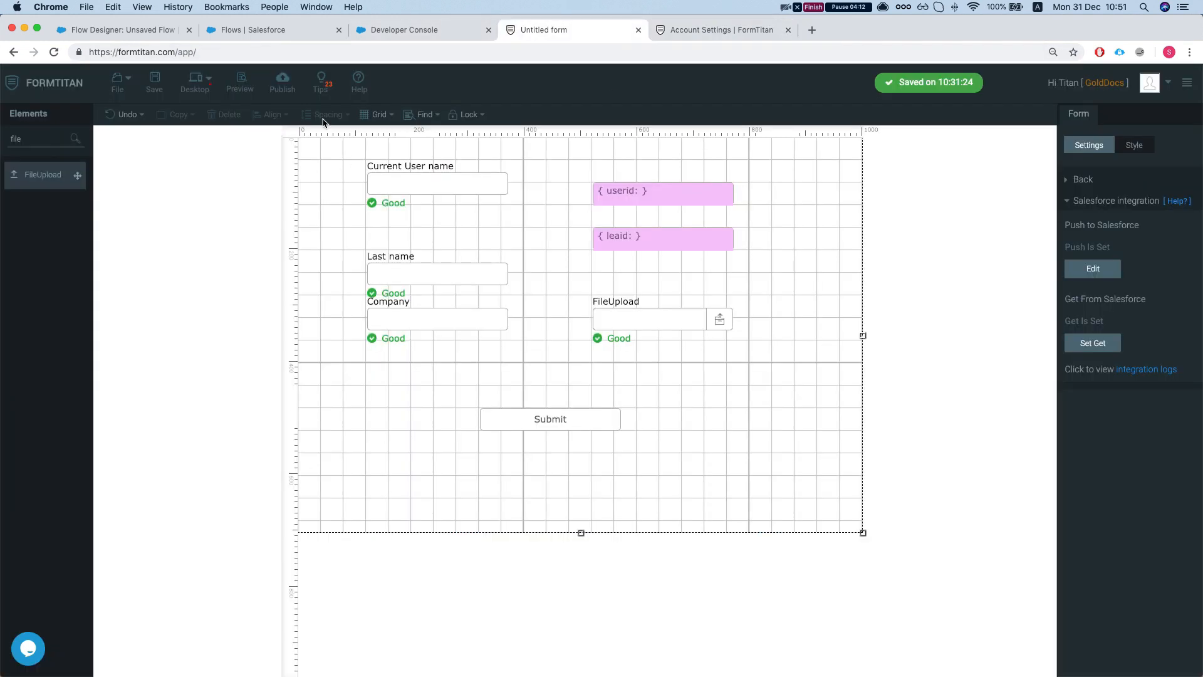
- Compare the published form URL with the controller's iframe URL, noting the fld6 parameter
{"action": "left_click", "coordinate": [282, 83]}
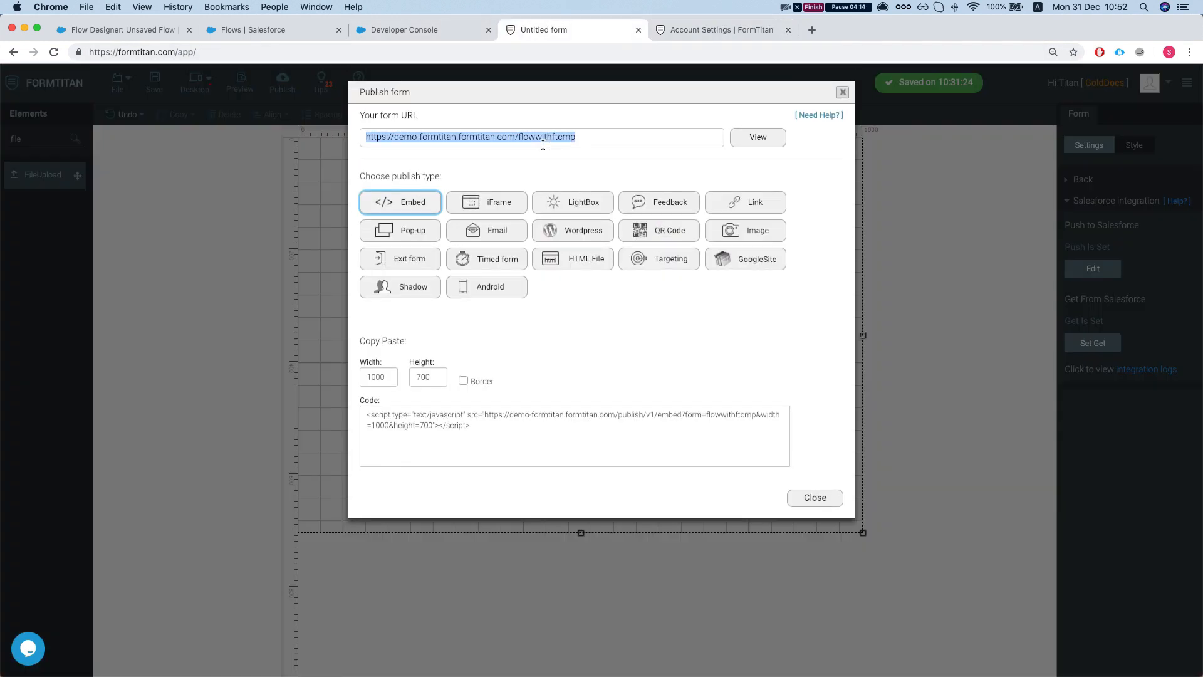
{"action": "left_click", "coordinate": [119, 30]}
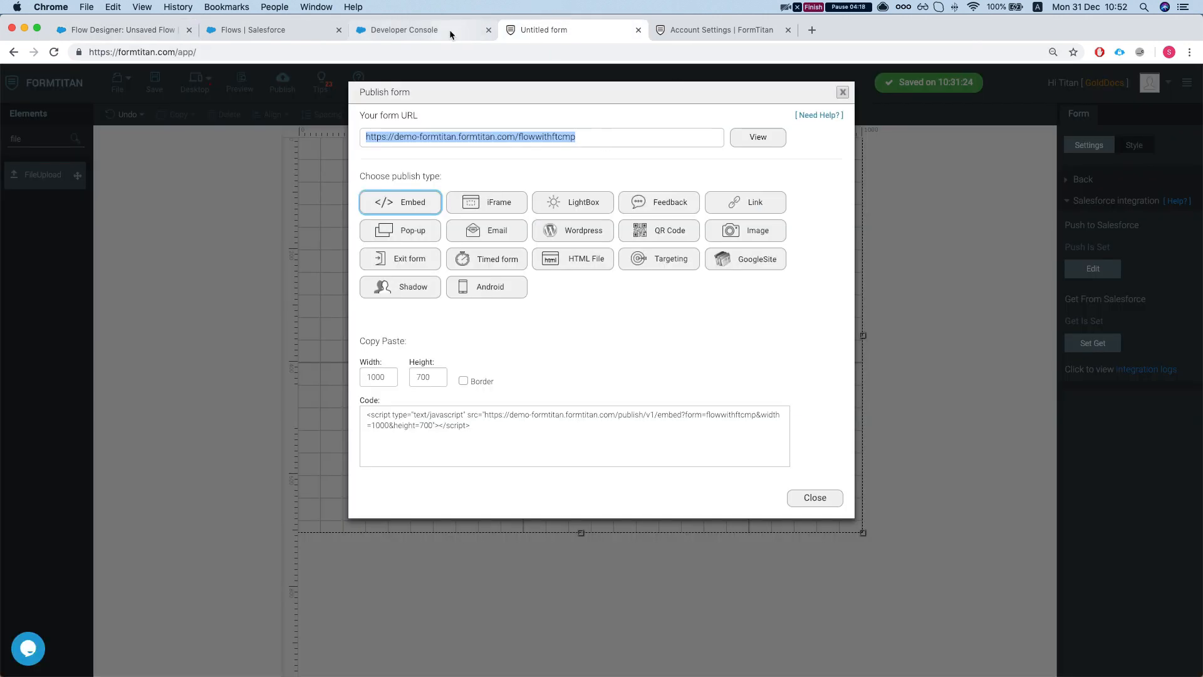
{"action": "left_click", "coordinate": [403, 30]}
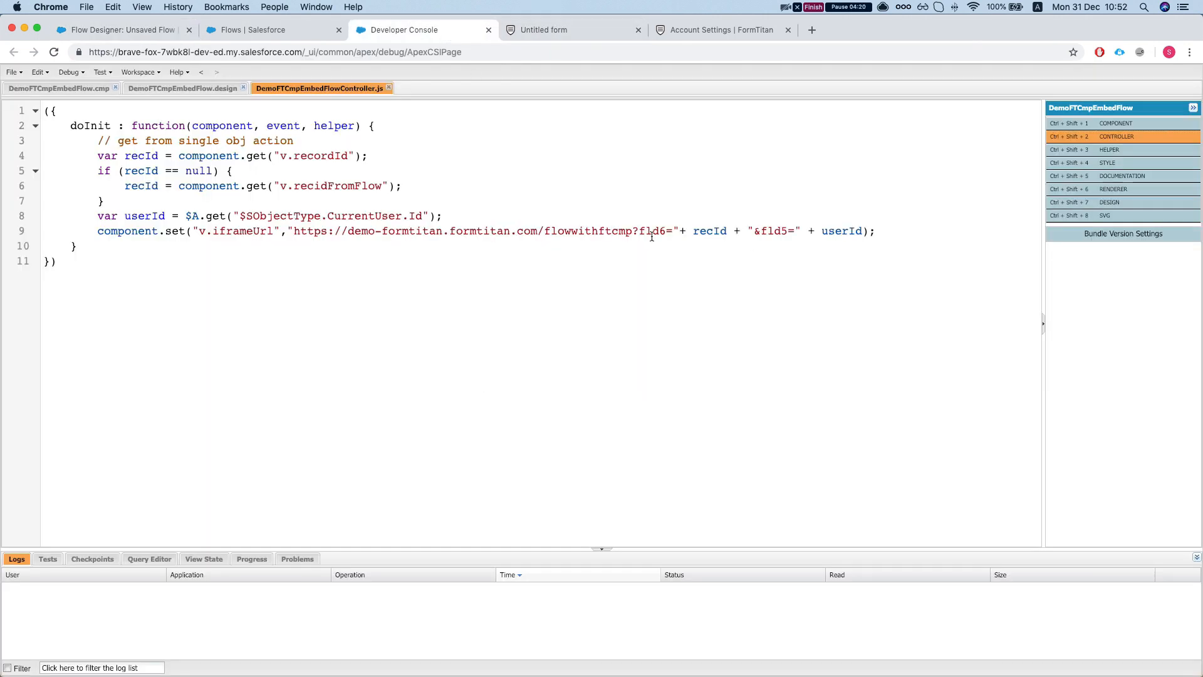
{"action": "double_click", "coordinate": [651, 231]}
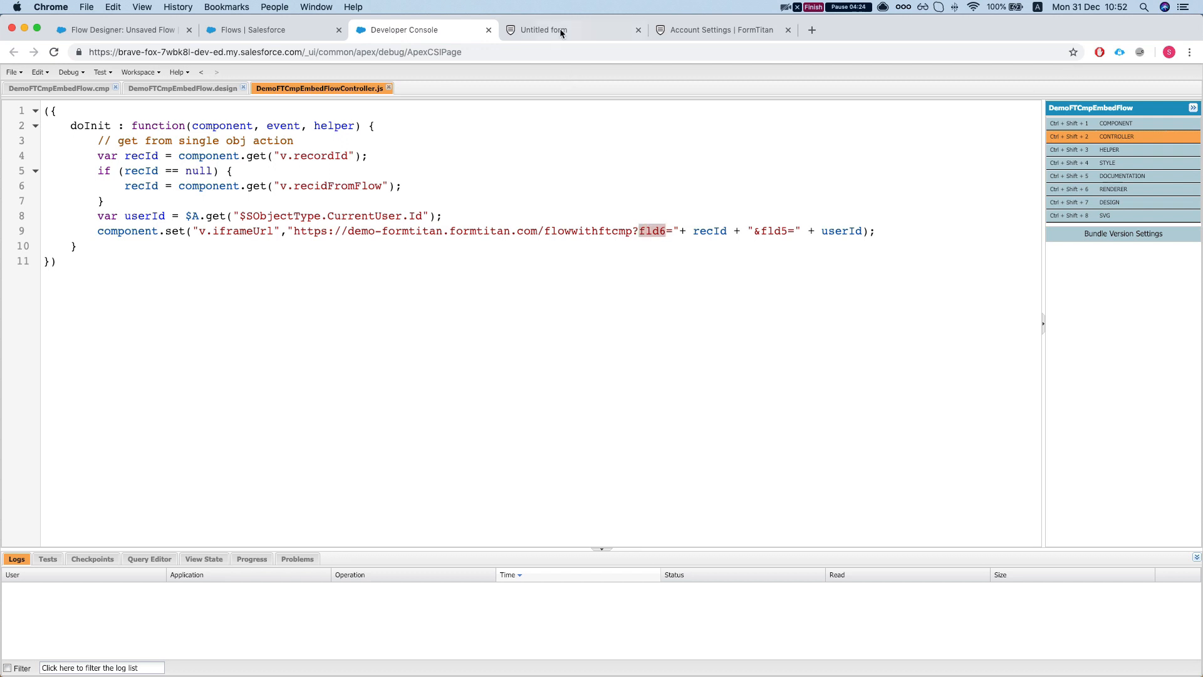
- Confirm the userid hidden field's ID is fld5 and locate fld5 in the controller URL
{"action": "left_click", "coordinate": [544, 29]}
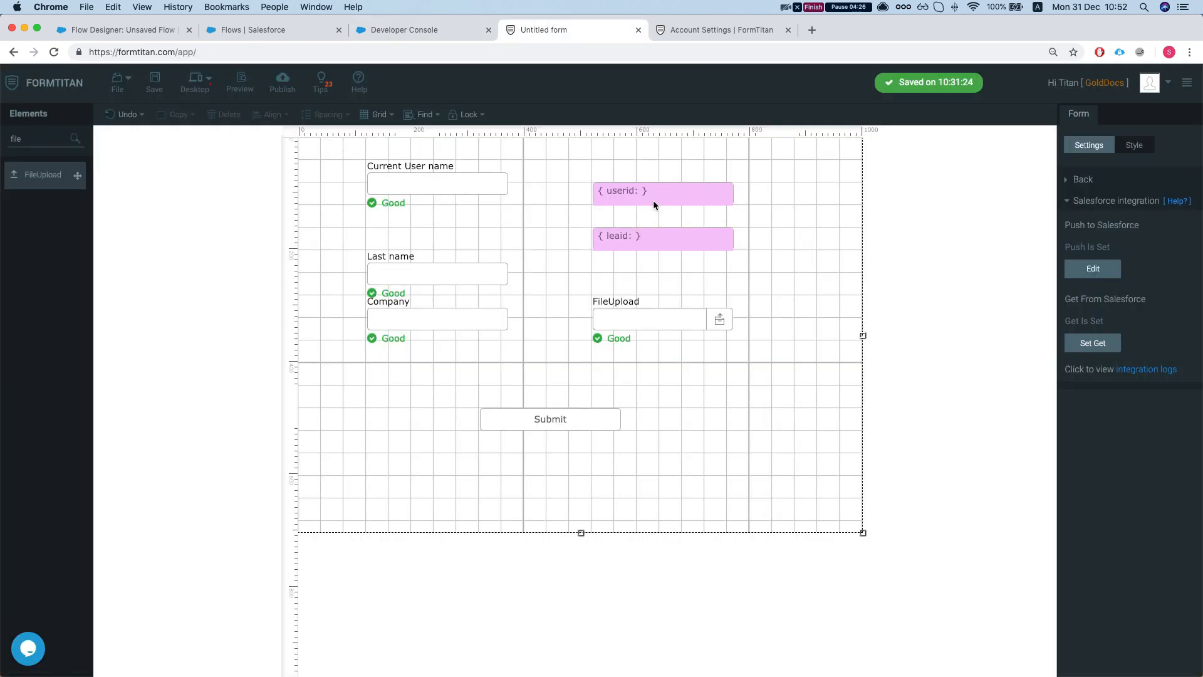
{"action": "left_click", "coordinate": [662, 236]}
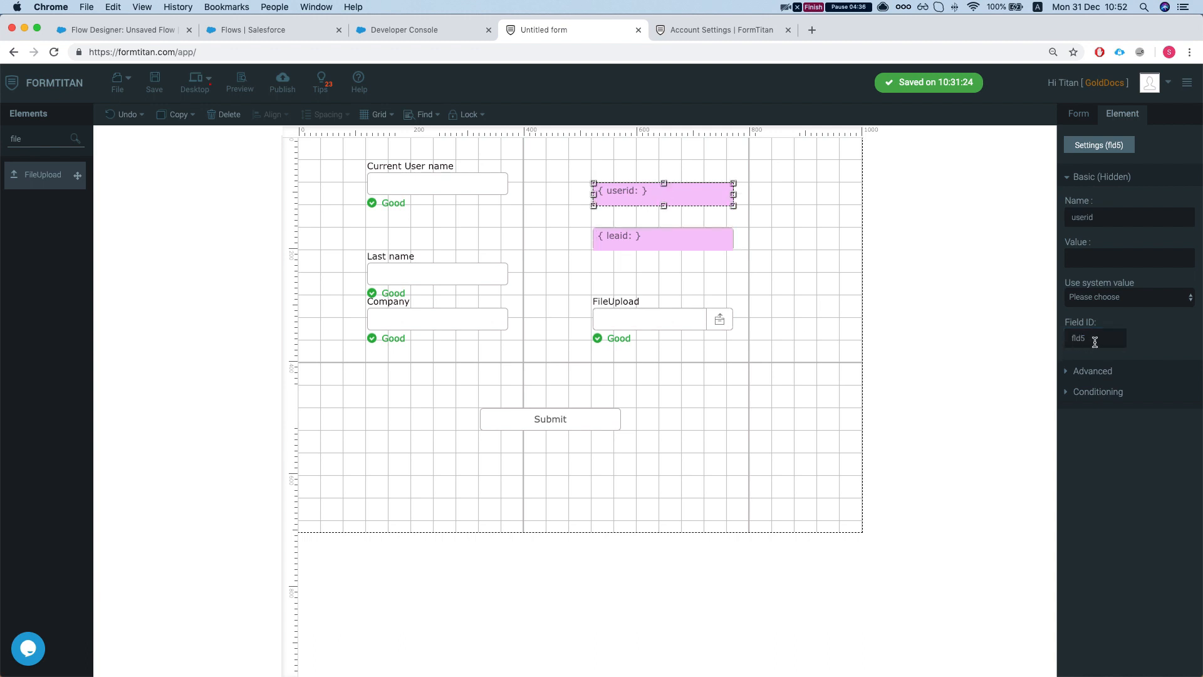
{"action": "left_click", "coordinate": [421, 30]}
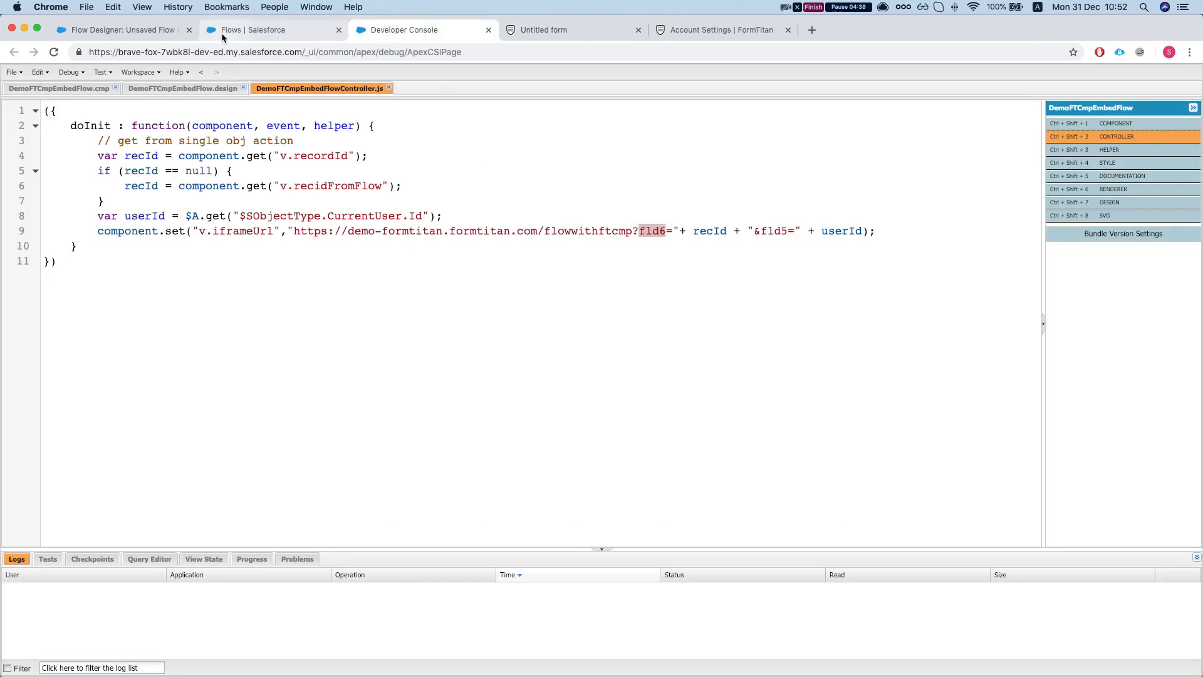
{"action": "double_click", "coordinate": [773, 232]}
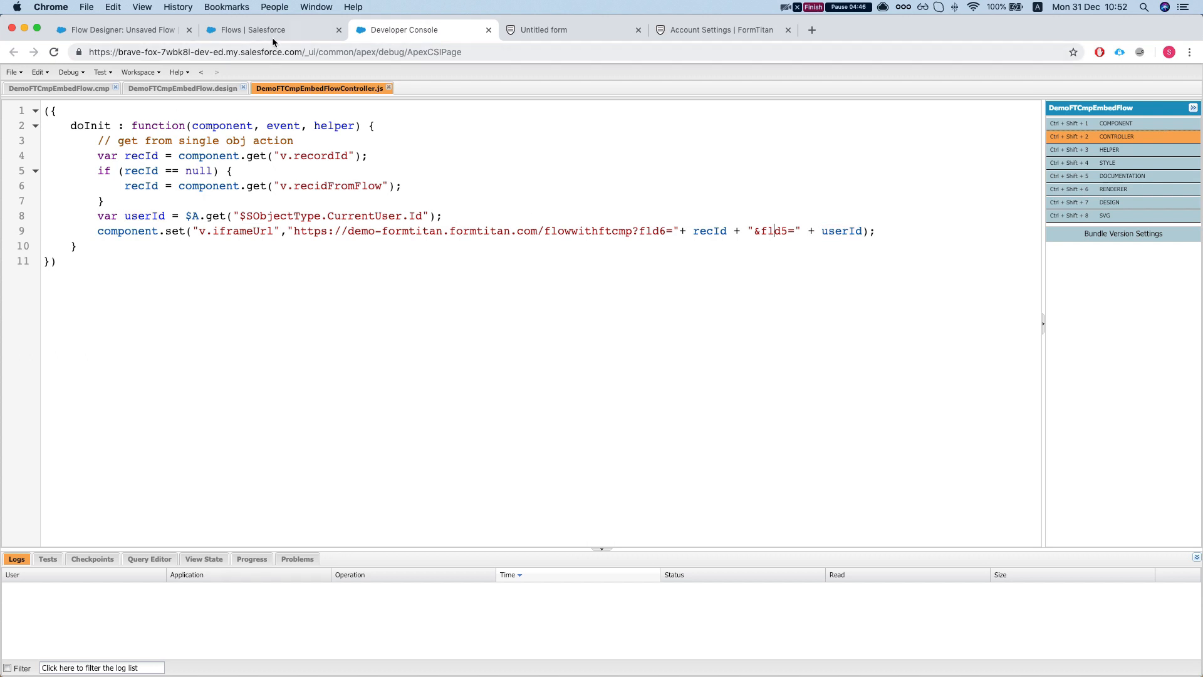
- Open active version 4 of the New Lead flow from Setup > Flows
{"action": "left_click", "coordinate": [253, 29]}
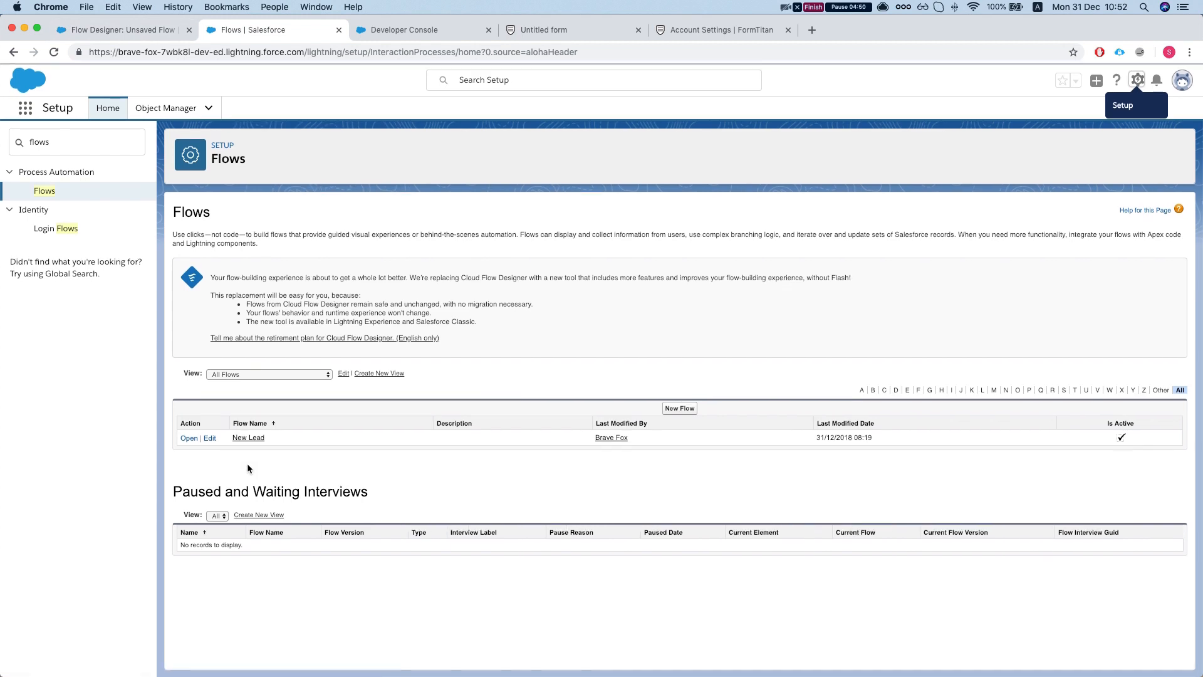
{"action": "mouse_move", "coordinate": [248, 438]}
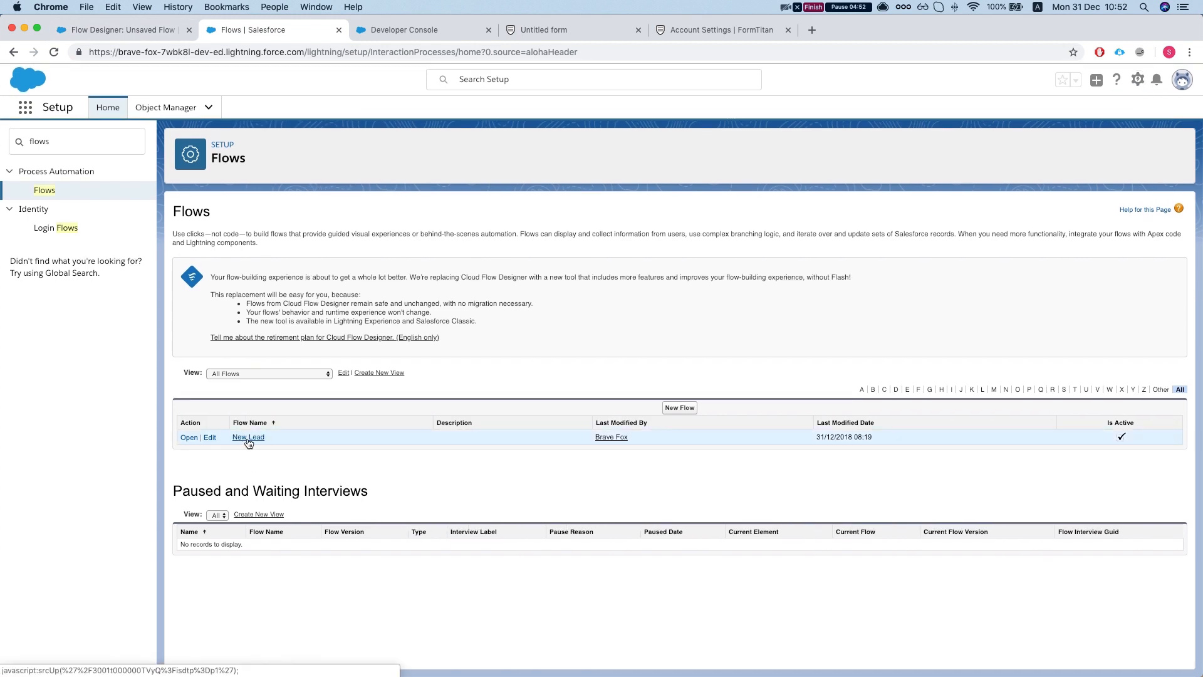
{"action": "left_click", "coordinate": [248, 437]}
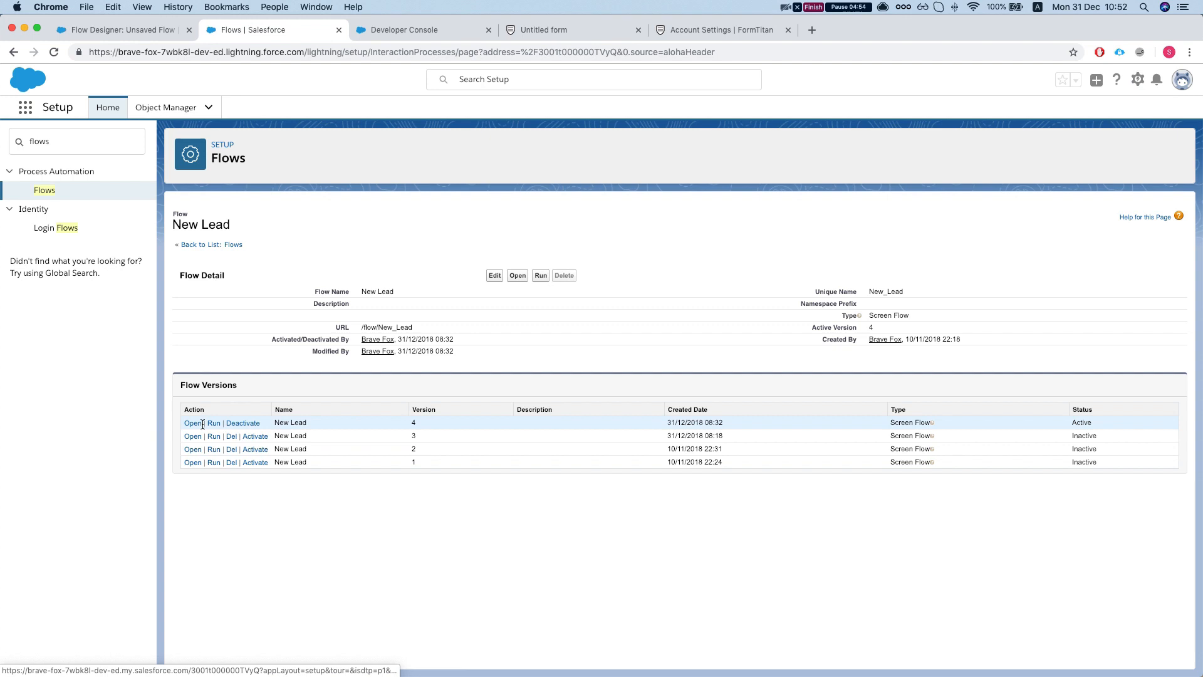
{"action": "left_click", "coordinate": [192, 423]}
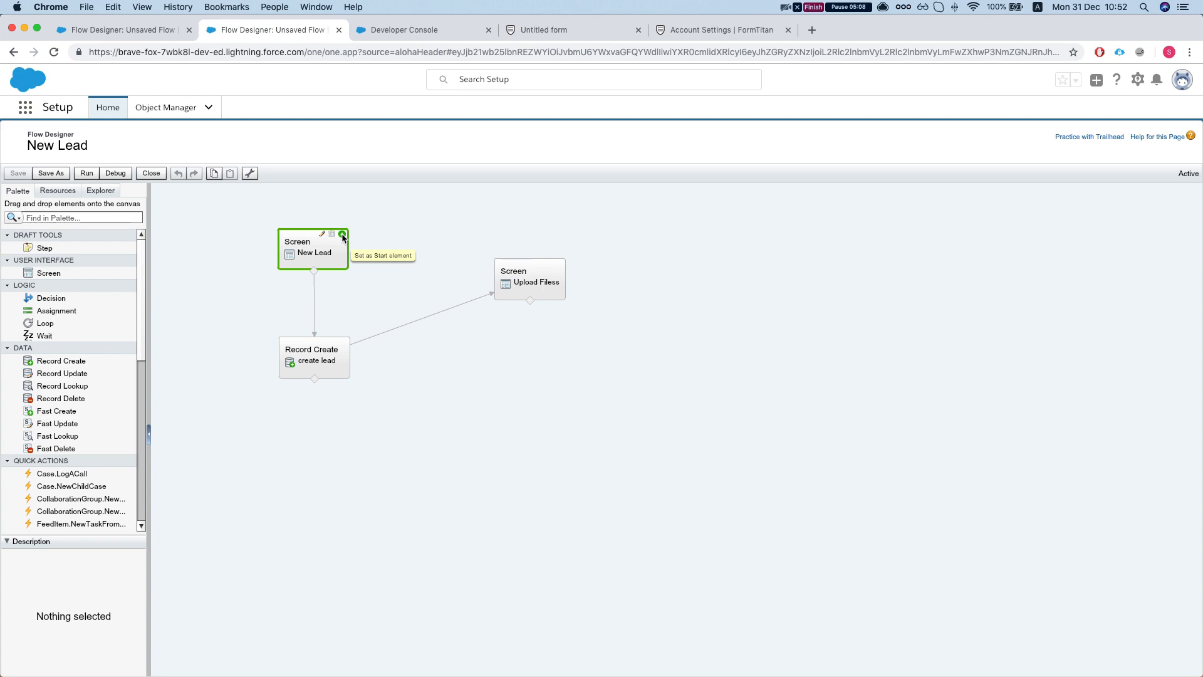
{"action": "mouse_move", "coordinate": [353, 243]}
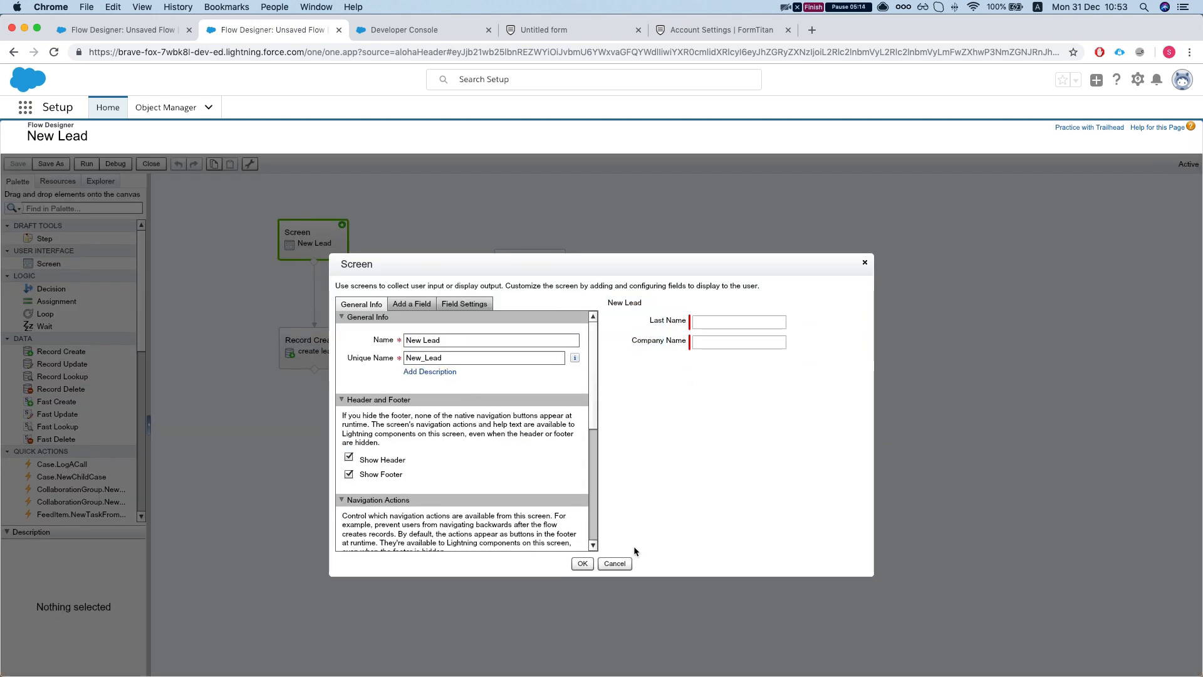
{"action": "left_click", "coordinate": [614, 563]}
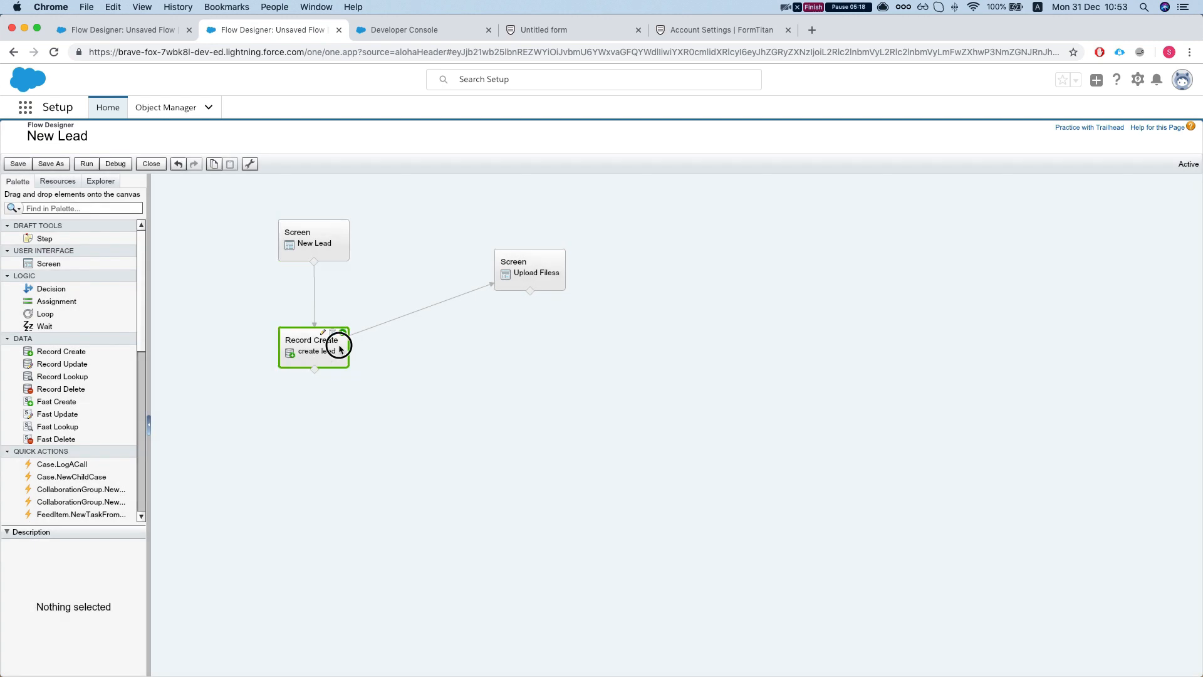
{"action": "double_click", "coordinate": [313, 345]}
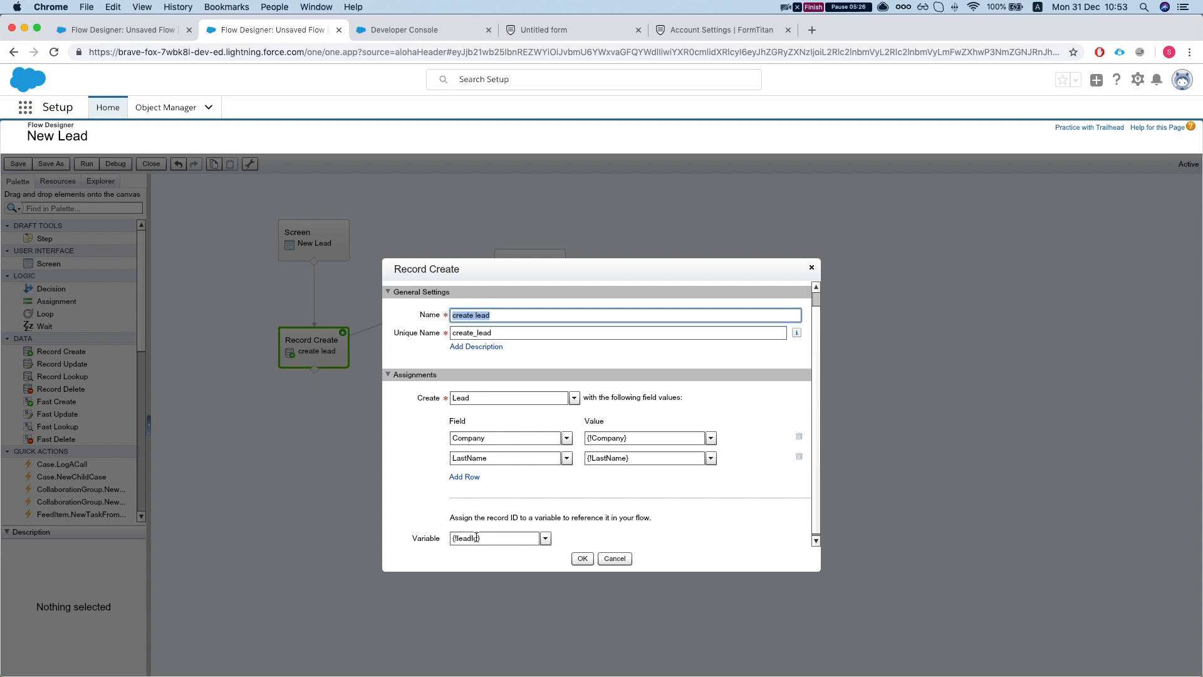
{"action": "left_click", "coordinate": [582, 557]}
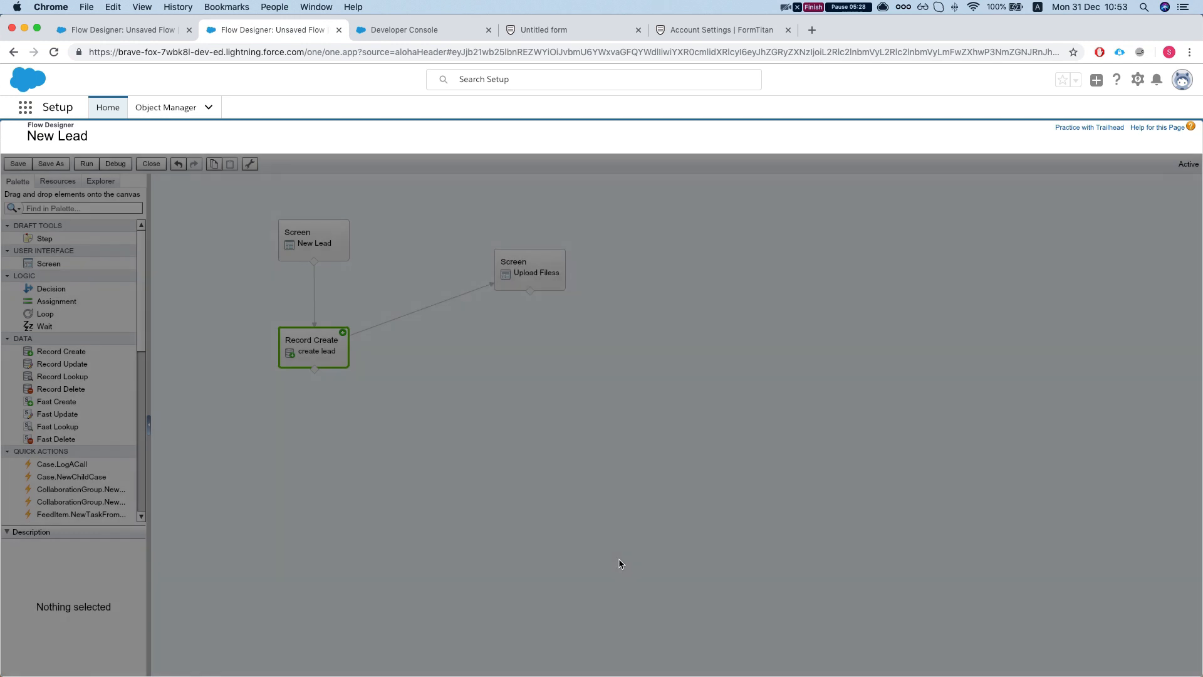
{"action": "left_click", "coordinate": [529, 270]}
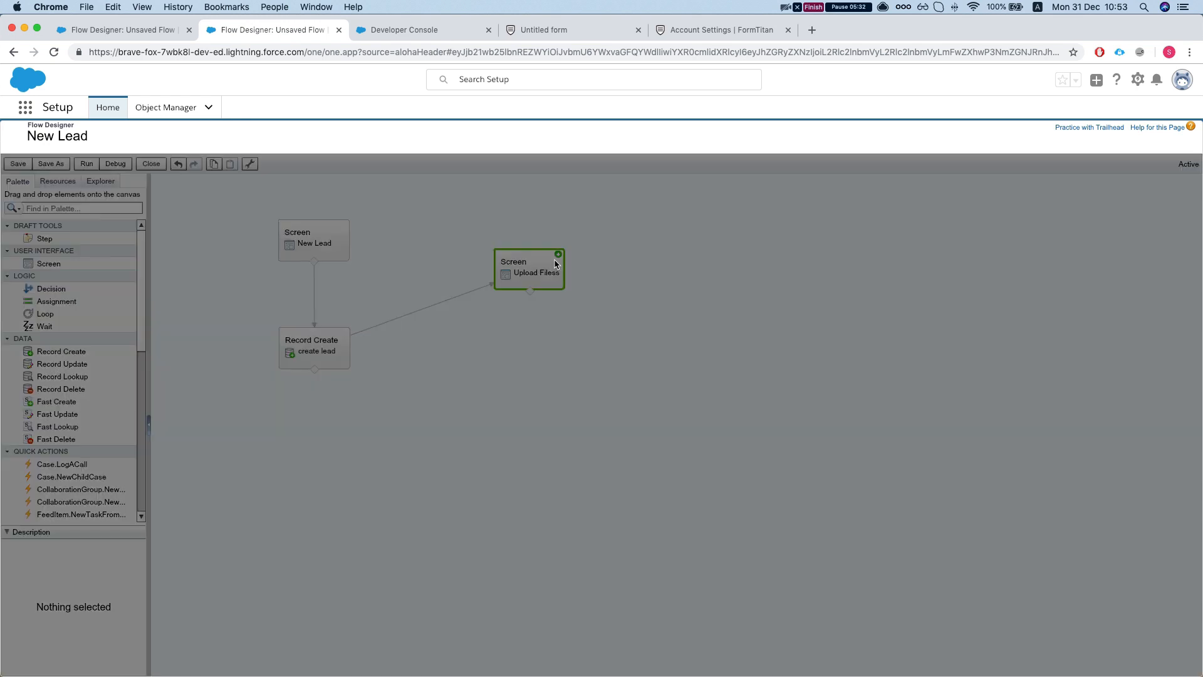
- Confirm the Upload Filess screen embeds the c:DemoFTCmpEmbedFlow Lightning component
{"action": "double_click", "coordinate": [529, 269]}
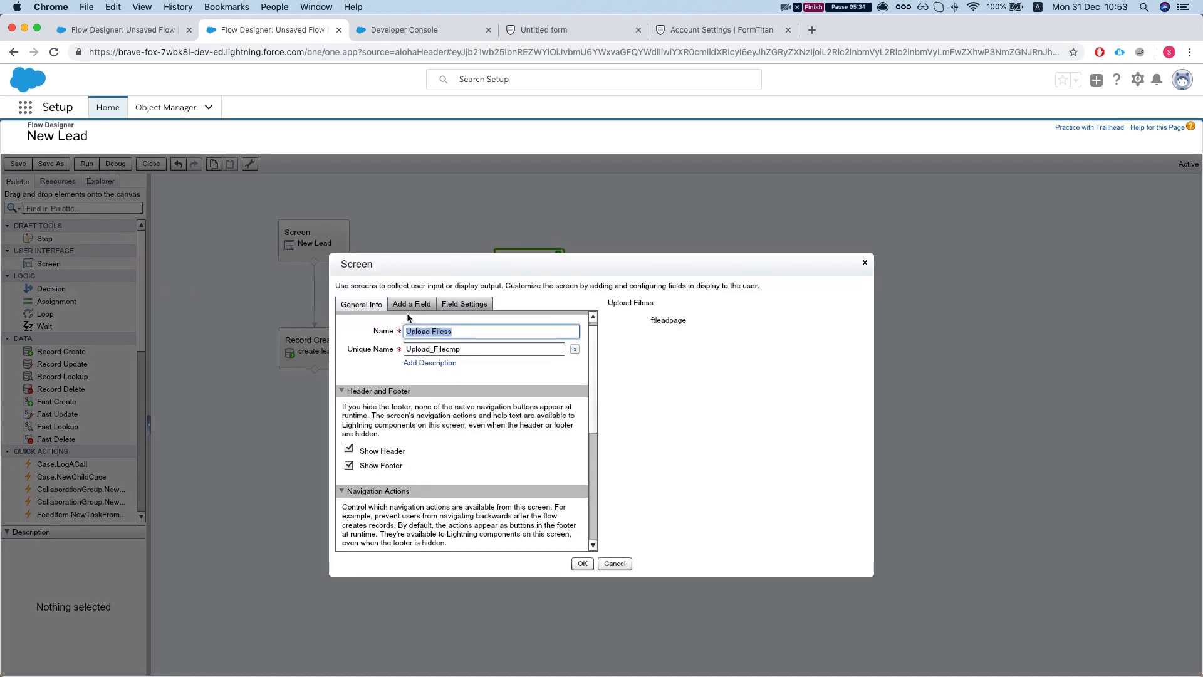
{"action": "left_click", "coordinate": [411, 304]}
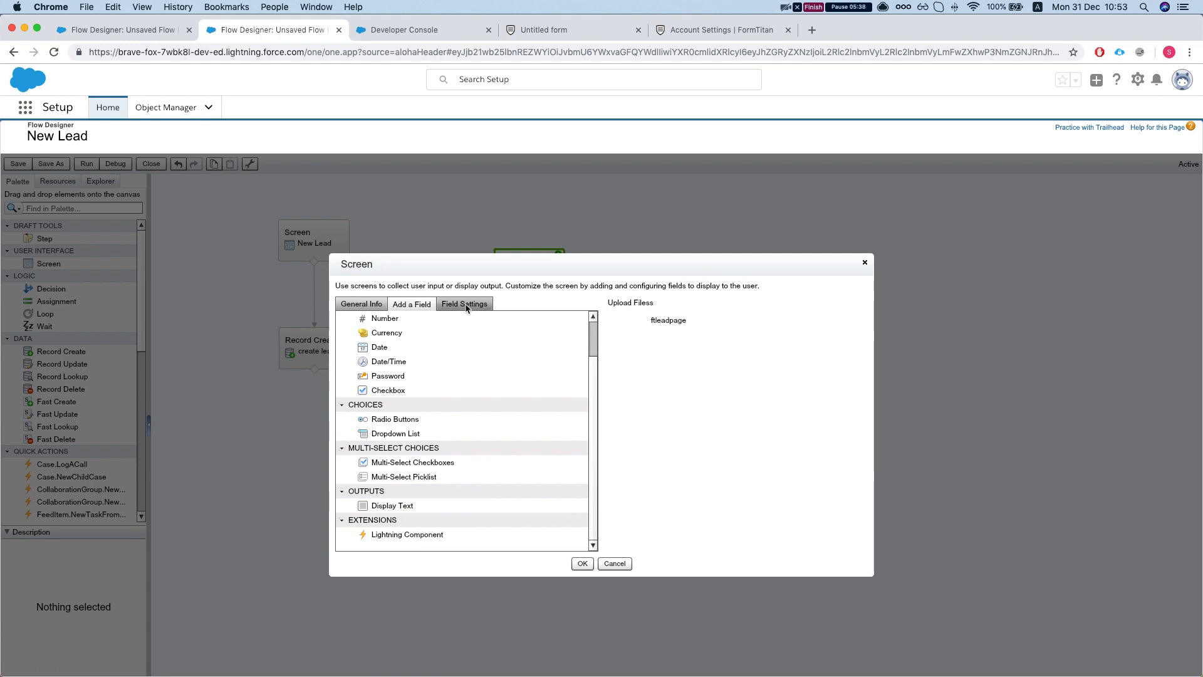
{"action": "left_click", "coordinate": [464, 304]}
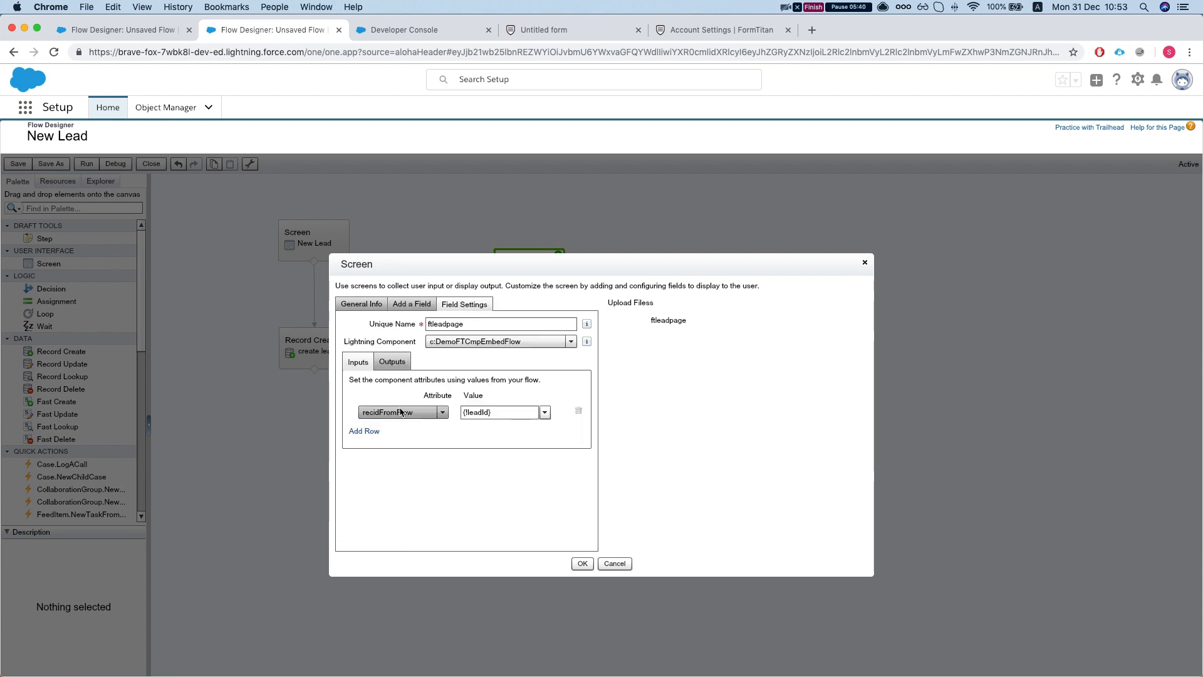
{"action": "left_click", "coordinate": [570, 341]}
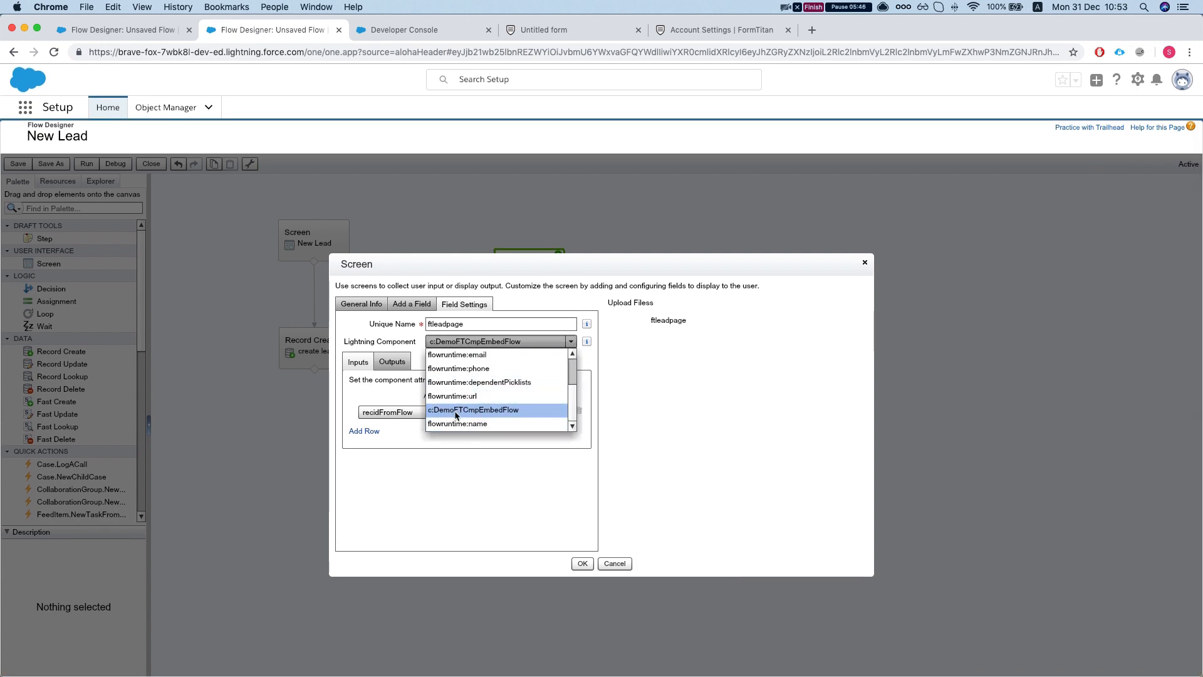
{"action": "left_click", "coordinate": [472, 410]}
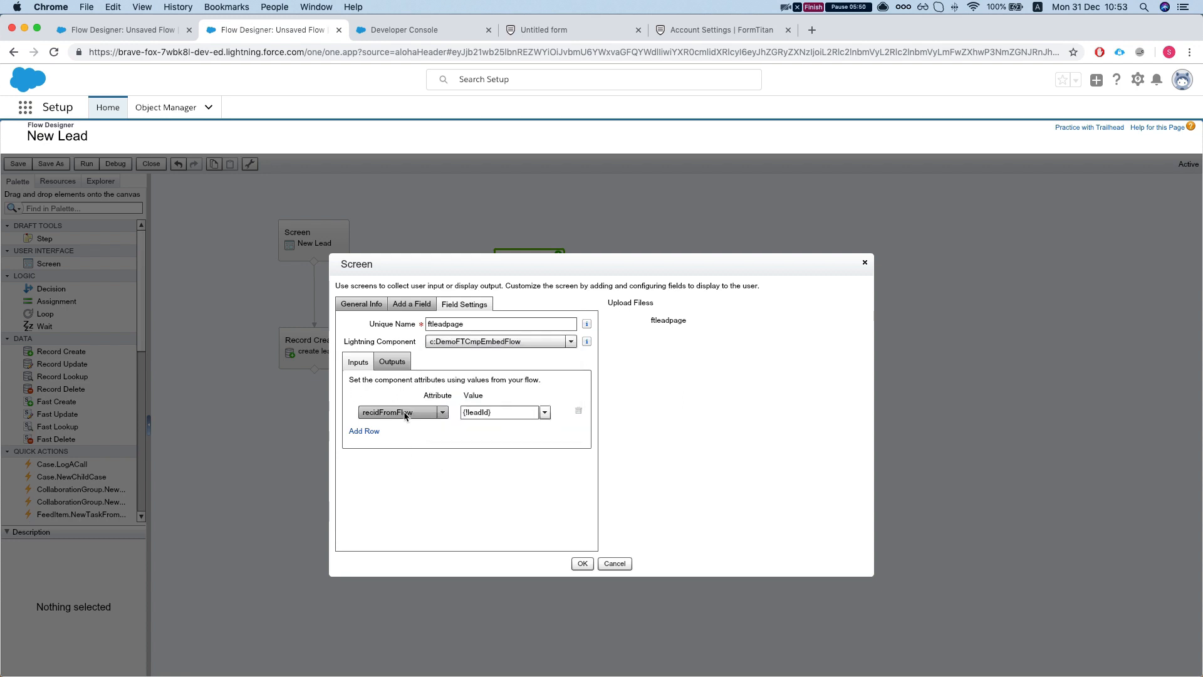
- Verify the recidFromFlow attribute receives {!leadId}, then go to the Developer Console
{"action": "left_click", "coordinate": [402, 413]}
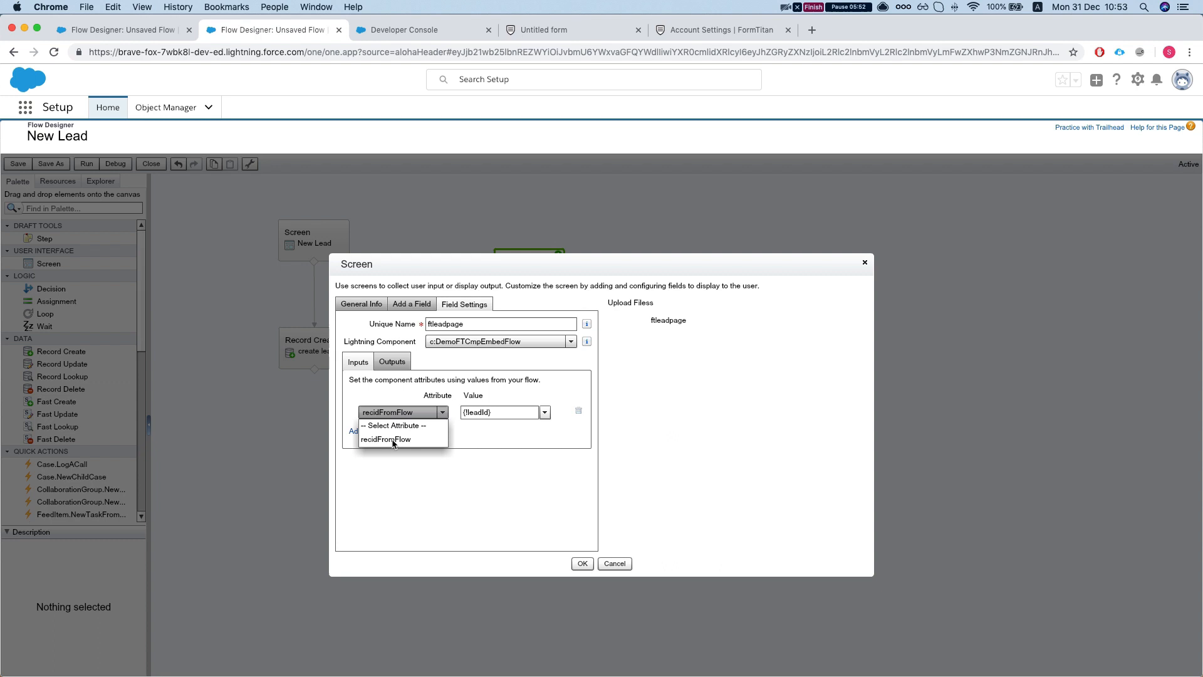
{"action": "left_click", "coordinate": [386, 439]}
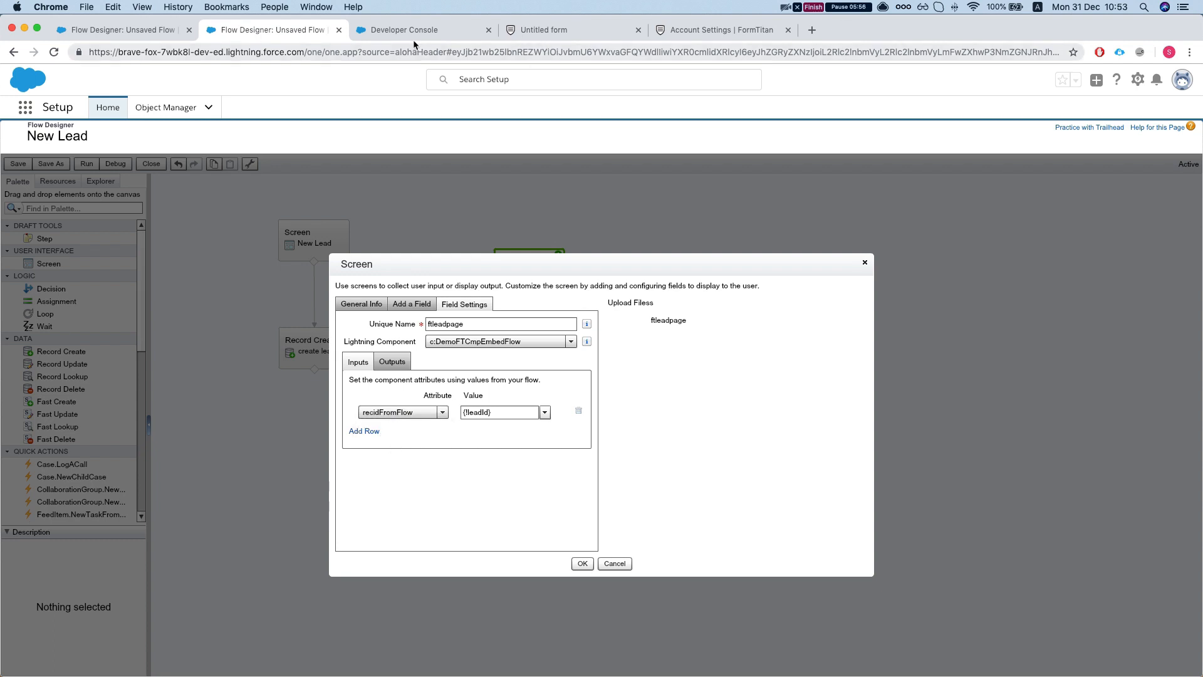
{"action": "left_click", "coordinate": [422, 29]}
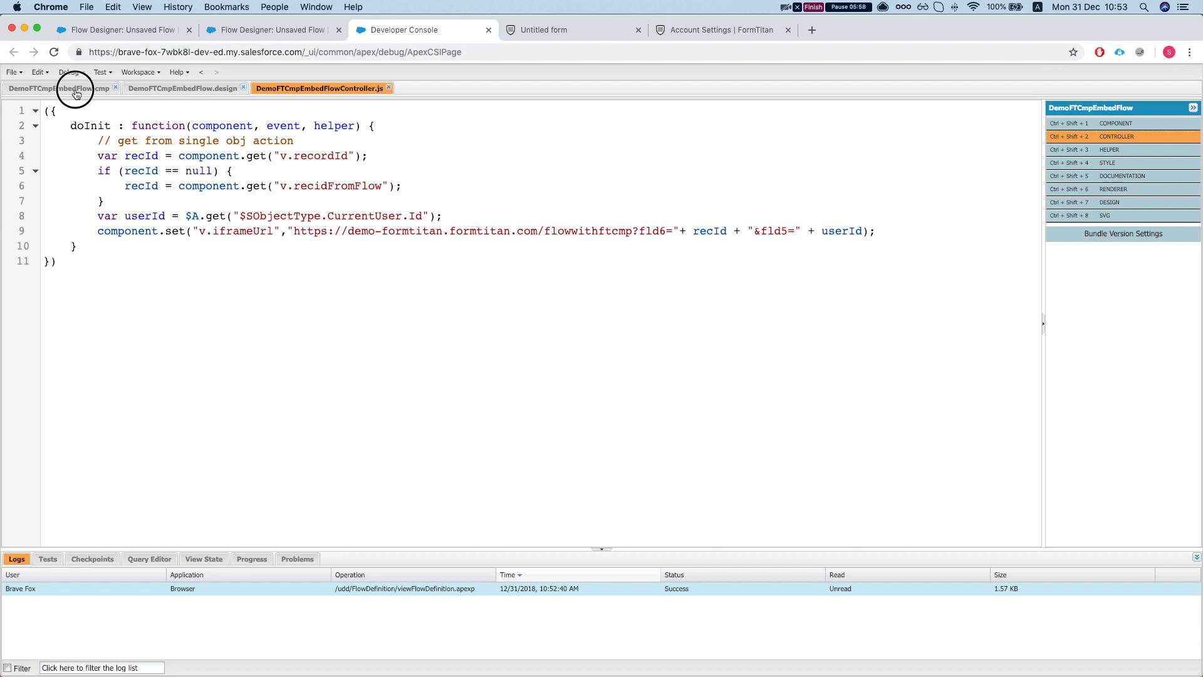
- Recheck recidFromFlow in the .cmp and .design files, then apply the Upload Filess screen
{"action": "left_click", "coordinate": [57, 87]}
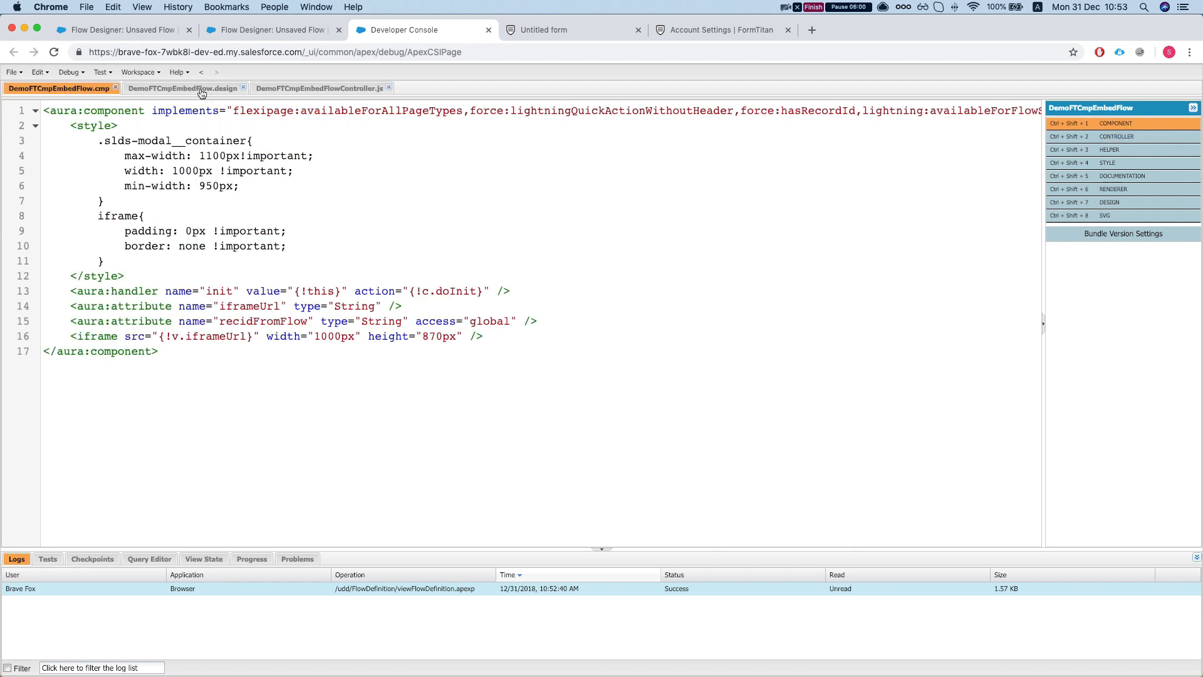
{"action": "left_click", "coordinate": [181, 88]}
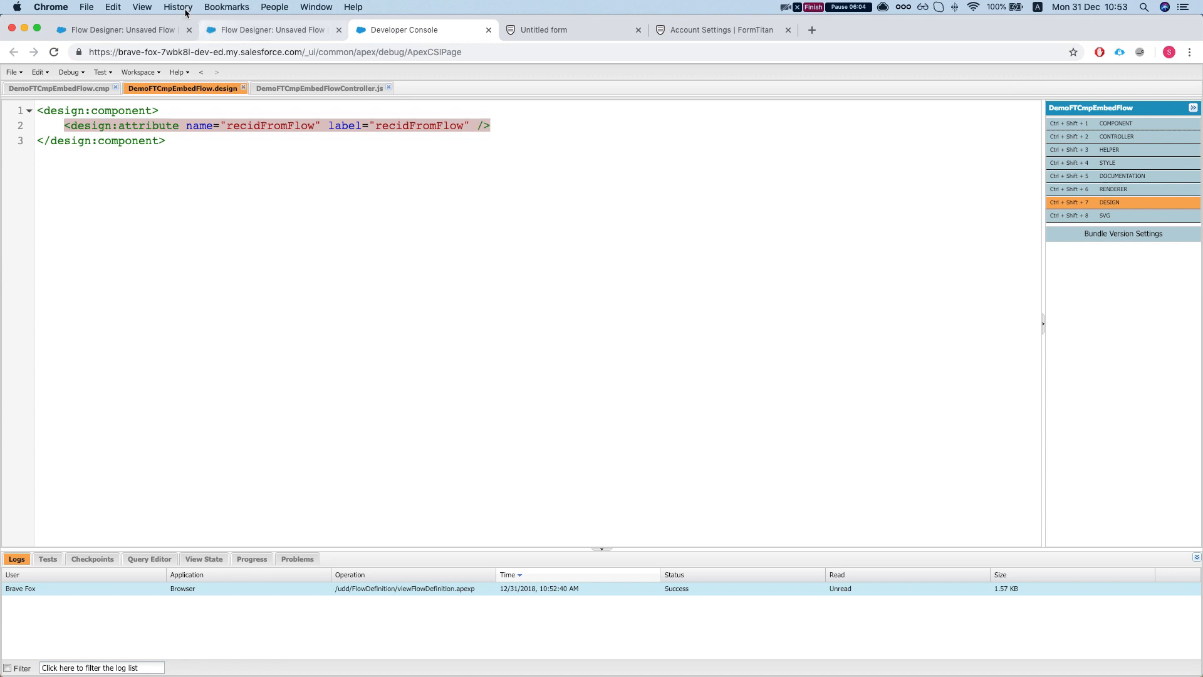
{"action": "left_click", "coordinate": [269, 30]}
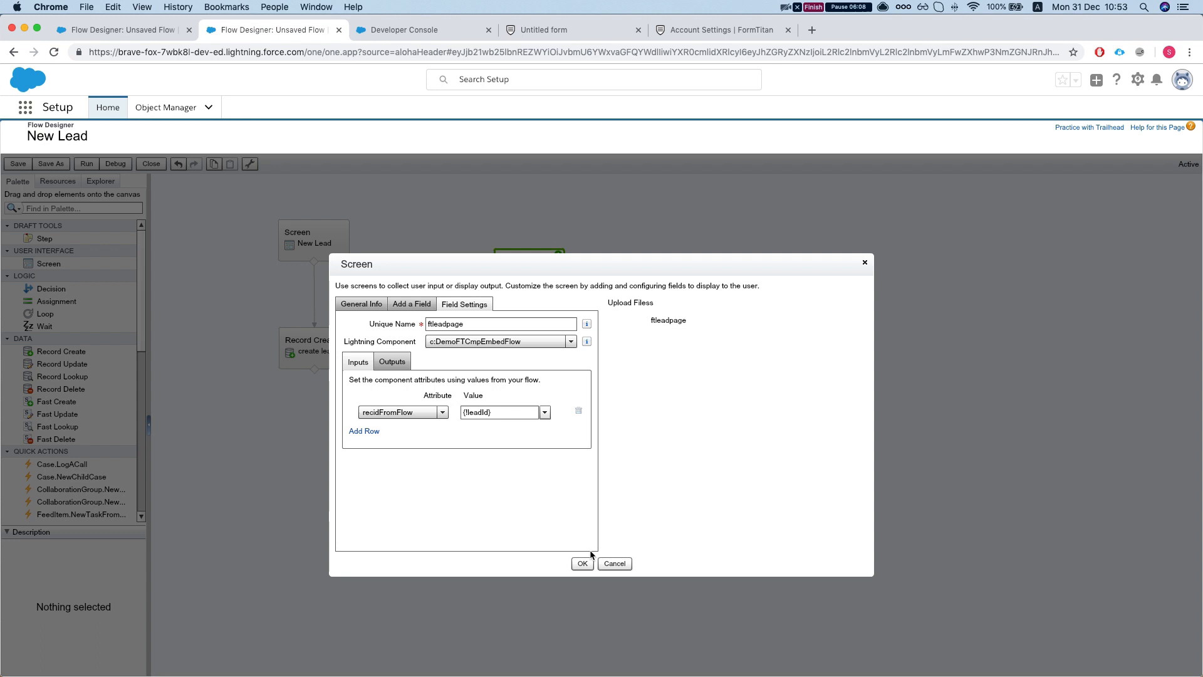
{"action": "left_click", "coordinate": [581, 563]}
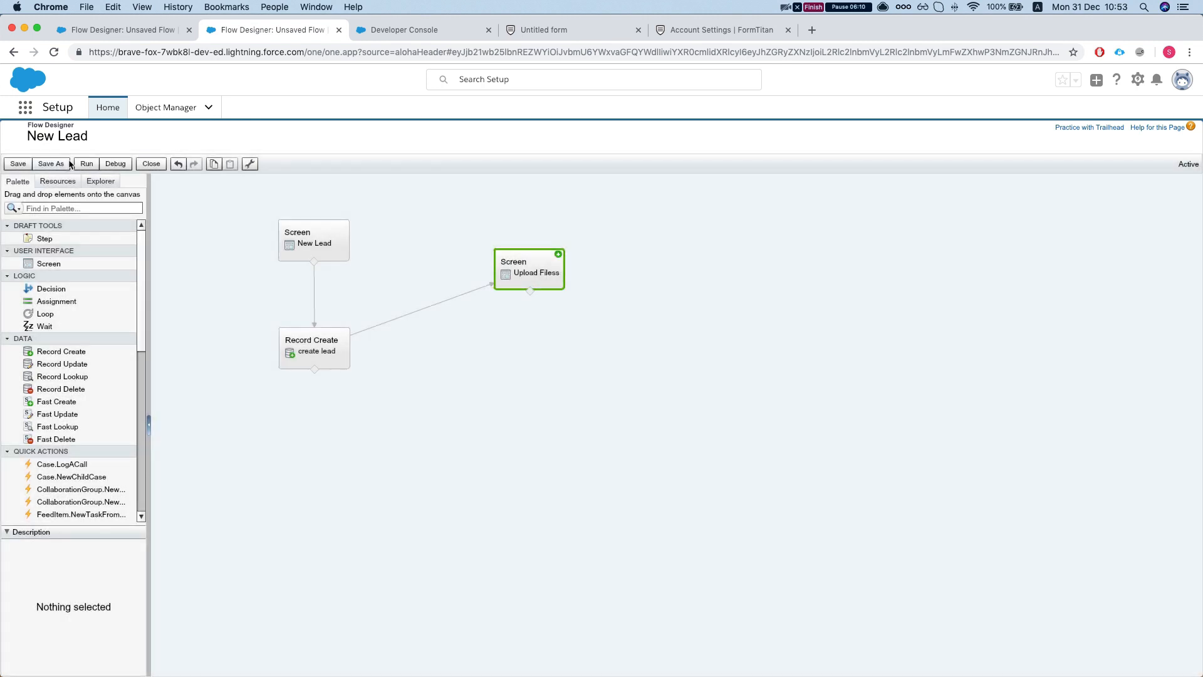
- Test-run the New Lead flow with a test last name, hitting the Classic-runtime component error
{"action": "left_click", "coordinate": [85, 164]}
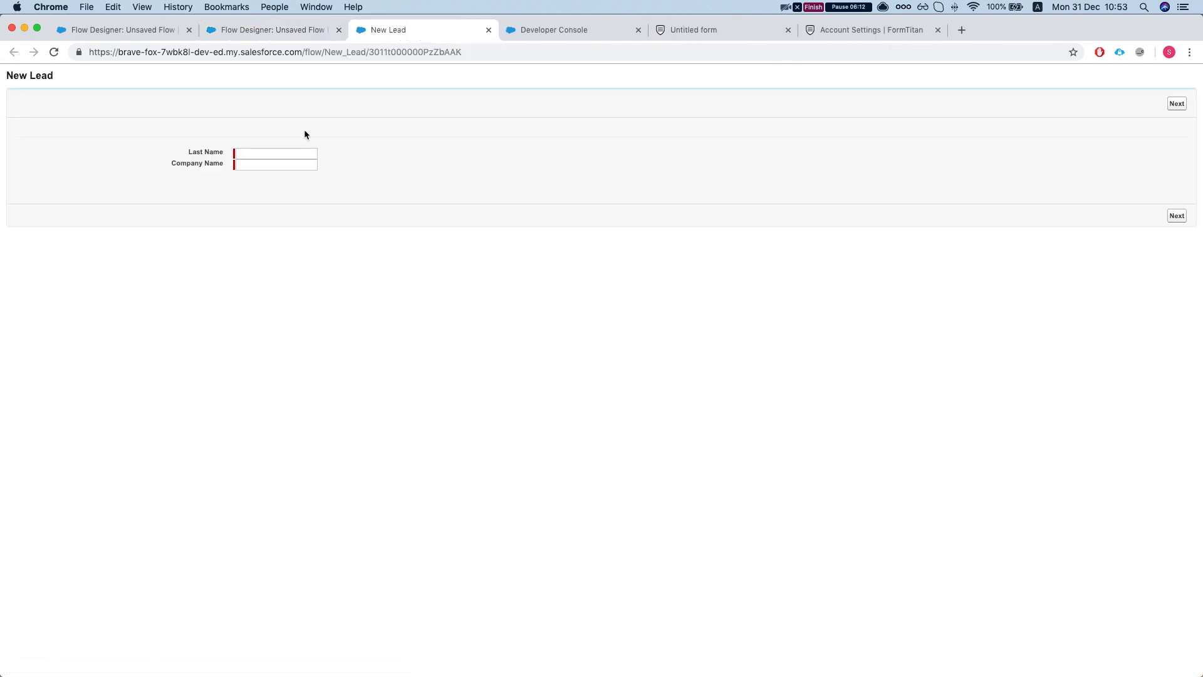
{"action": "left_click", "coordinate": [274, 153]}
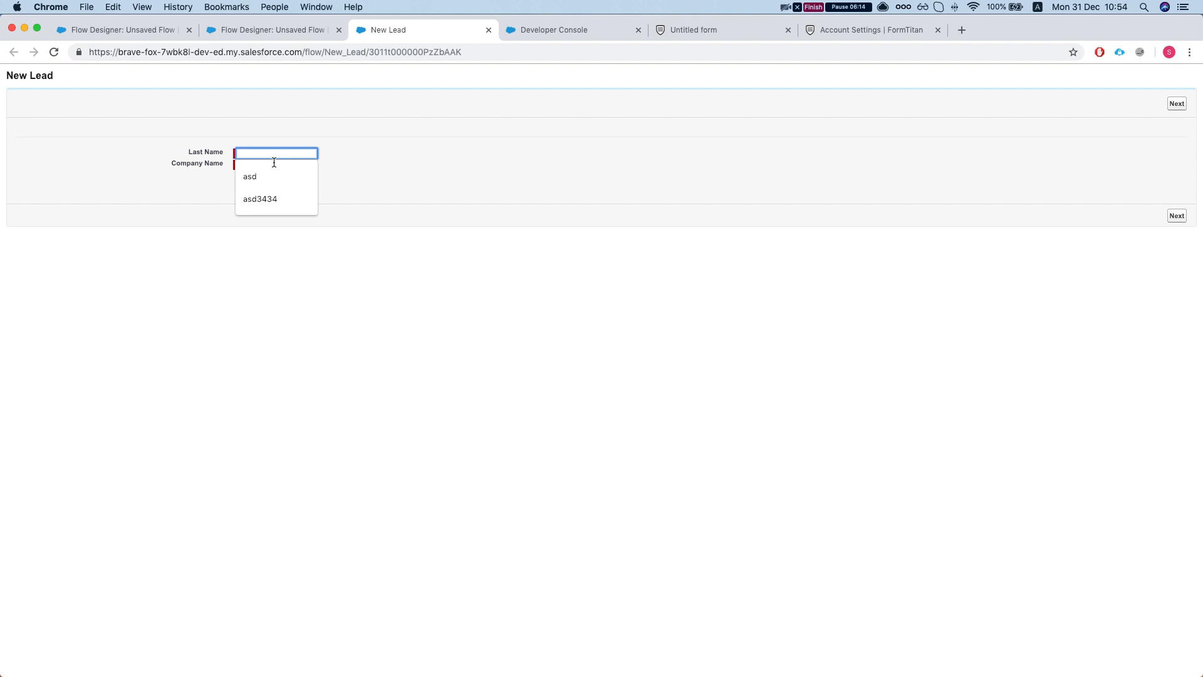
{"action": "type", "text": "tes"}
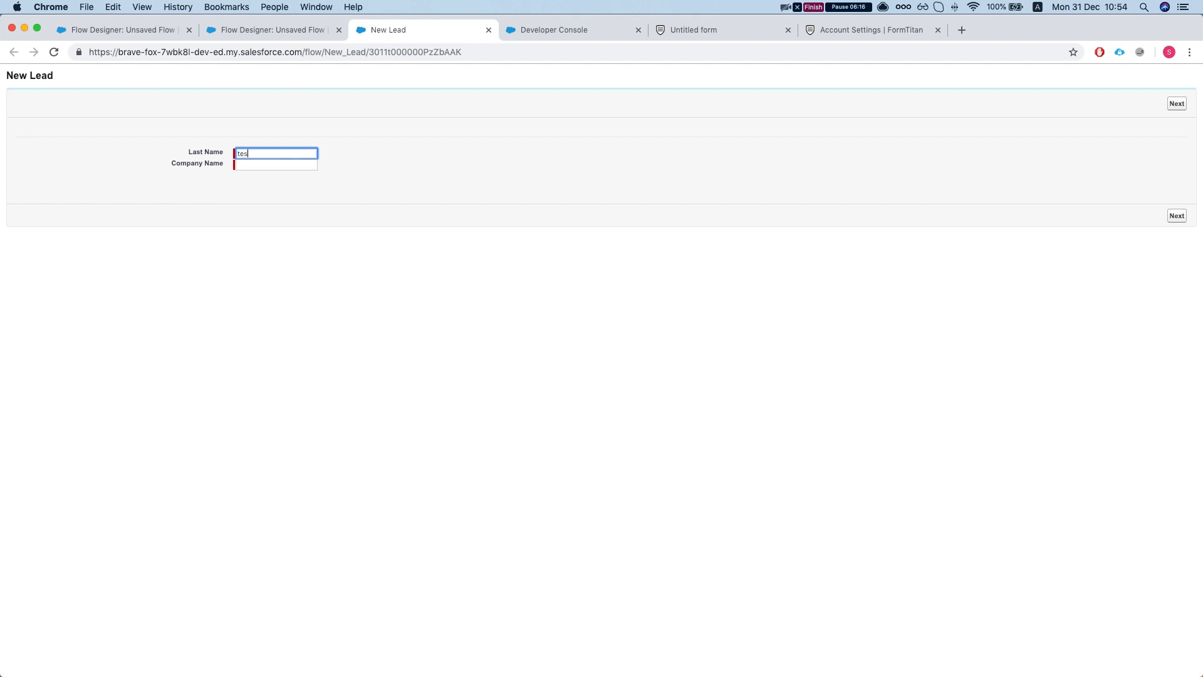
{"action": "type", "text": "test company"}
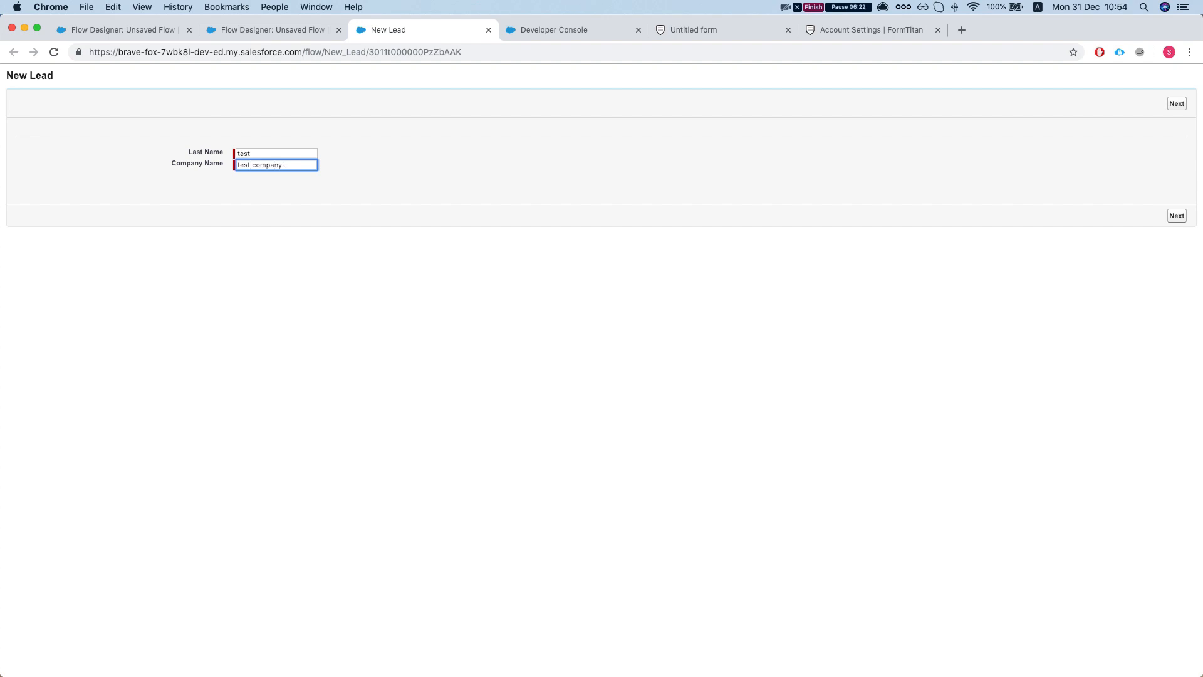
{"action": "left_click", "coordinate": [1177, 216]}
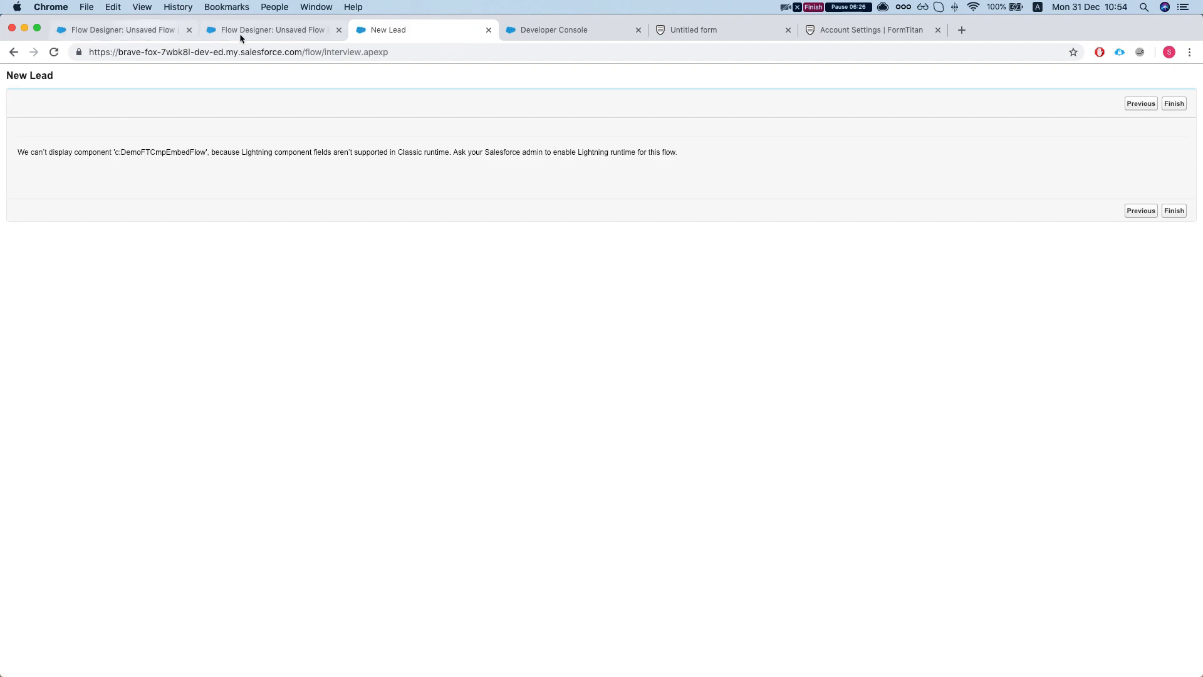
{"action": "mouse_move", "coordinate": [153, 167]}
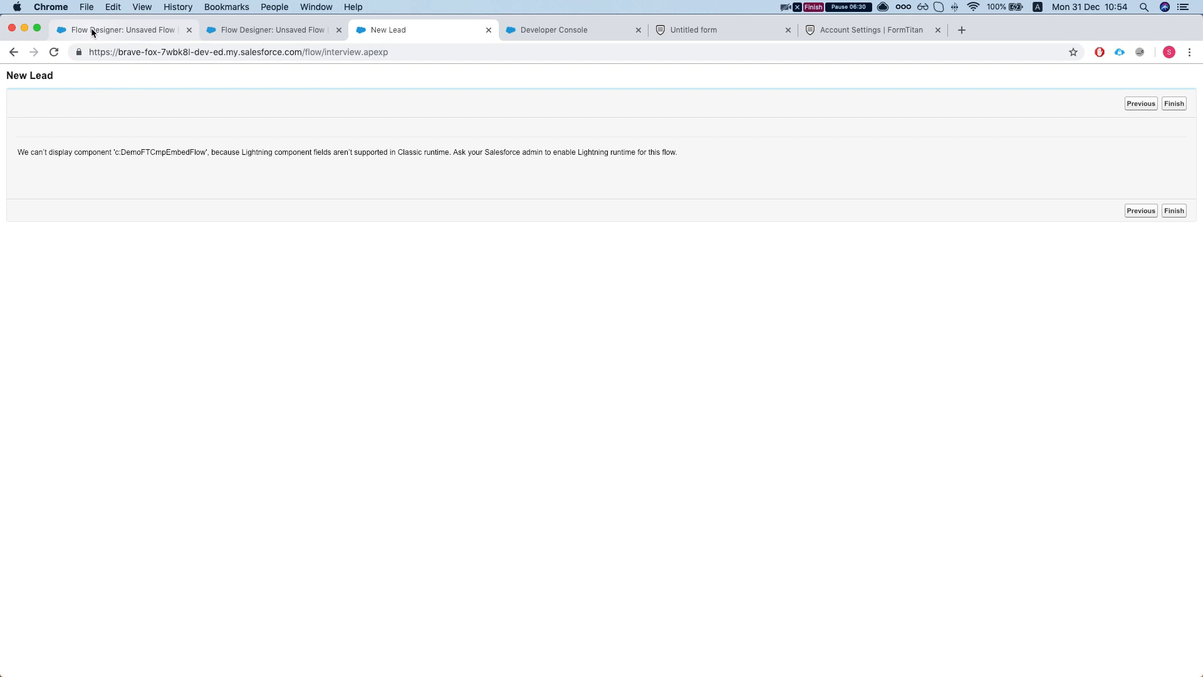
{"action": "left_click", "coordinate": [269, 30]}
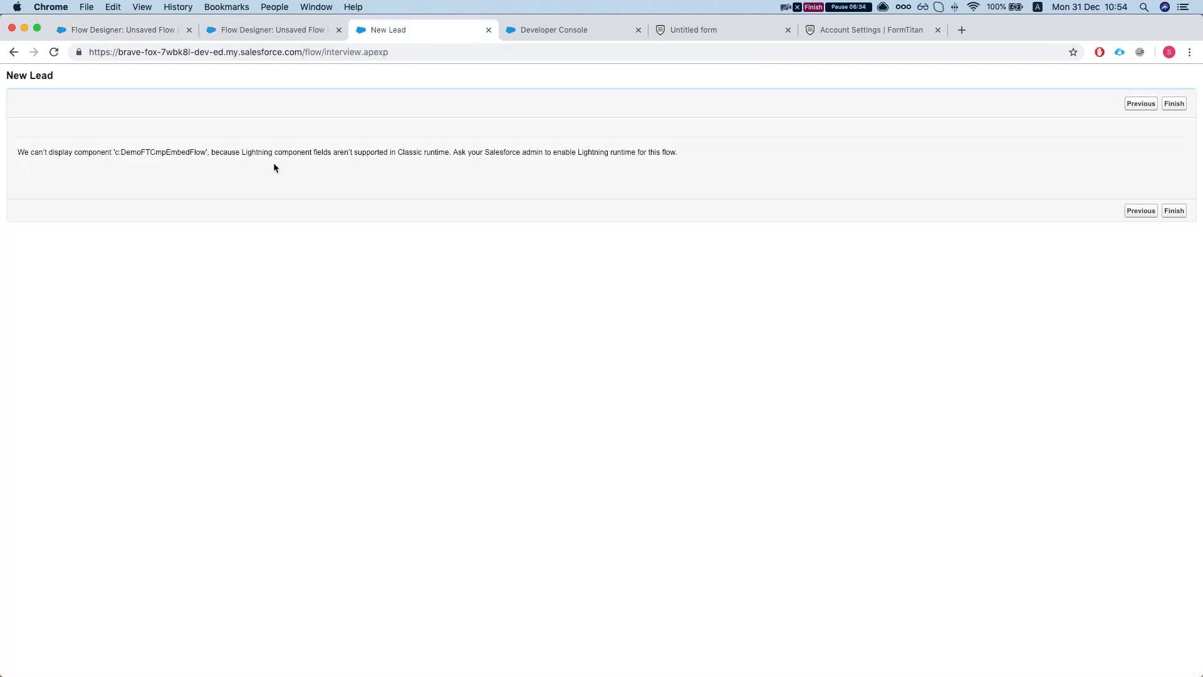
{"action": "left_click", "coordinate": [554, 29]}
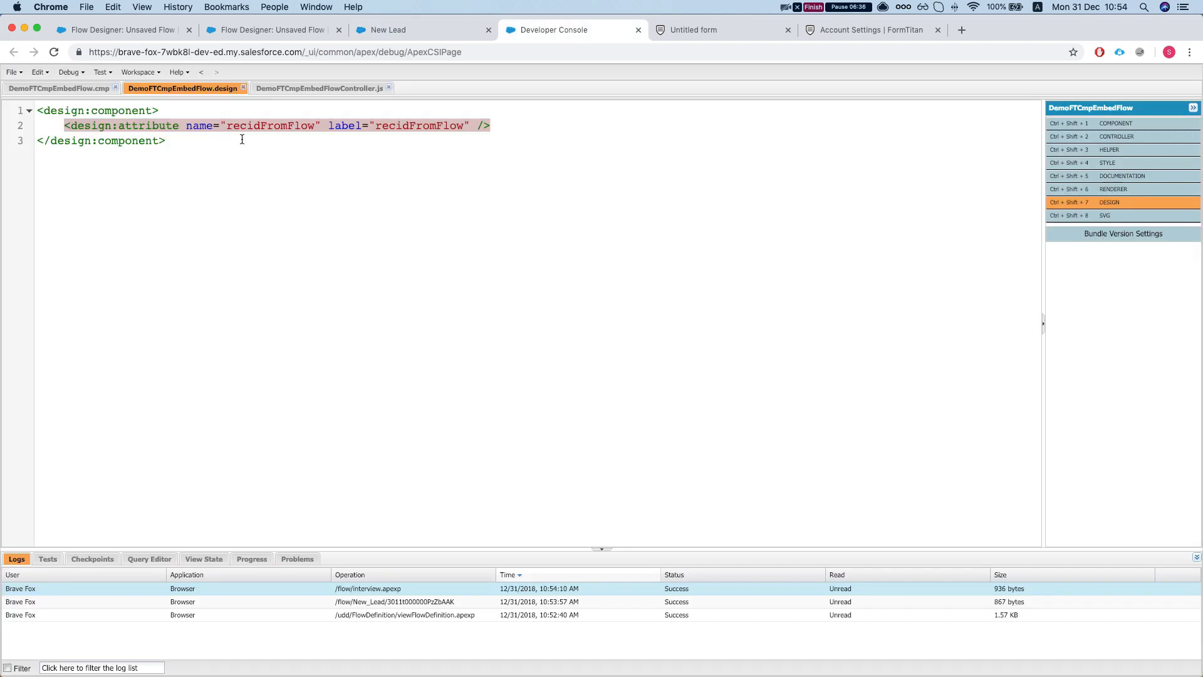
- Enable and save Lightning runtime for flows in Setup's Process Automation Settings
{"action": "left_click", "coordinate": [388, 30]}
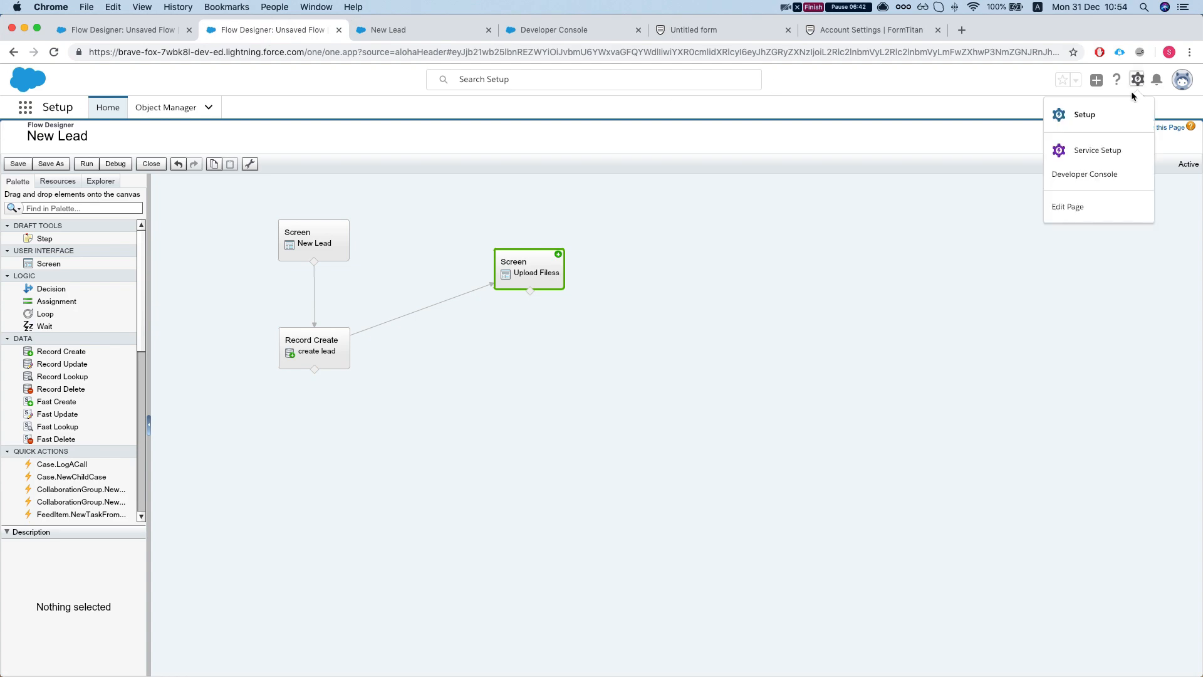
{"action": "left_click", "coordinate": [1084, 114]}
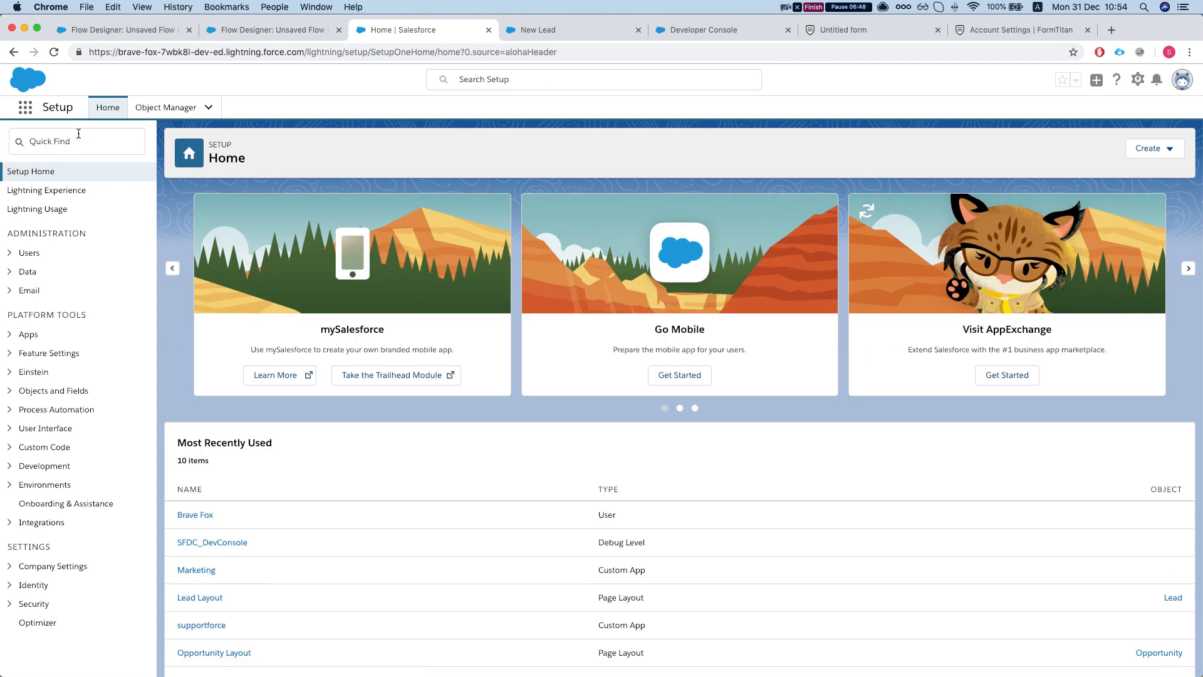
{"action": "type", "text": "process"}
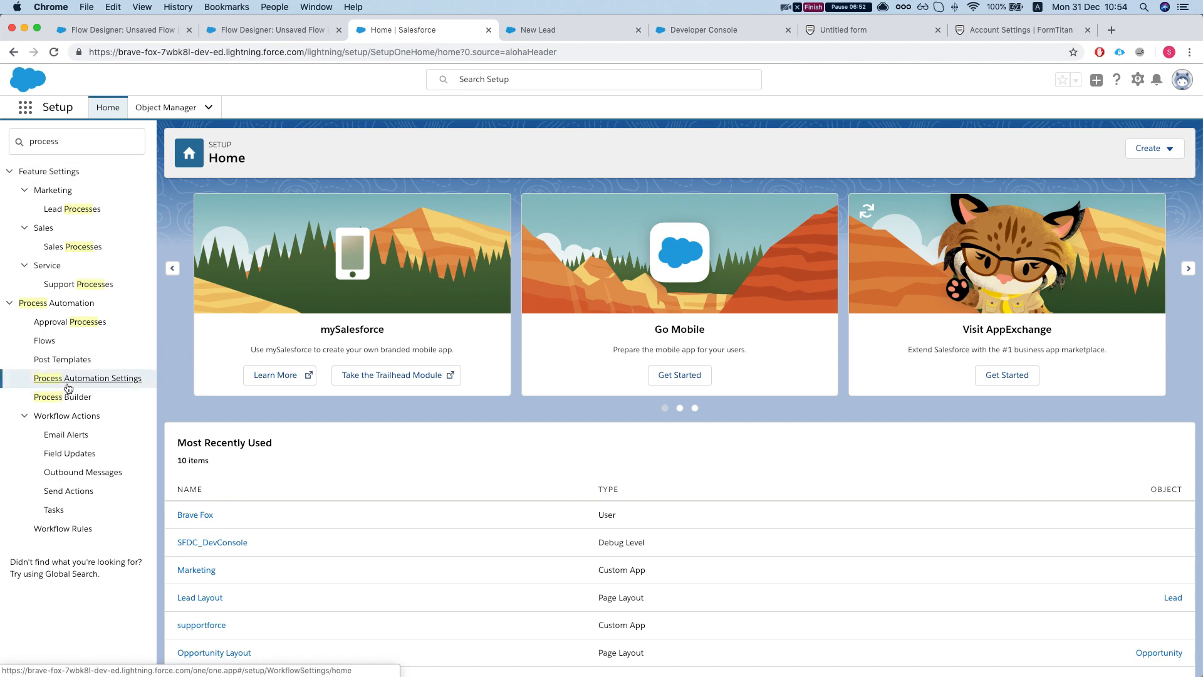
{"action": "left_click", "coordinate": [88, 377]}
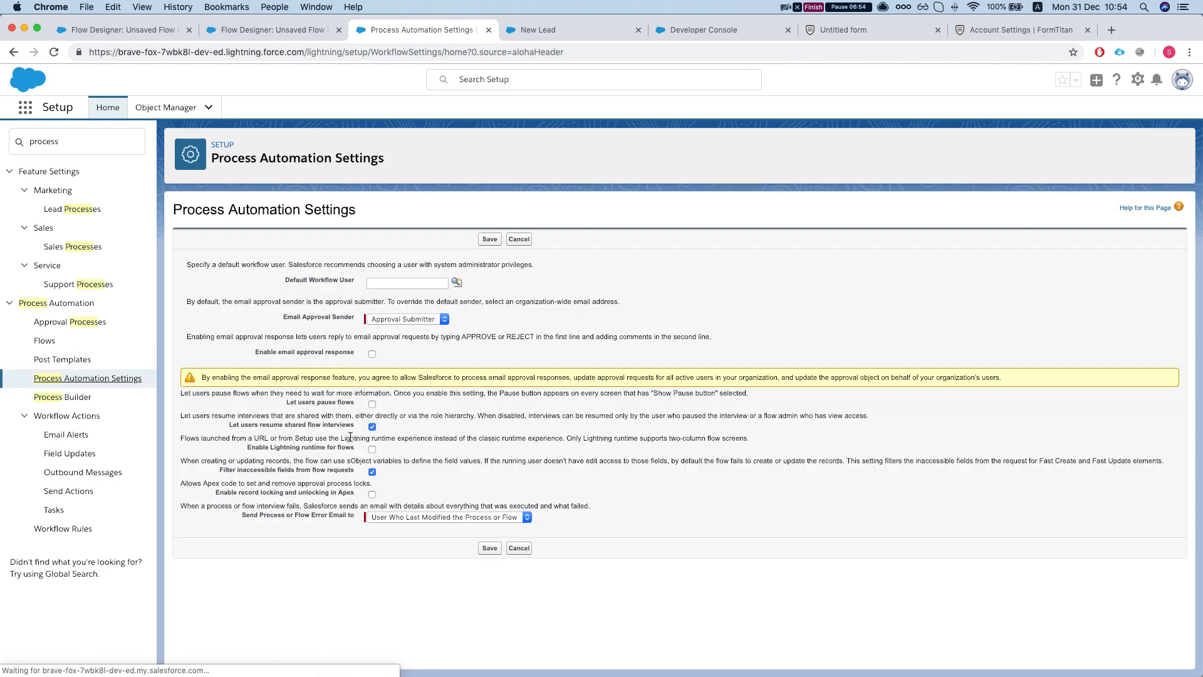
{"action": "left_click", "coordinate": [372, 448]}
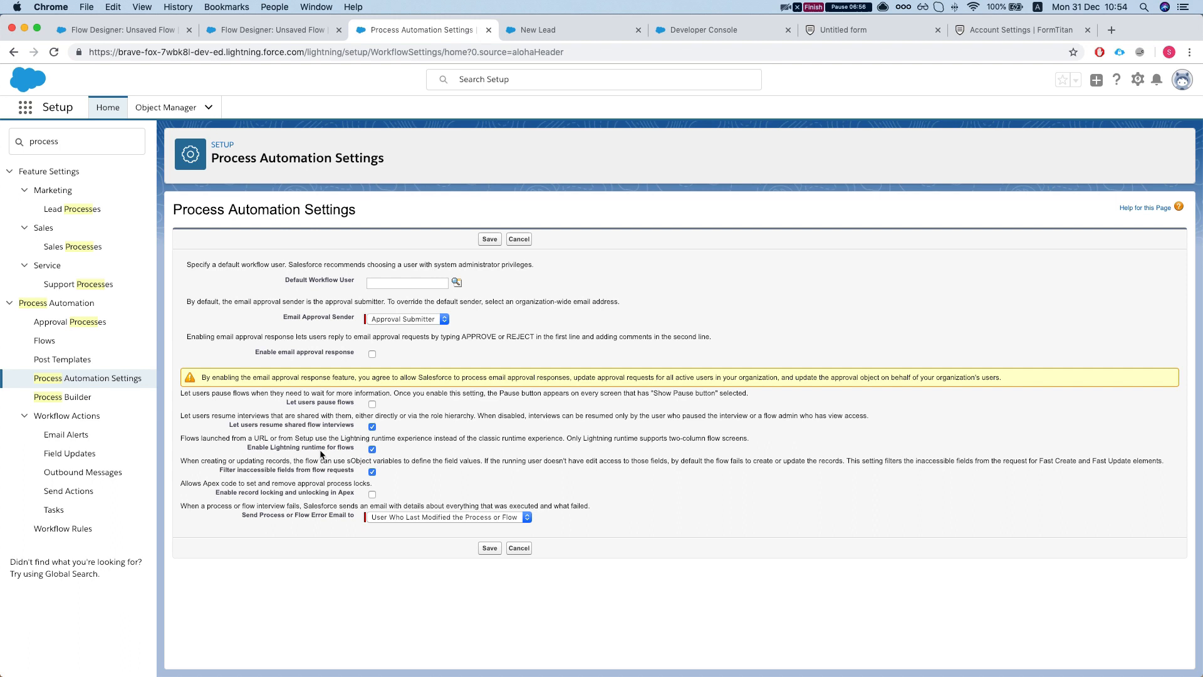
{"action": "left_click", "coordinate": [489, 548]}
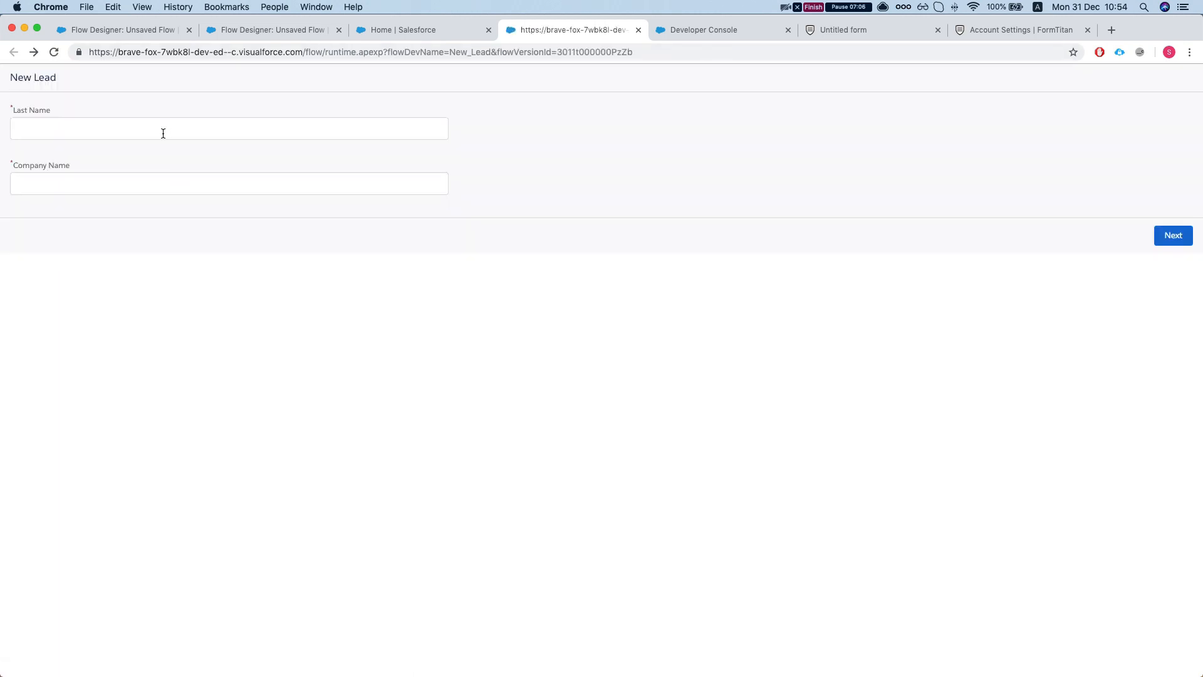
- Run the flow with last name 'some last name' and company 'formtitan', then continue
{"action": "left_click", "coordinate": [229, 128]}
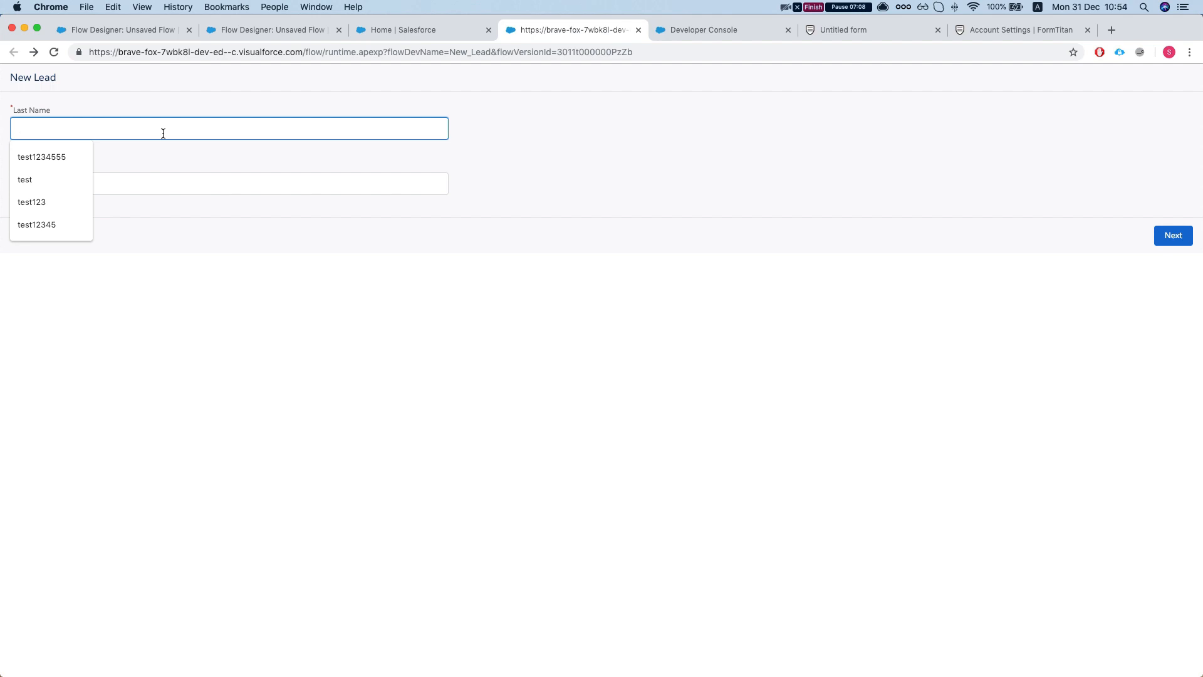
{"action": "type", "text": "t"}
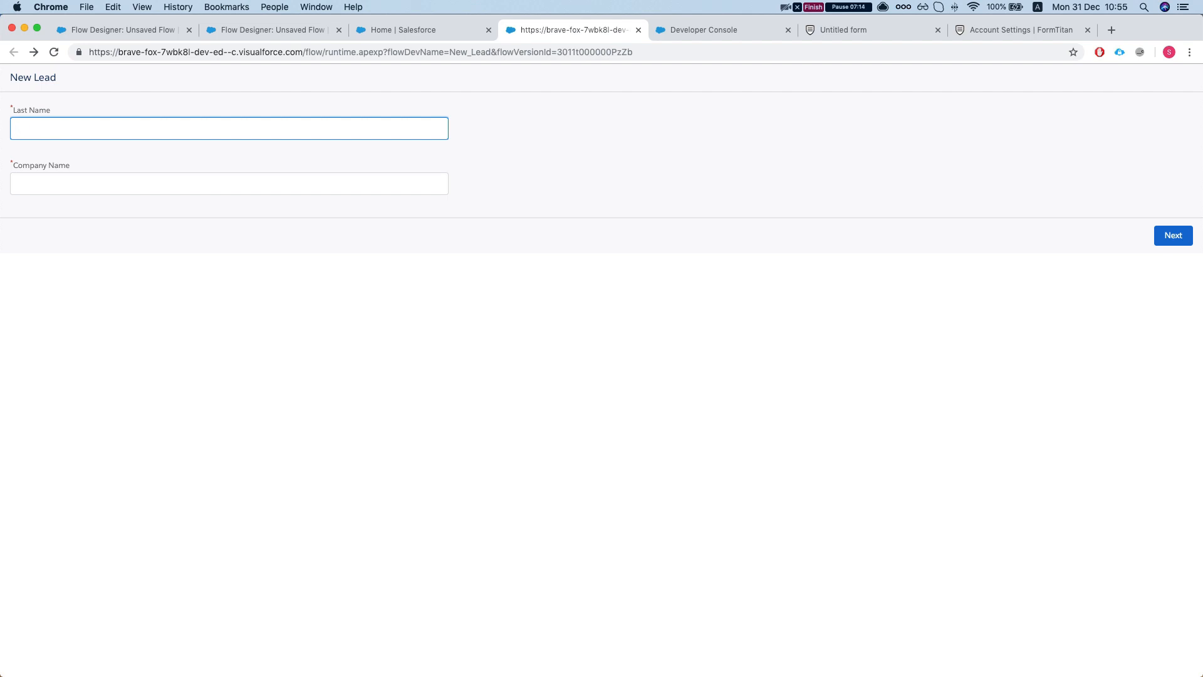
{"action": "type", "text": "sole"}
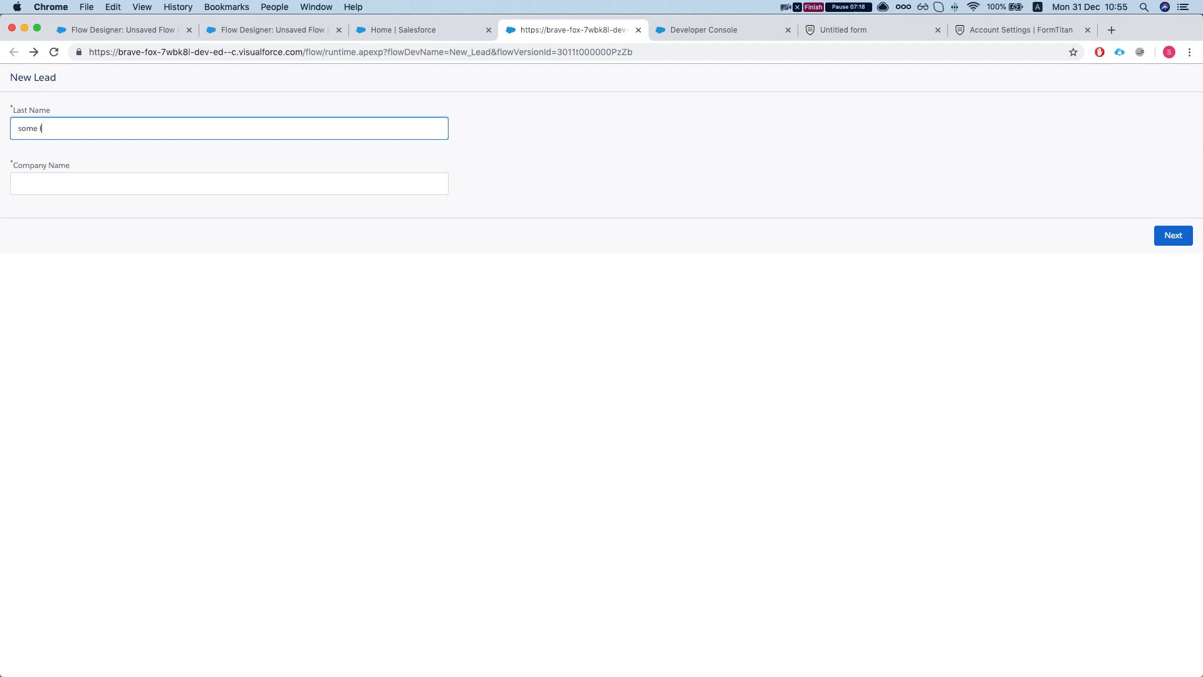
{"action": "type", "text": "last name"}
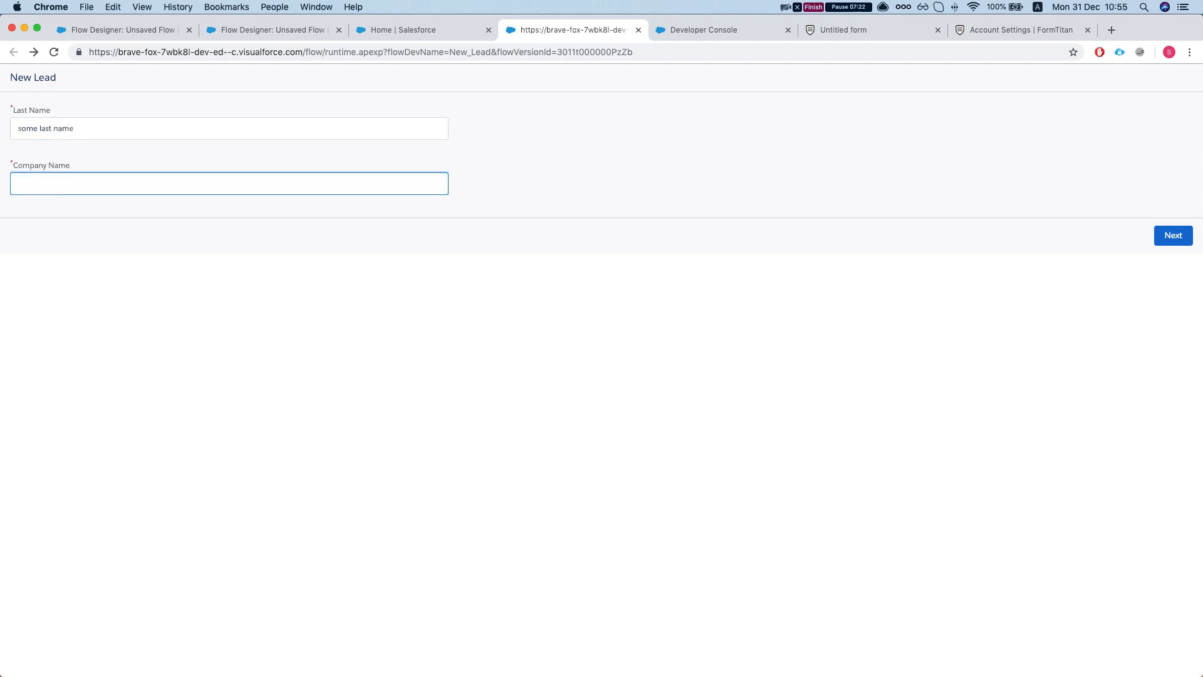
{"action": "type", "text": "formtitan"}
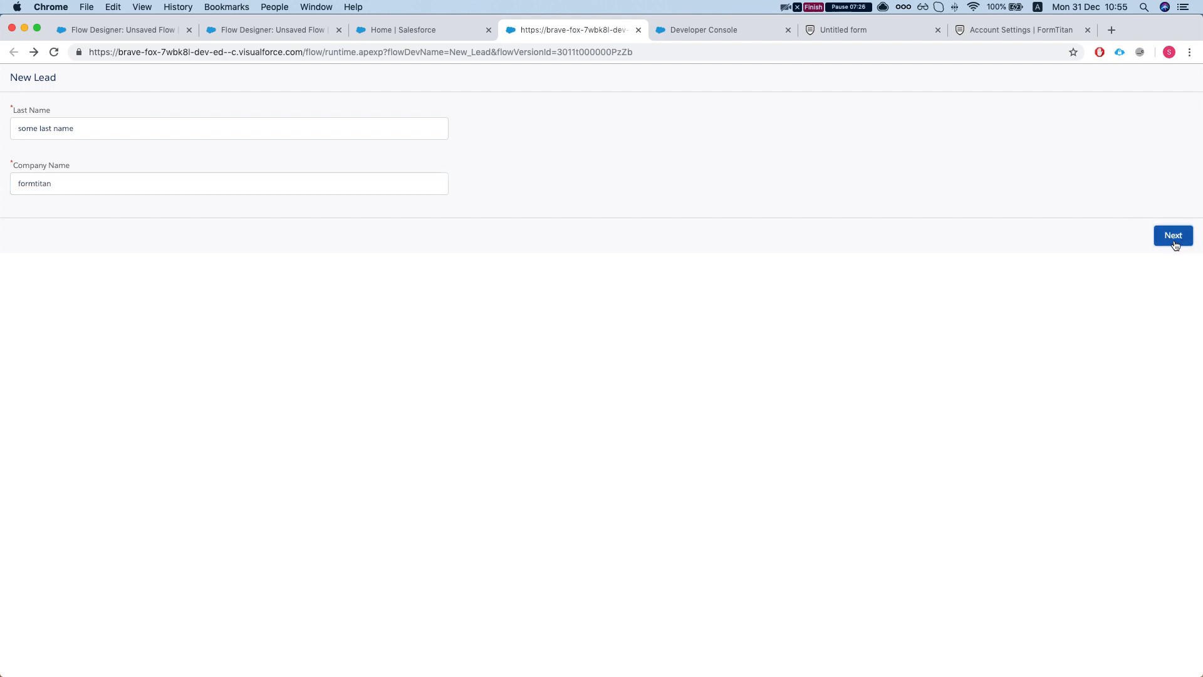
{"action": "left_click", "coordinate": [1173, 235]}
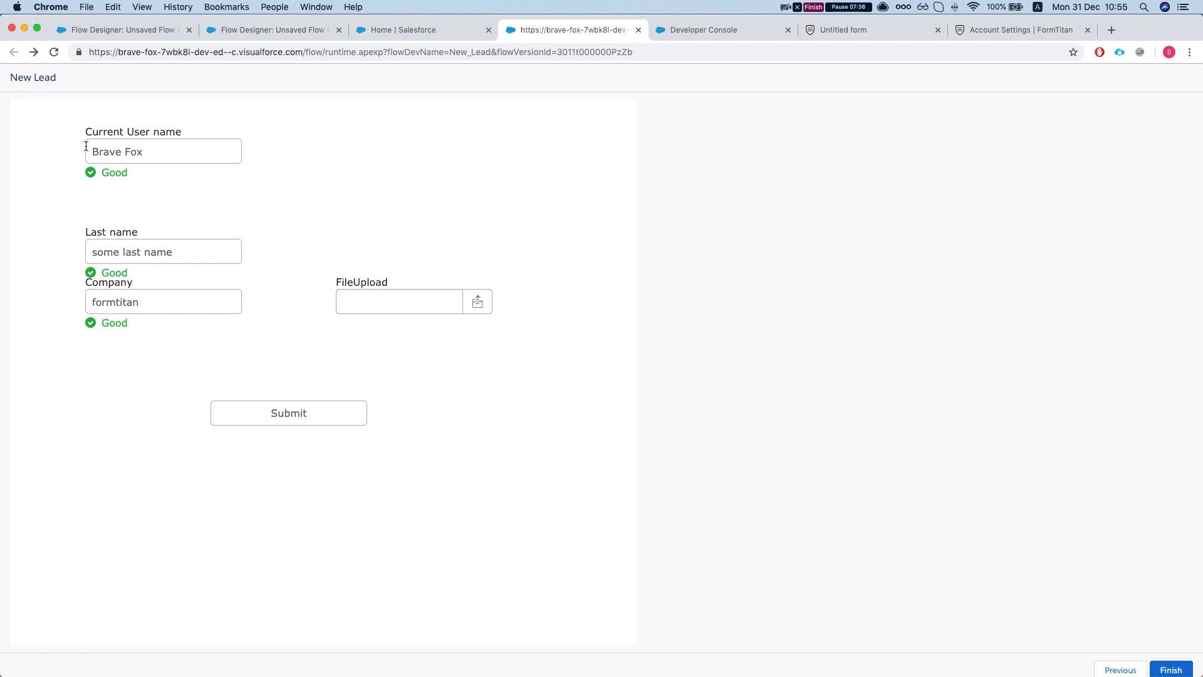
- Attach abkCHXN.jpg to the embedded FormTitan form, submit it, and finish the flow run
{"action": "double_click", "coordinate": [117, 151]}
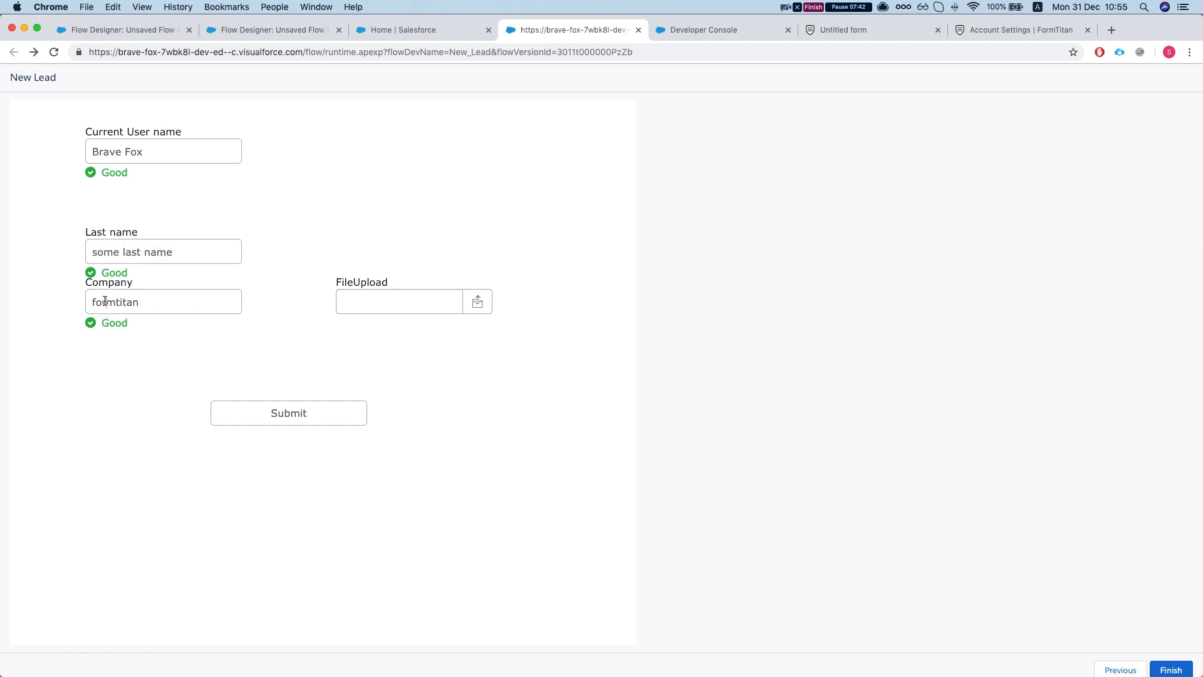
{"action": "left_click", "coordinate": [399, 301]}
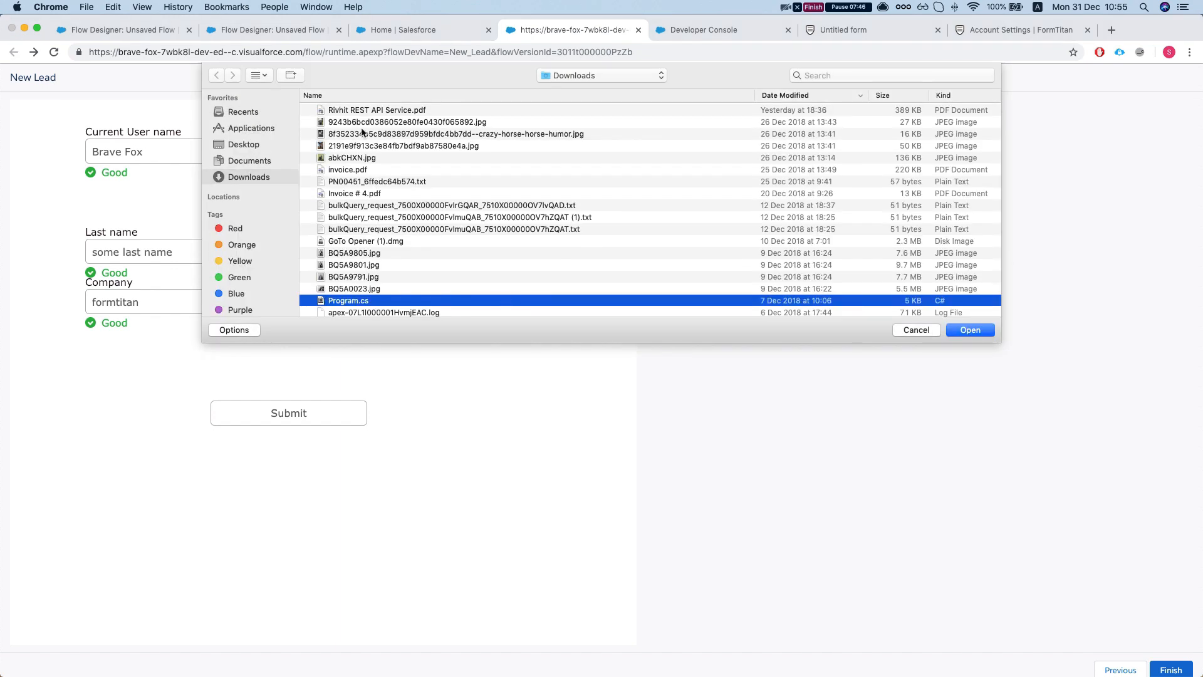
{"action": "left_click", "coordinate": [970, 329]}
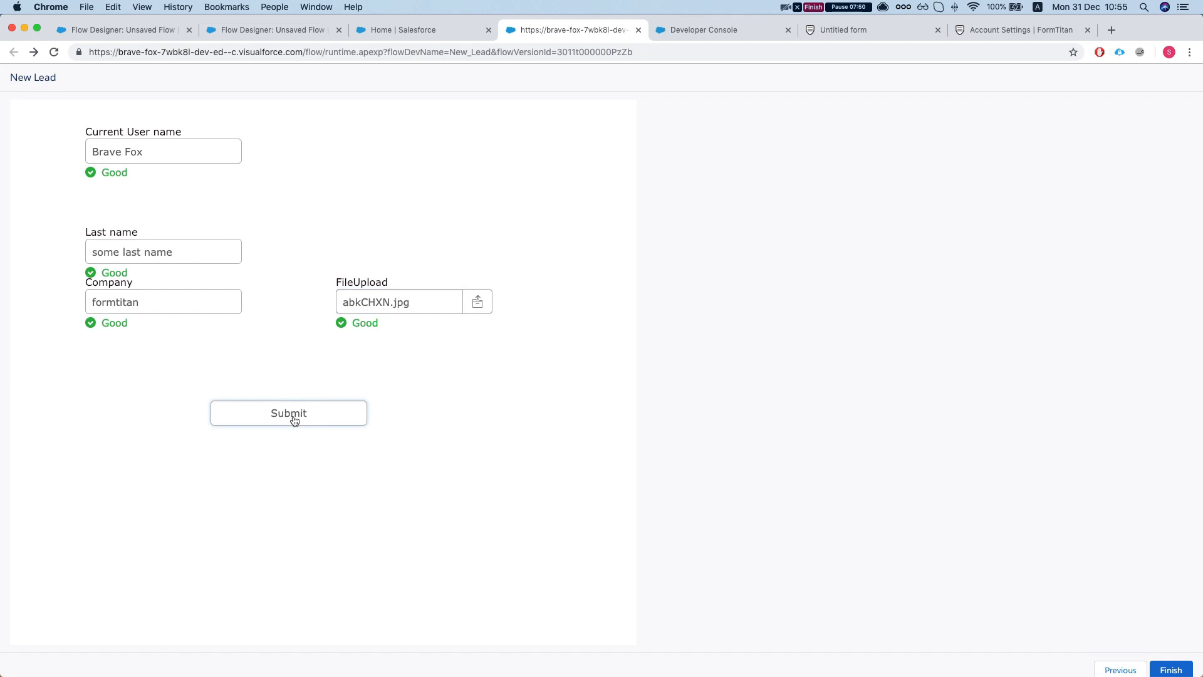
{"action": "left_click", "coordinate": [287, 413]}
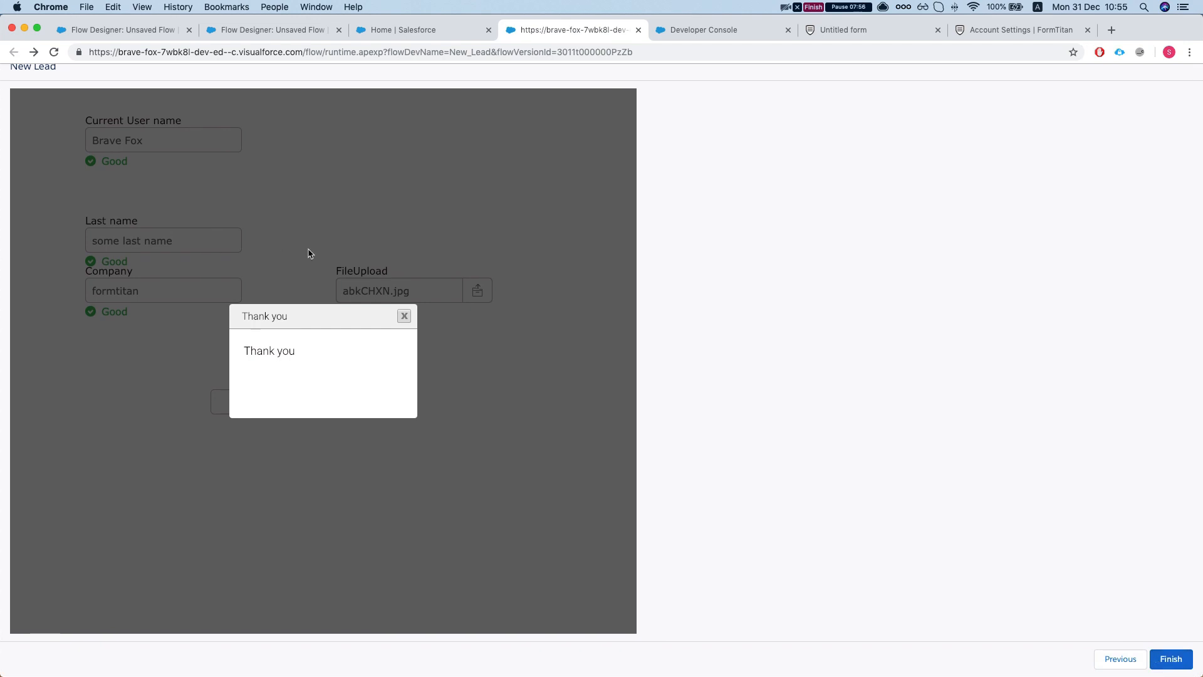
{"action": "left_click", "coordinate": [405, 316]}
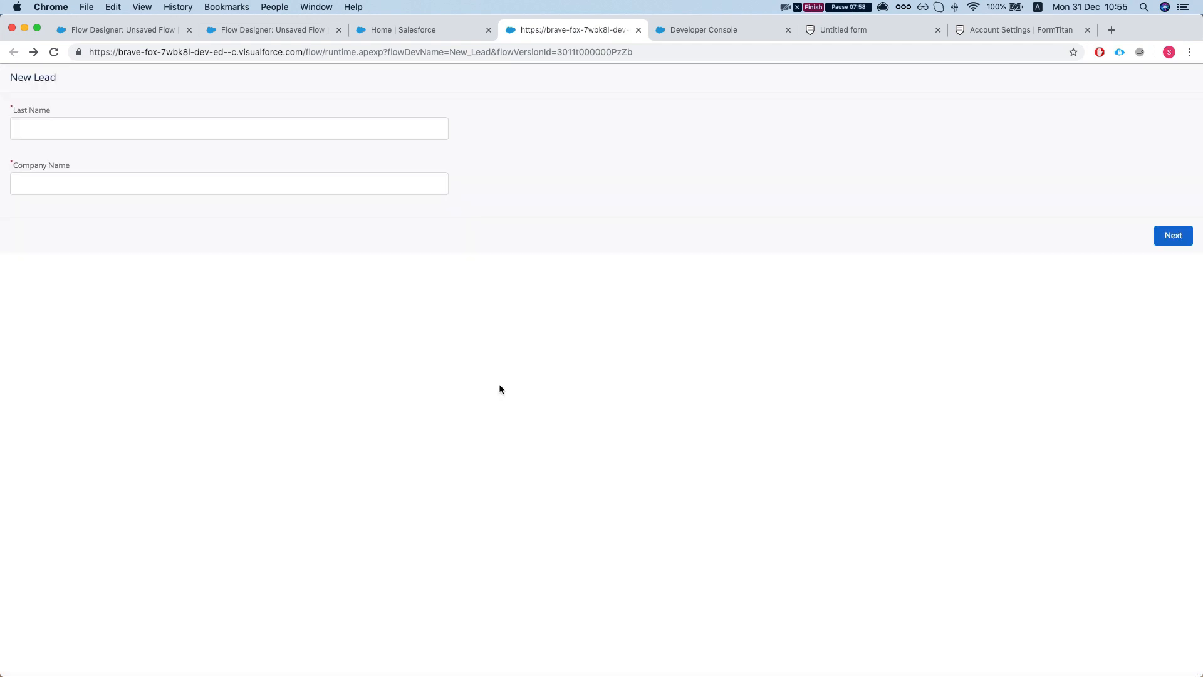
{"action": "left_click", "coordinate": [702, 30]}
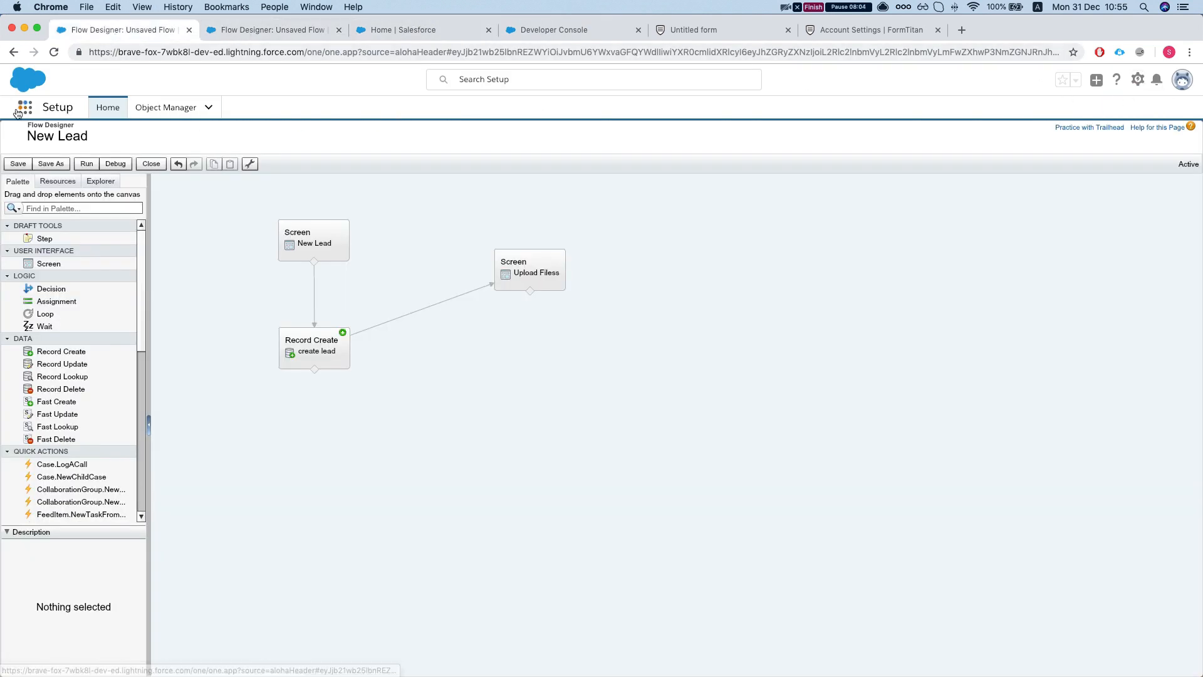
- Open the 'some last name' lead from Home and preview its fileFromFT image
{"action": "left_click", "coordinate": [23, 107]}
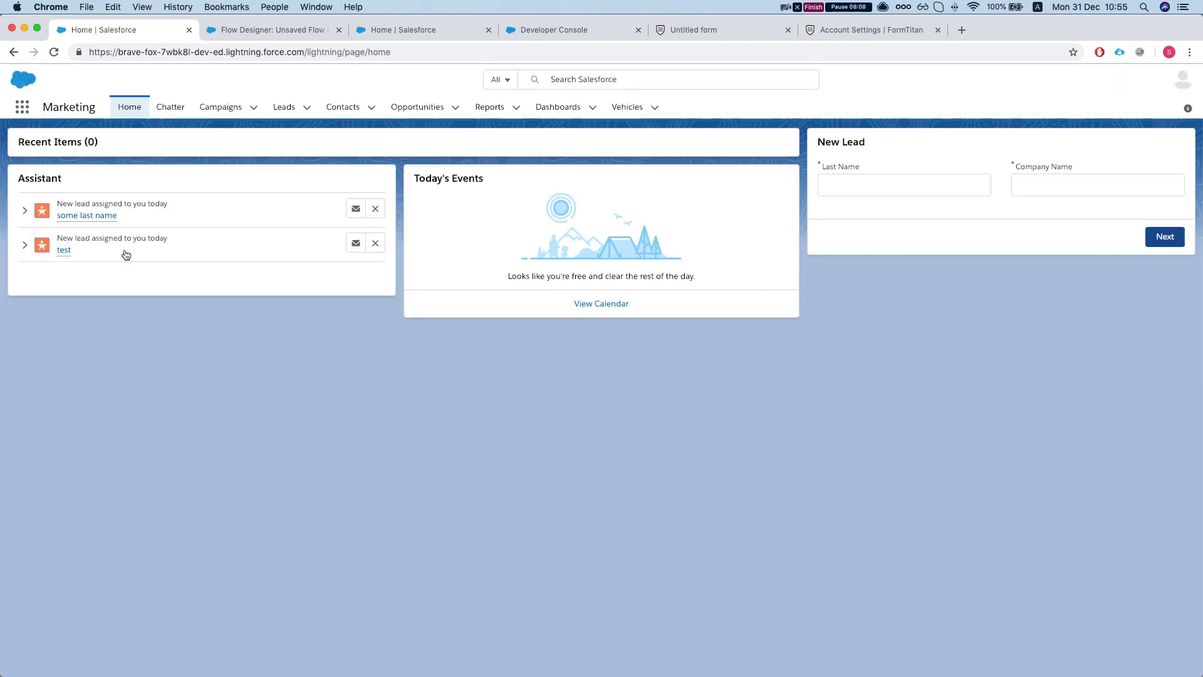
{"action": "left_click", "coordinate": [283, 107]}
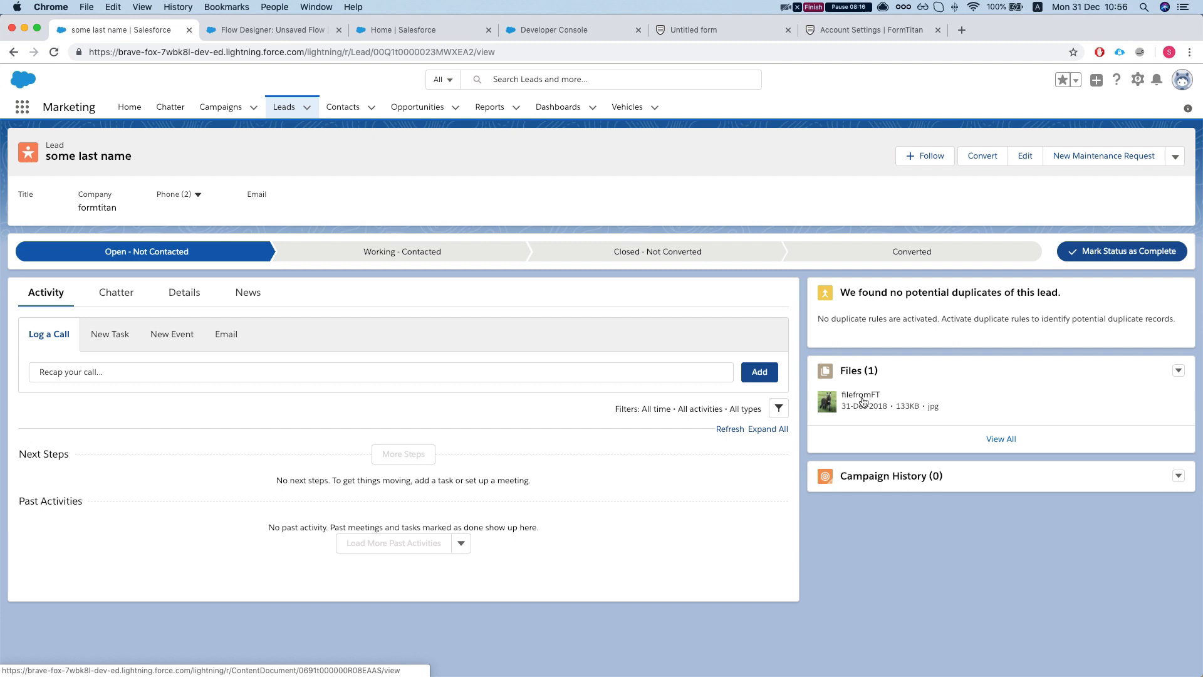
{"action": "left_click", "coordinate": [826, 401]}
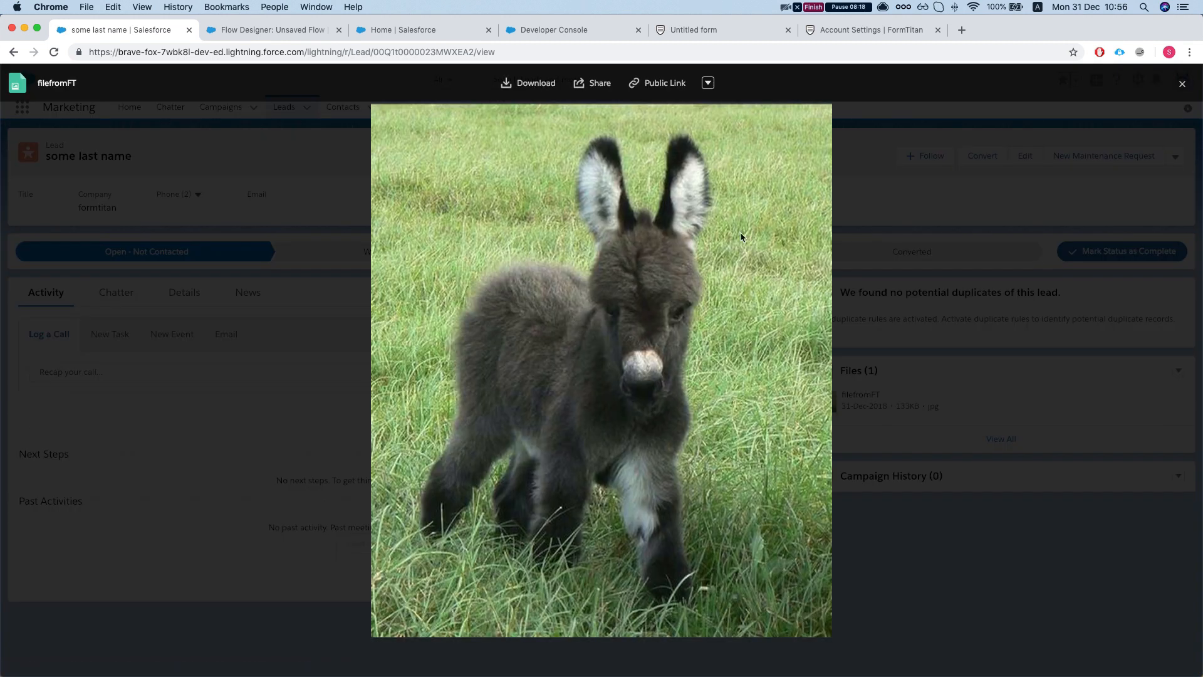
{"action": "mouse_move", "coordinate": [968, 166]}
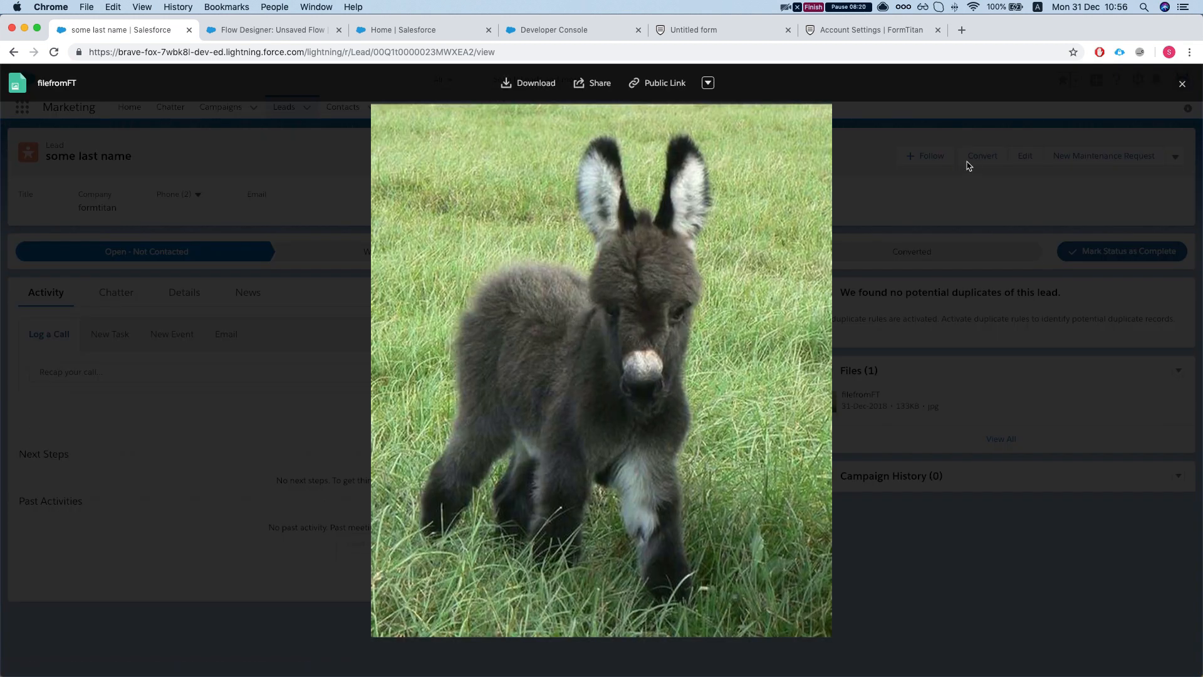
{"action": "left_click", "coordinate": [1181, 84]}
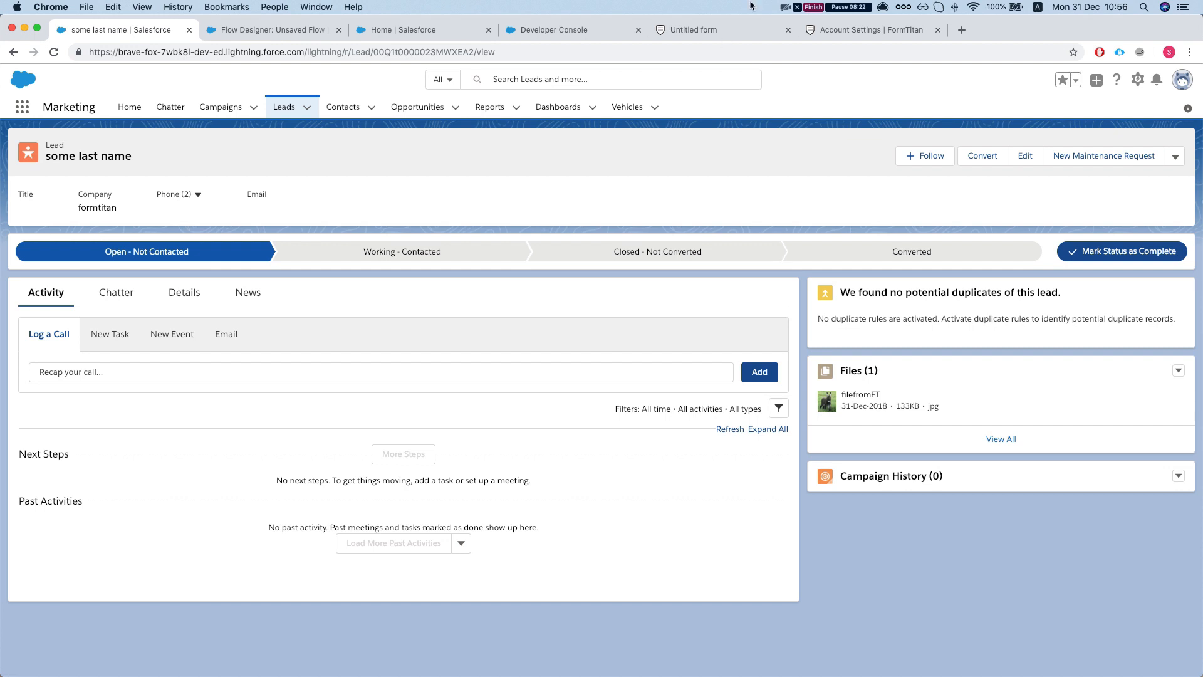